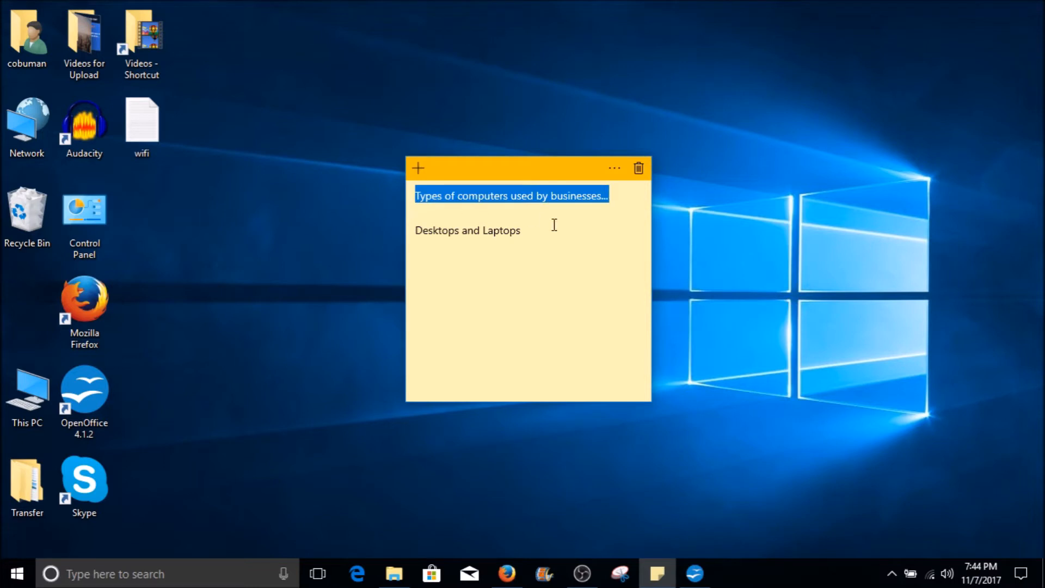
Bring the HP 8300 Elite Small Form Factor Desktop page forward and briefly highlight 'HP 8300' in its title
click(522, 230)
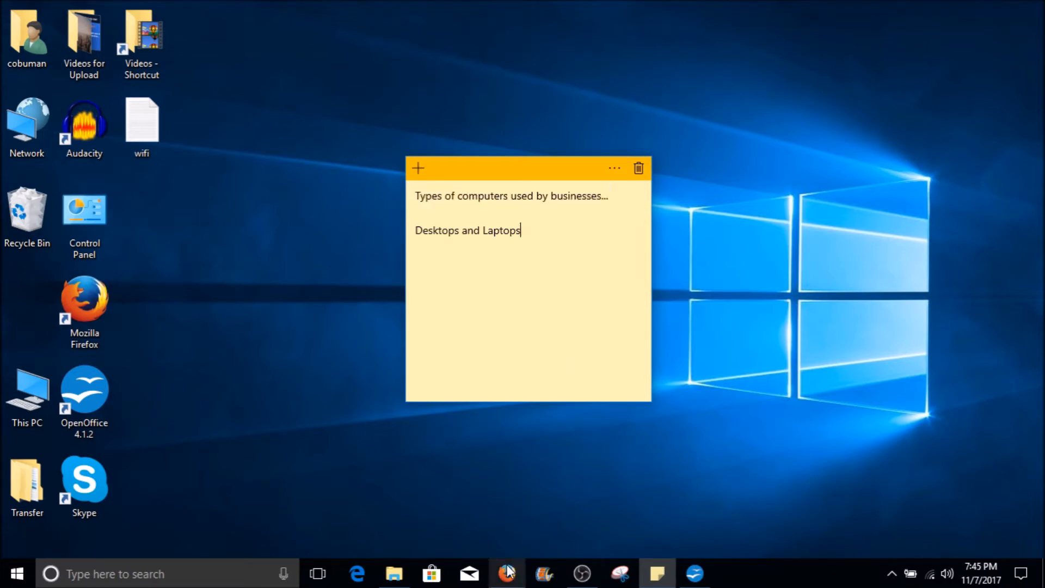
mouse_move(508, 574)
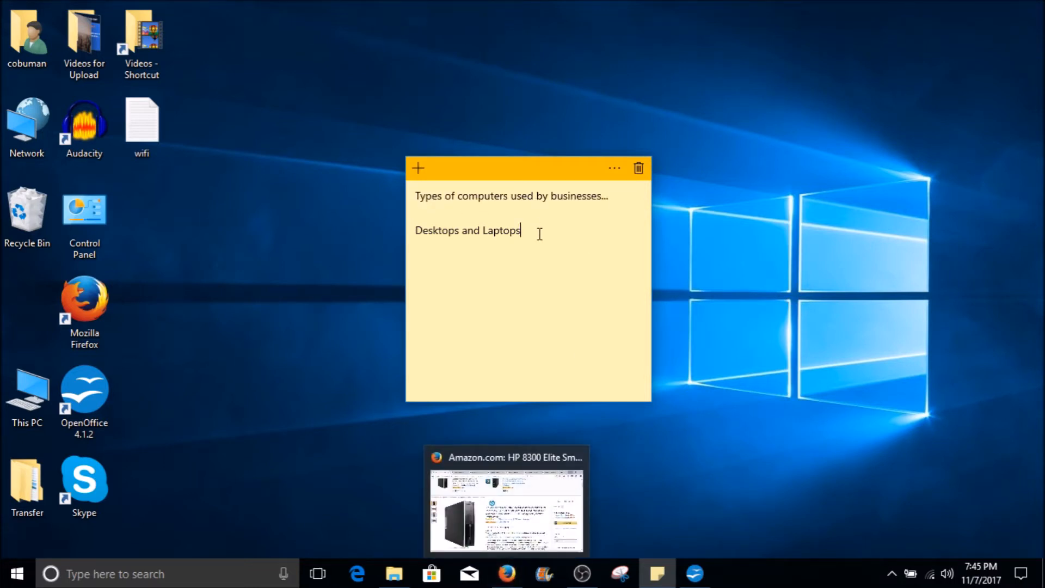
double_click(467, 230)
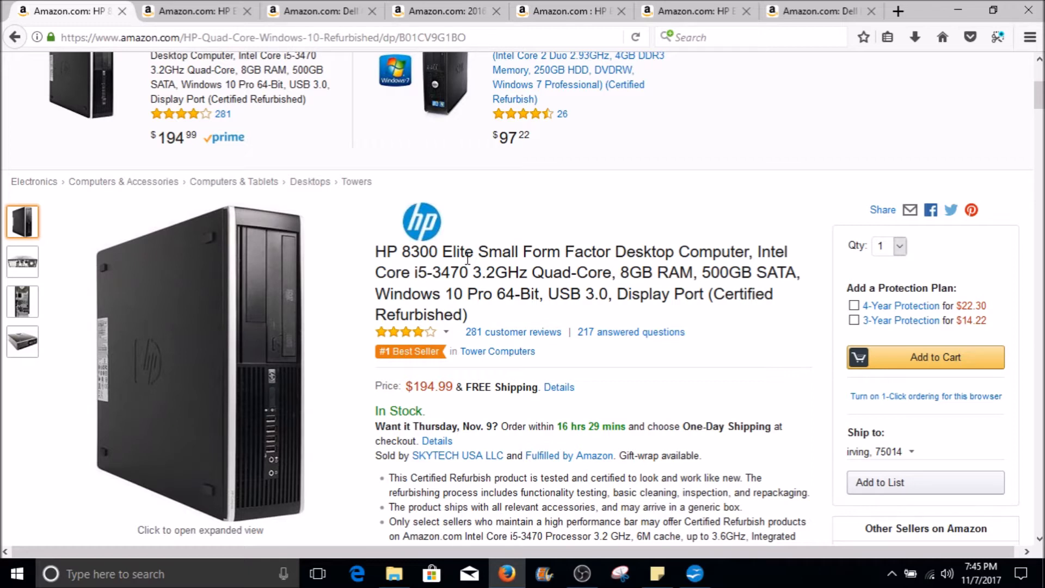
mouse_move(434, 257)
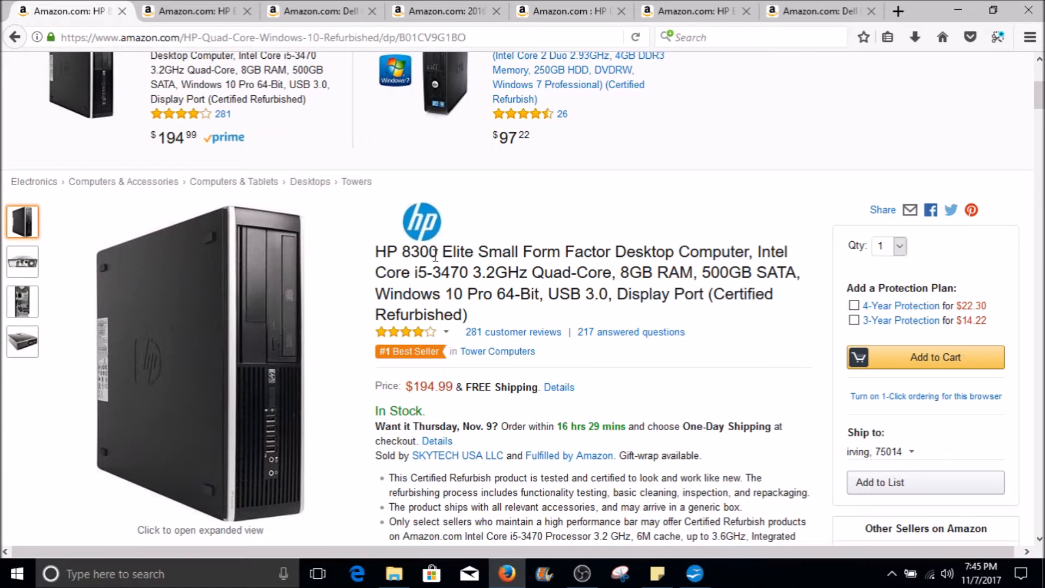
click(23, 261)
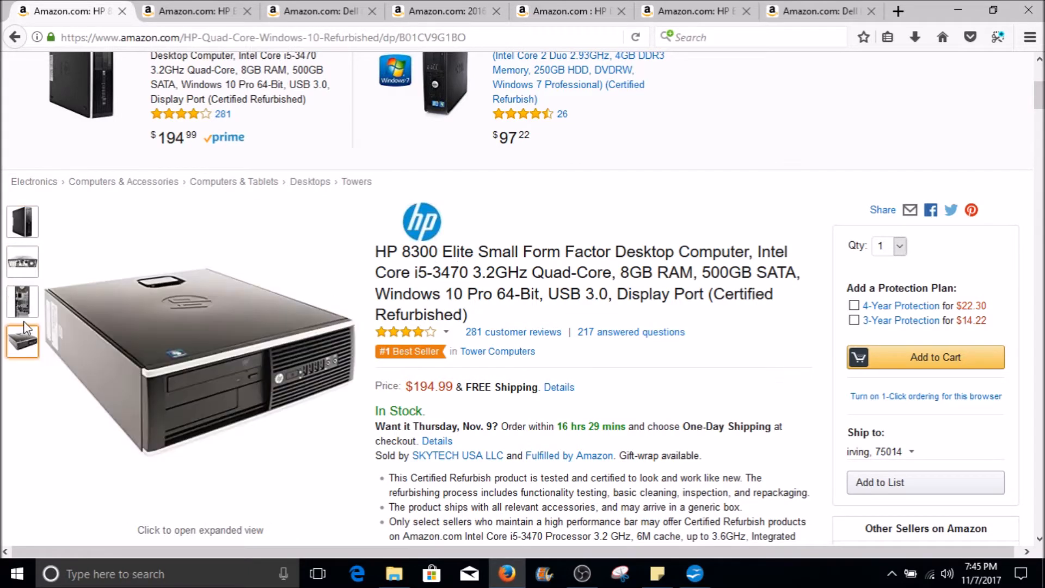
click(22, 221)
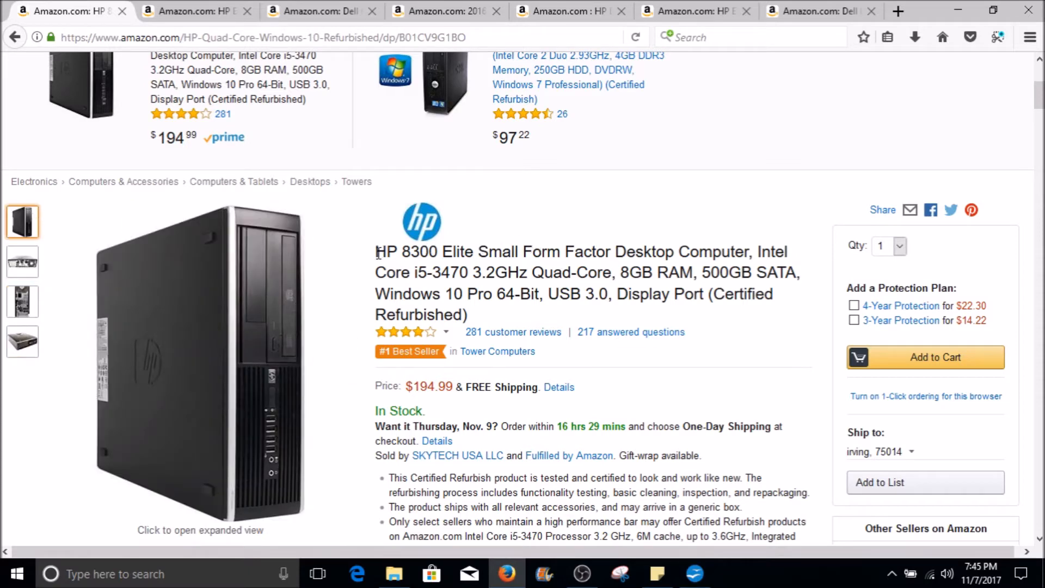
double_click(393, 251)
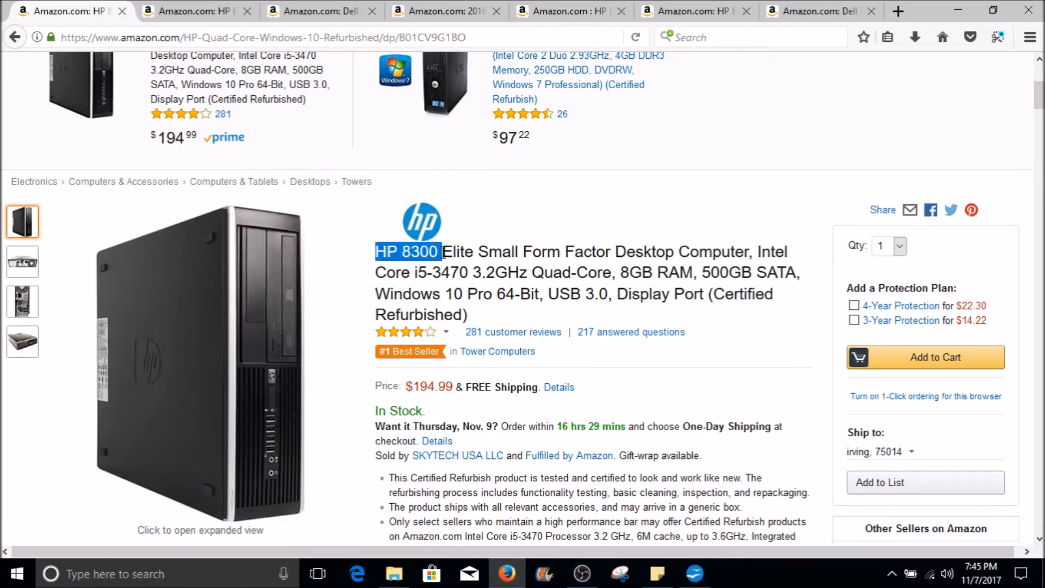
click(467, 251)
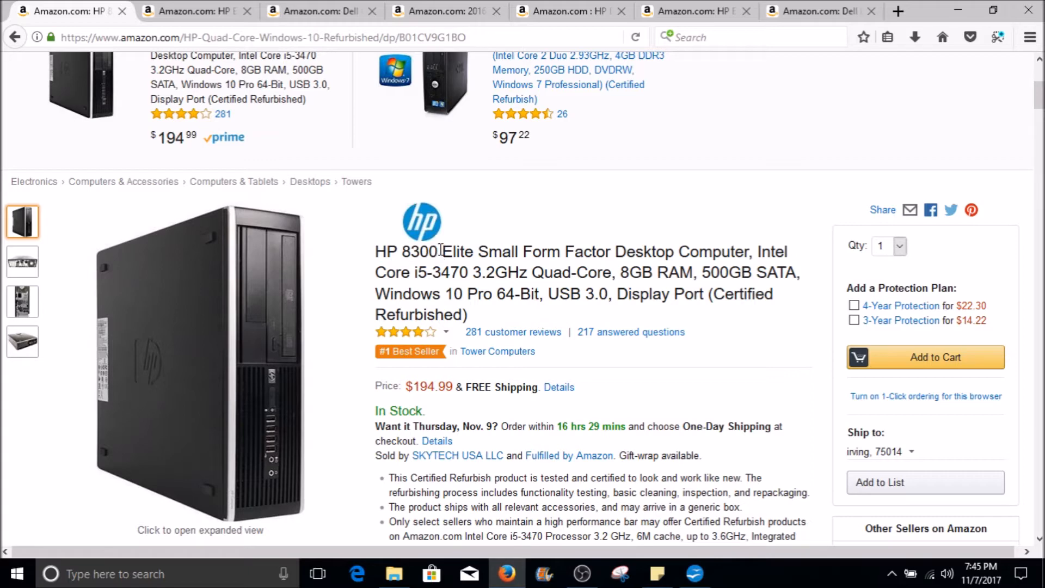
mouse_move(22, 262)
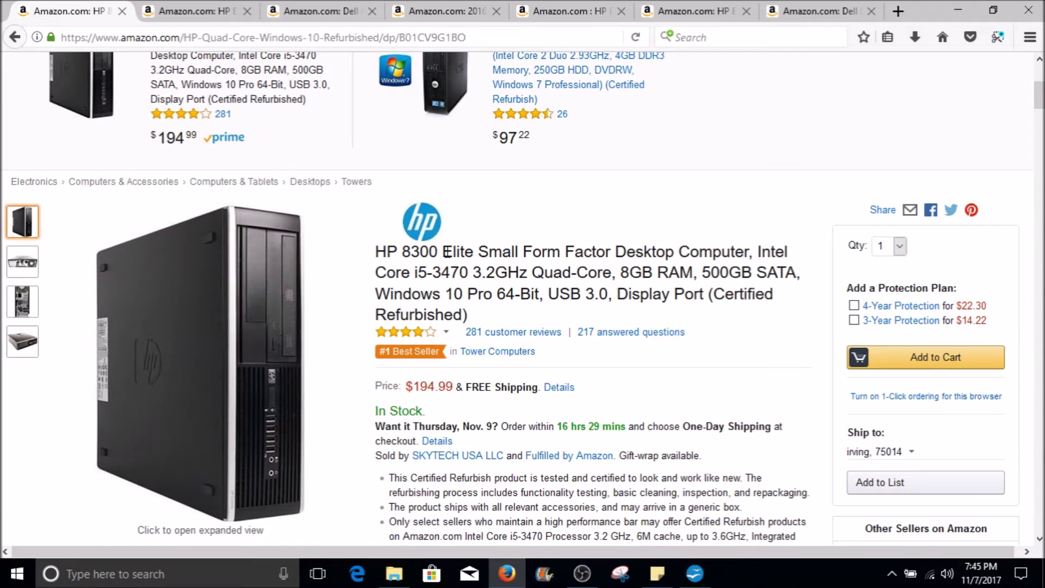
mouse_move(503, 260)
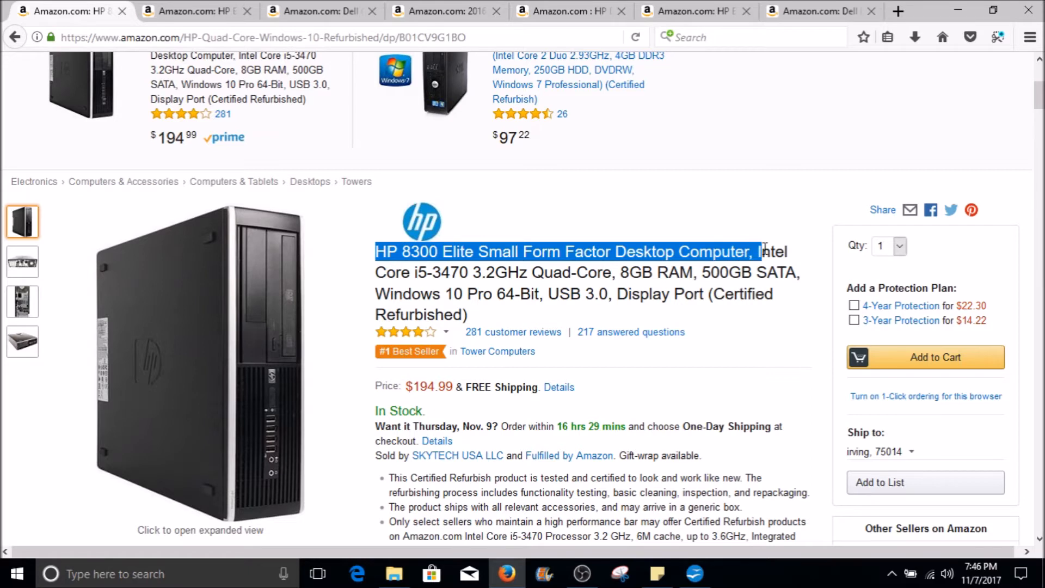
Clear the title and storage-spec highlights, then switch the main image to the HP 8300's rear view
click(485, 269)
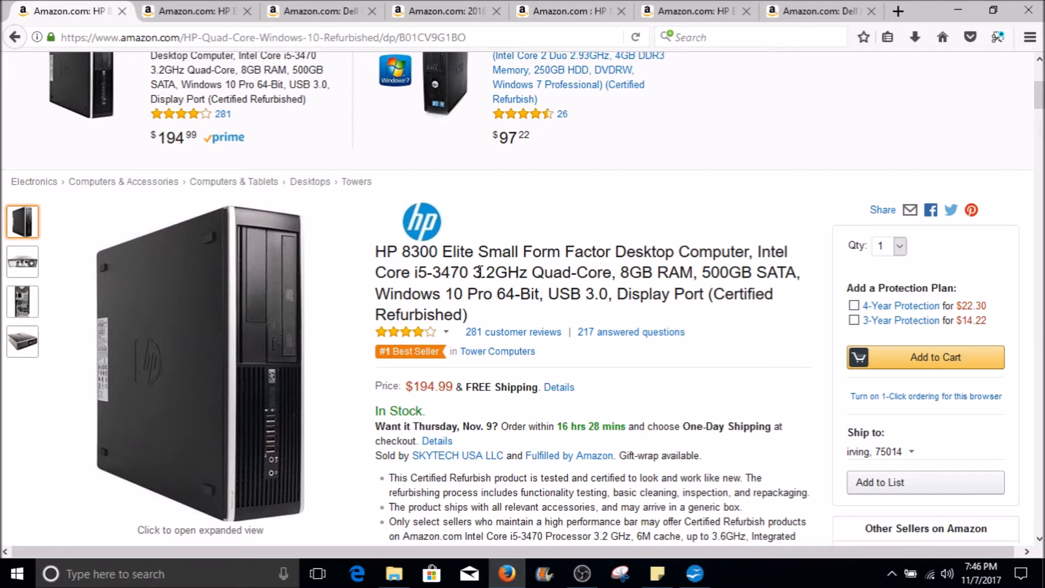
mouse_move(622, 276)
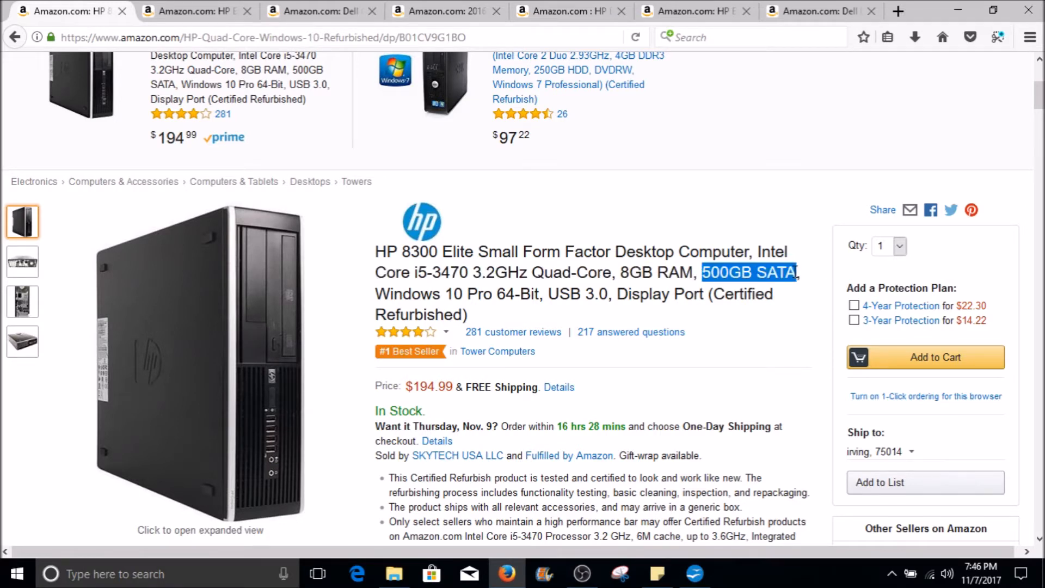
click(520, 296)
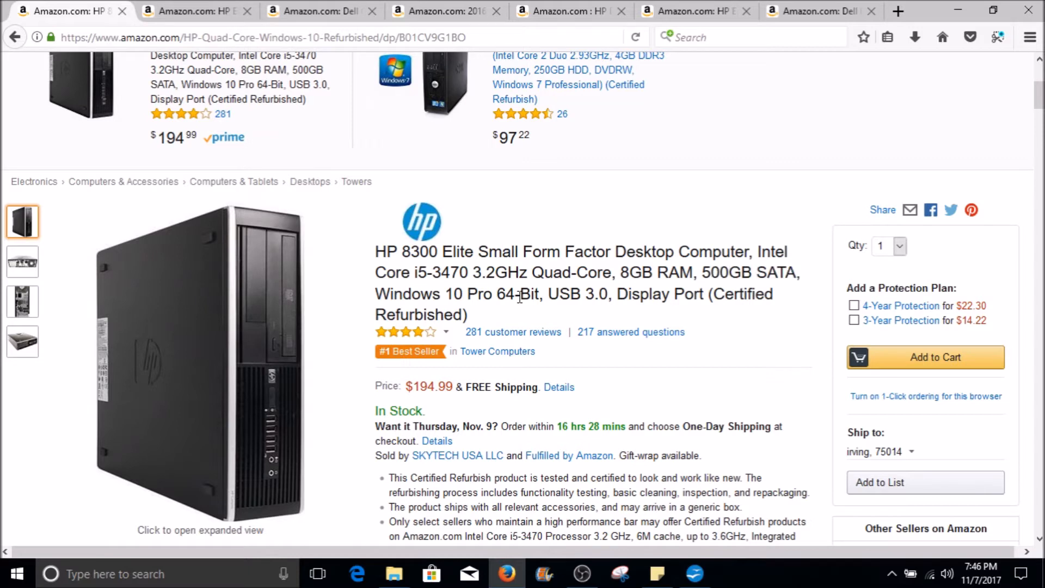
mouse_move(557, 297)
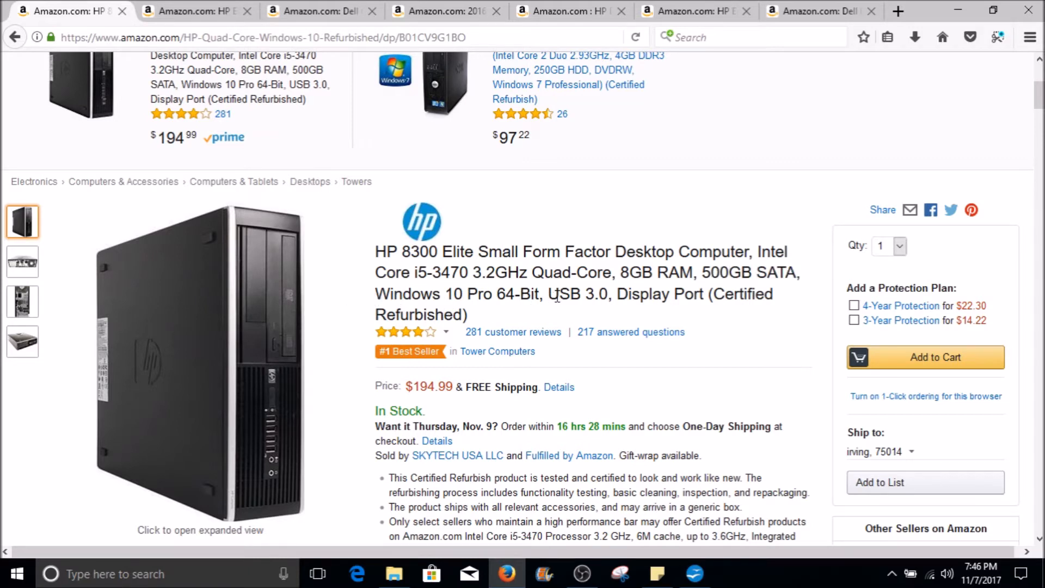
mouse_move(343, 293)
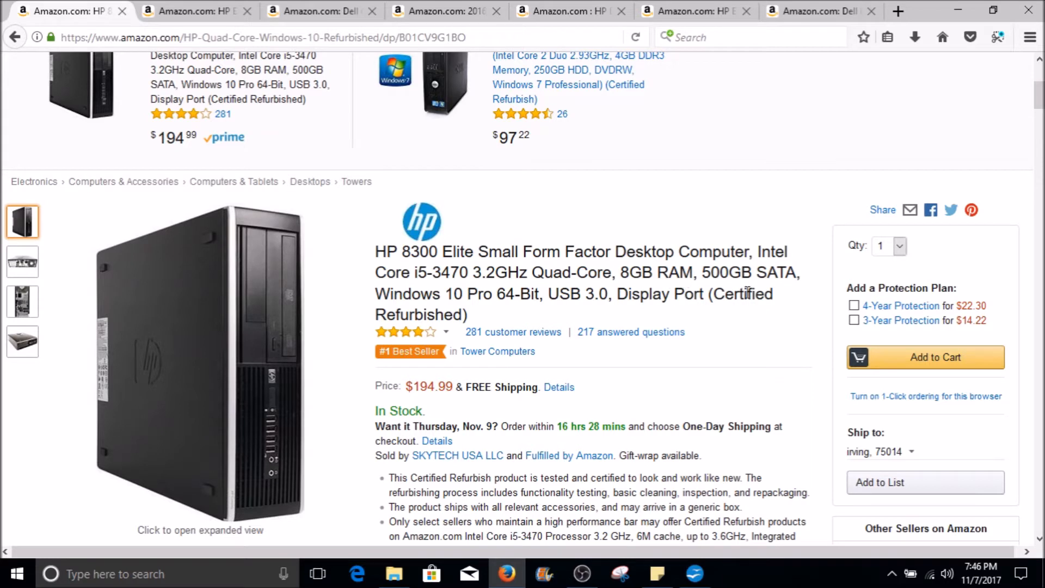
click(23, 261)
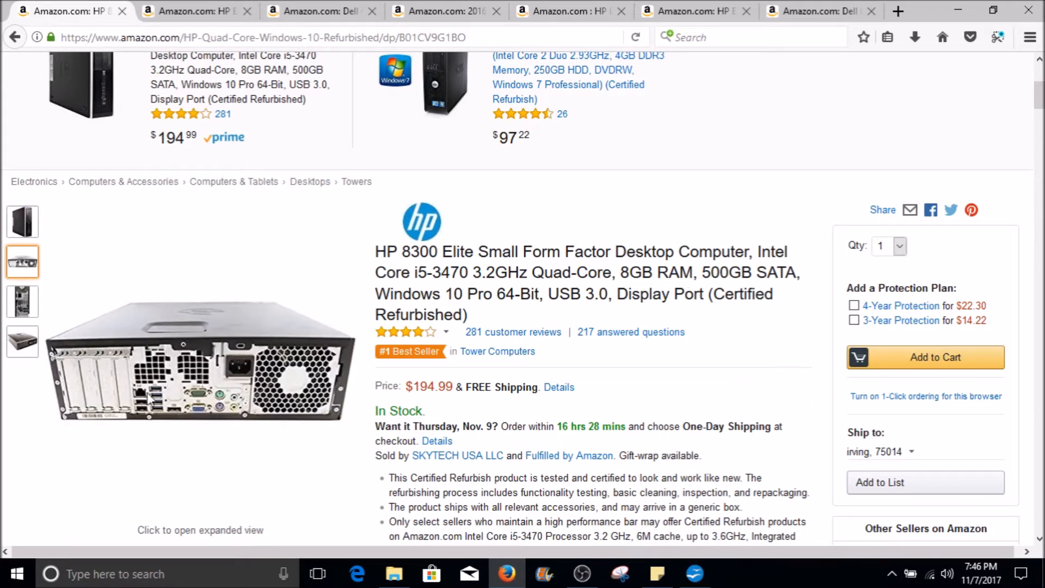
Enlarge the HP 8300 Elite product photos to view the rear panel in detail
click(200, 363)
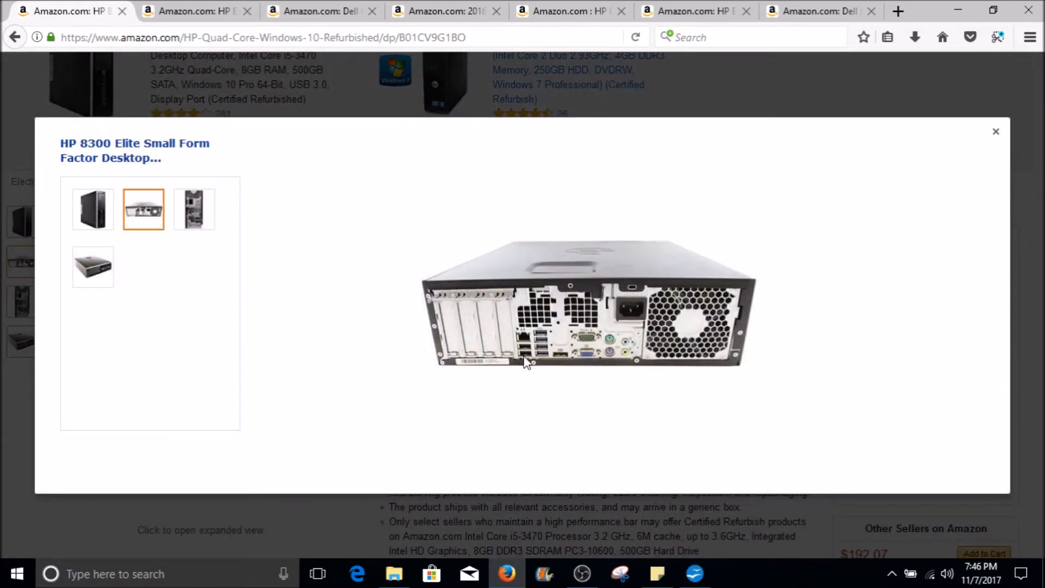
mouse_move(546, 327)
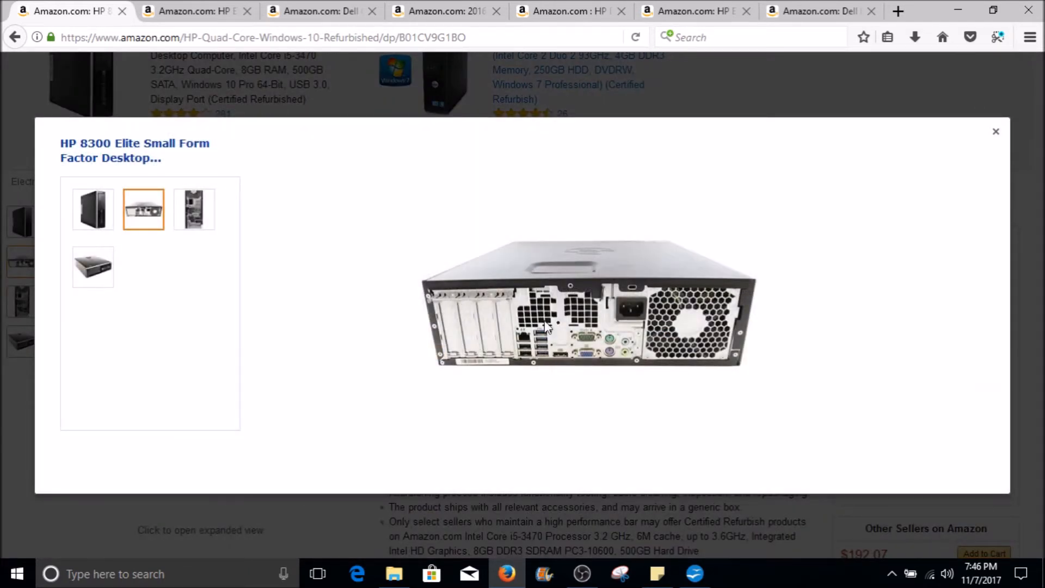
mouse_move(546, 373)
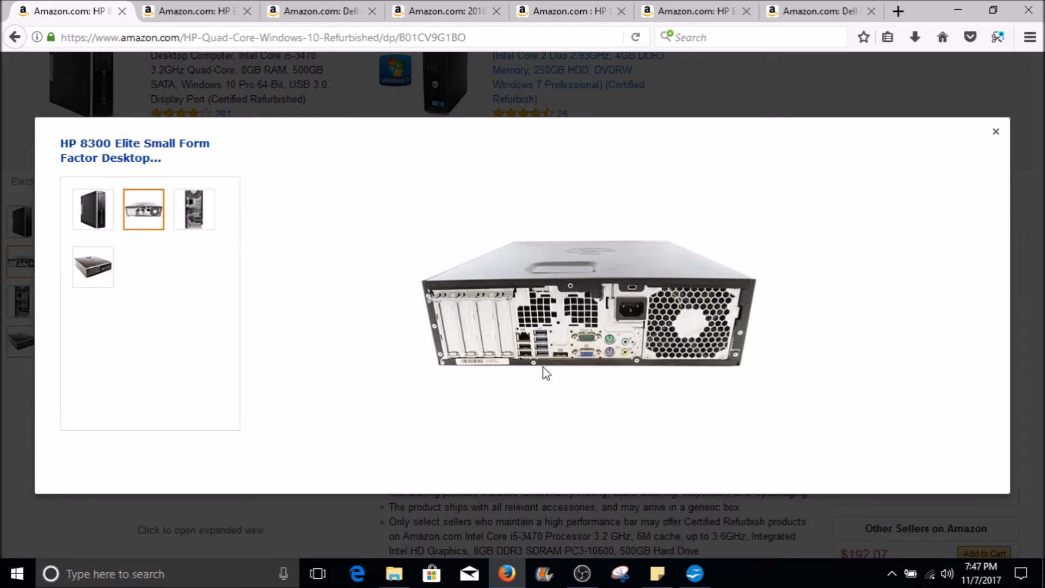
mouse_move(554, 346)
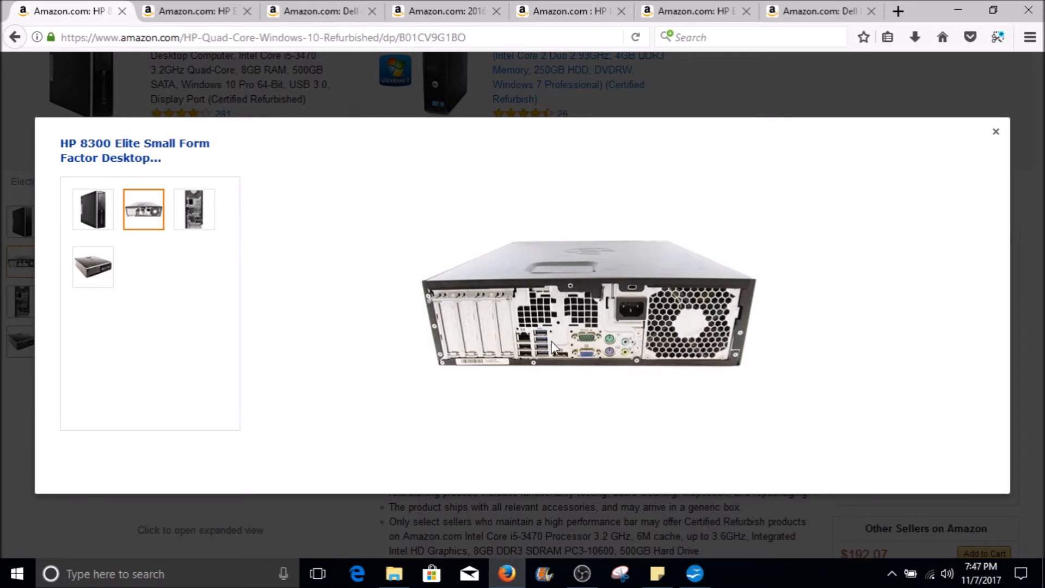
mouse_move(530, 349)
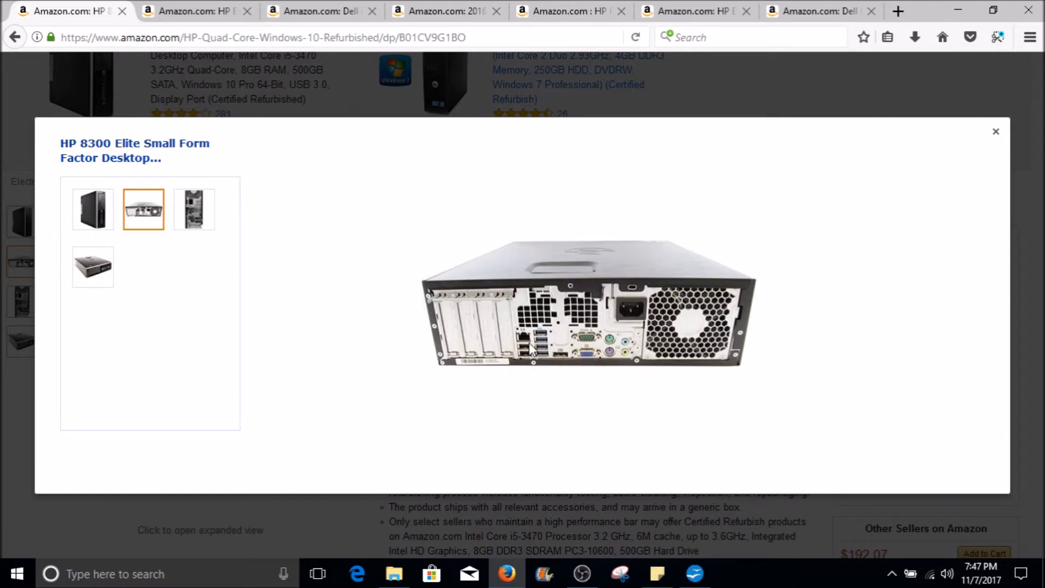
mouse_move(527, 355)
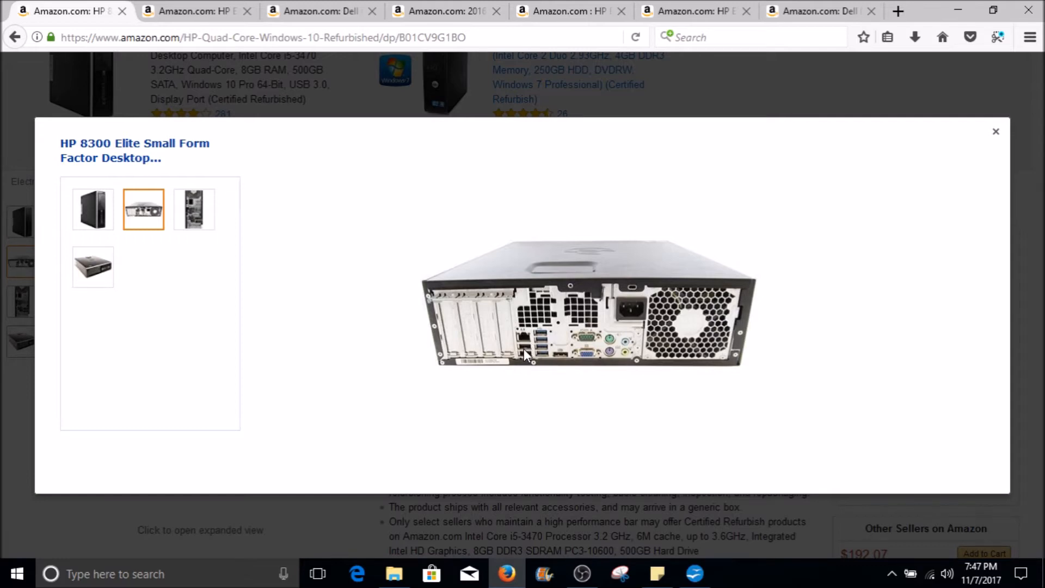
mouse_move(562, 354)
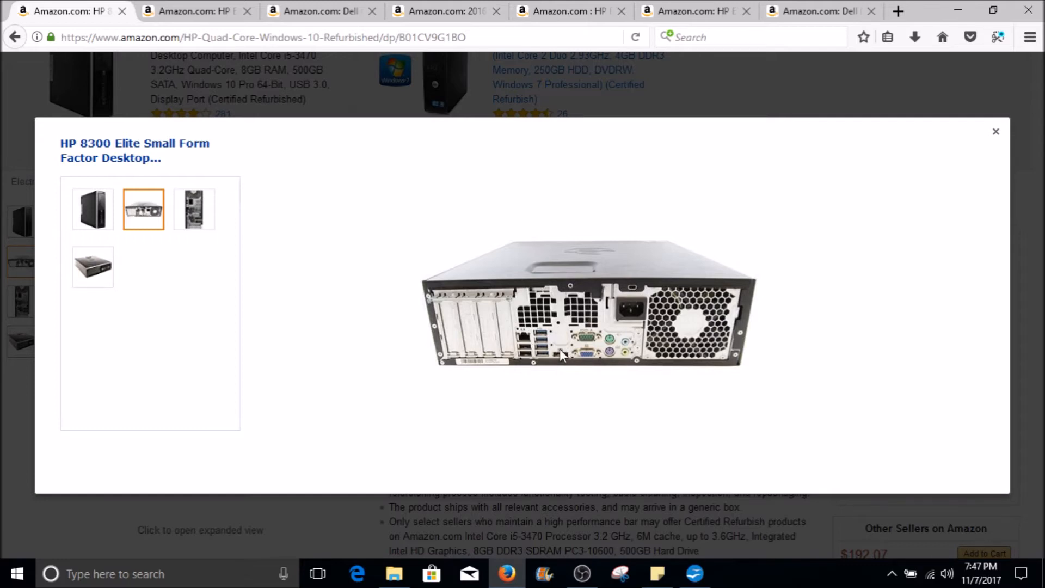
mouse_move(566, 351)
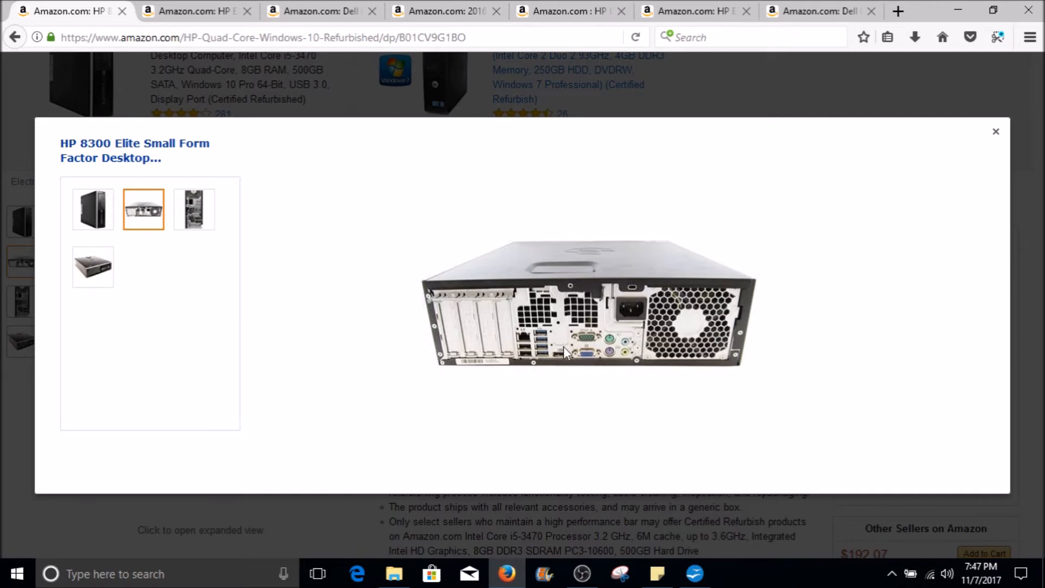
mouse_move(566, 364)
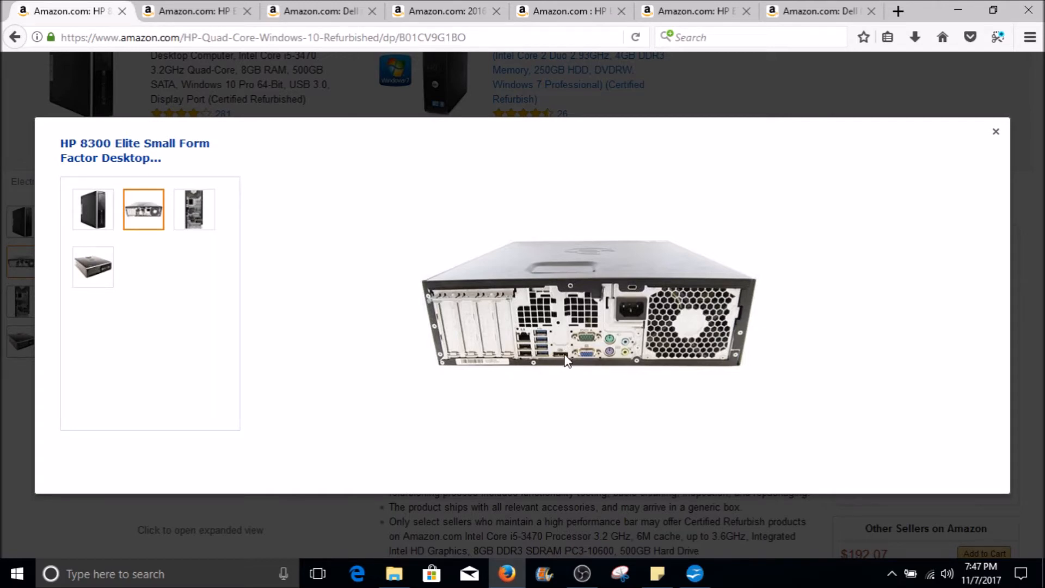
mouse_move(586, 364)
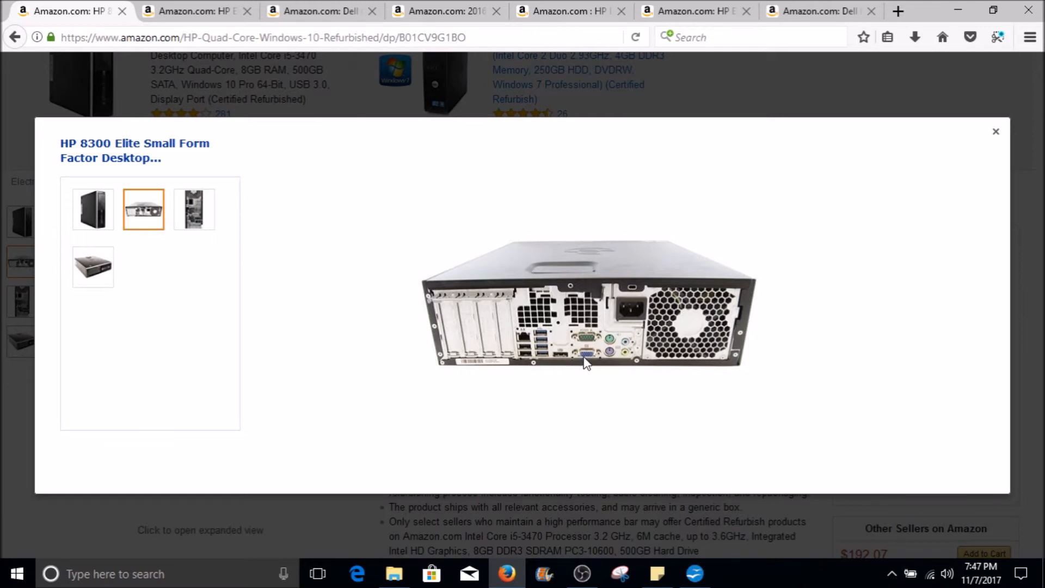
mouse_move(559, 358)
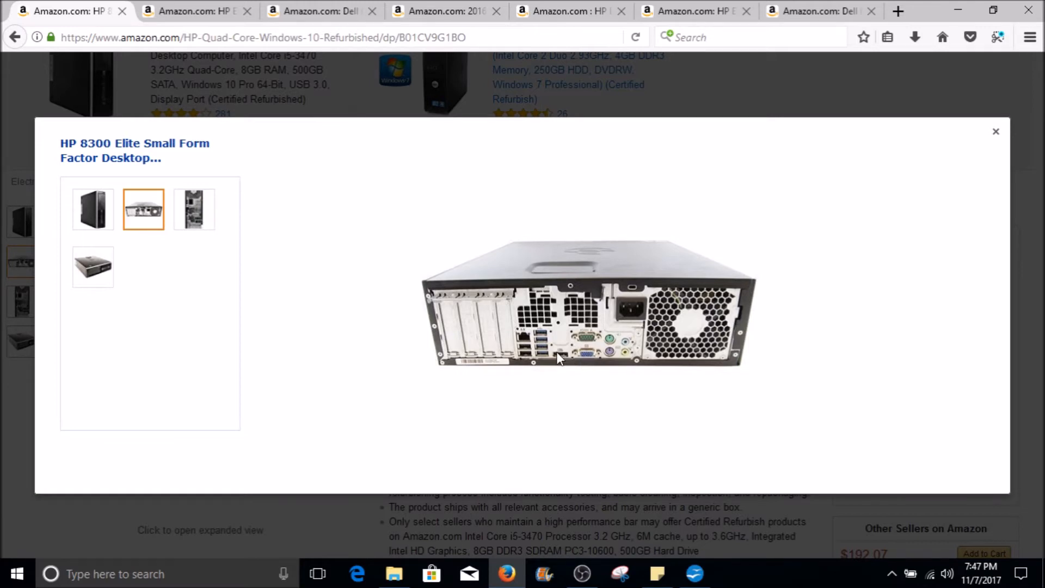
mouse_move(518, 343)
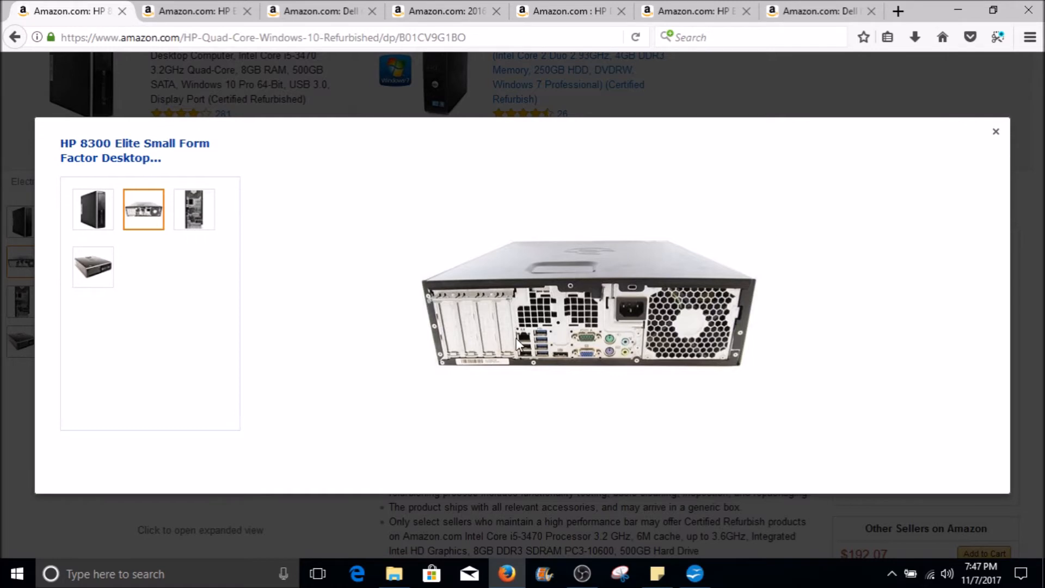
mouse_move(559, 357)
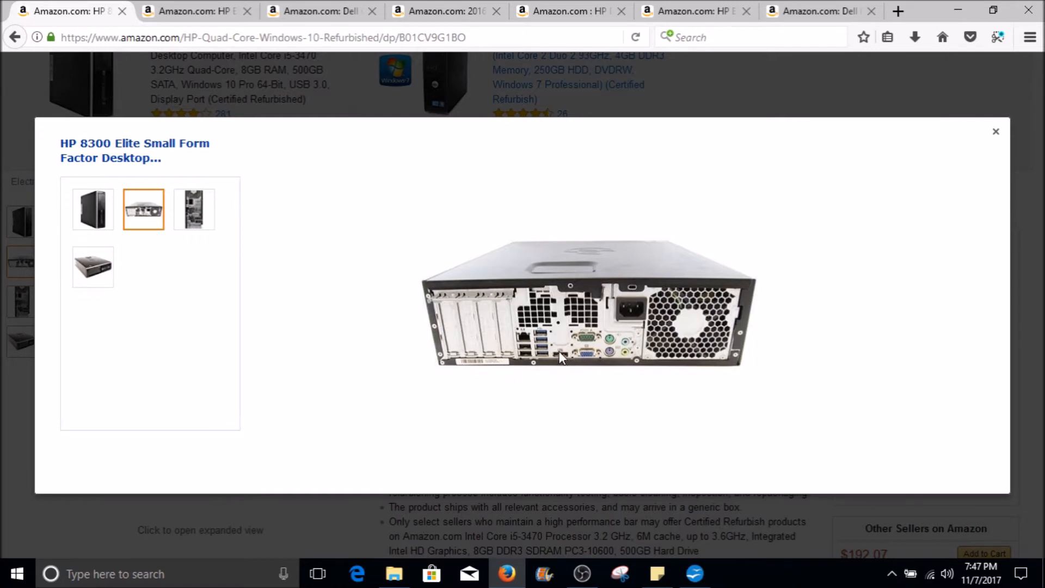
mouse_move(966, 142)
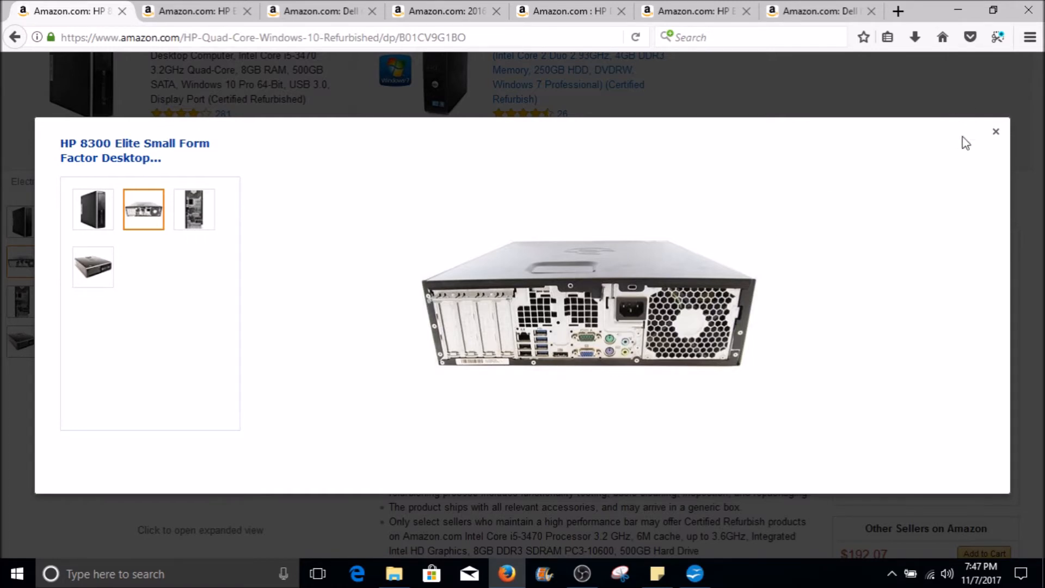
Close the enlarged HP 8300 photo gallery, returning to the product page
click(996, 132)
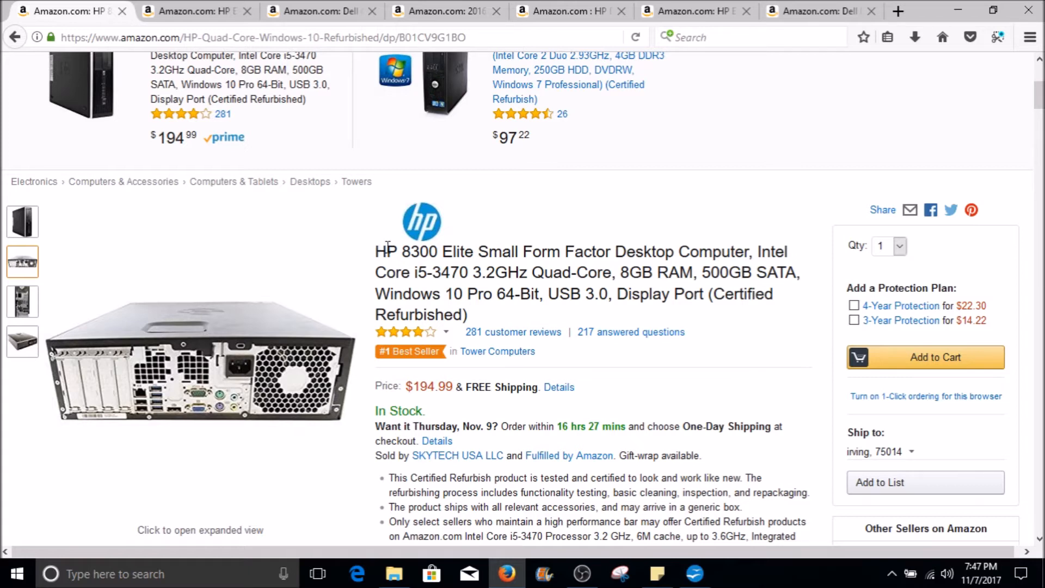
mouse_move(577, 259)
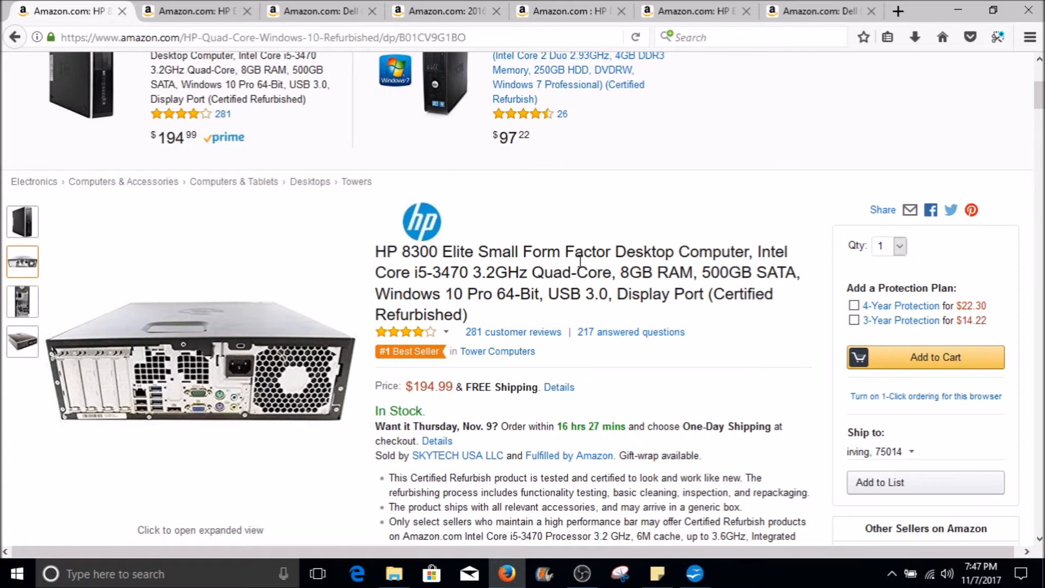
mouse_move(773, 264)
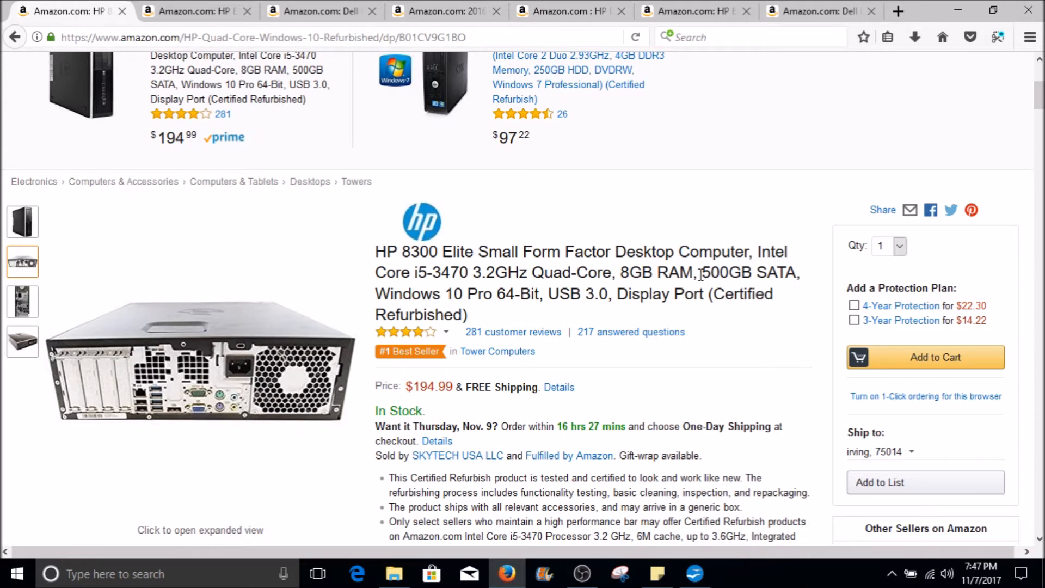
mouse_move(757, 270)
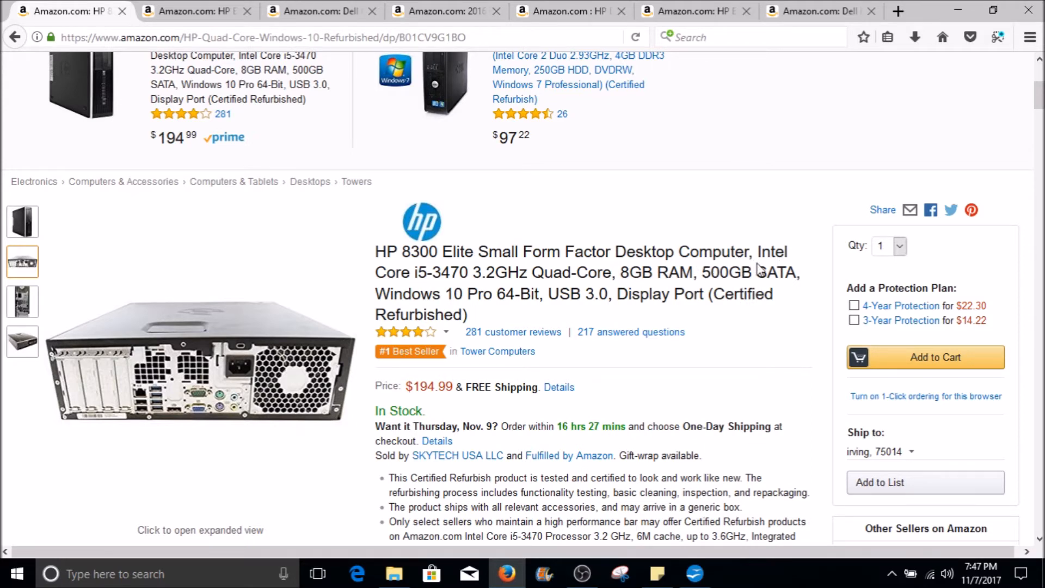
mouse_move(704, 273)
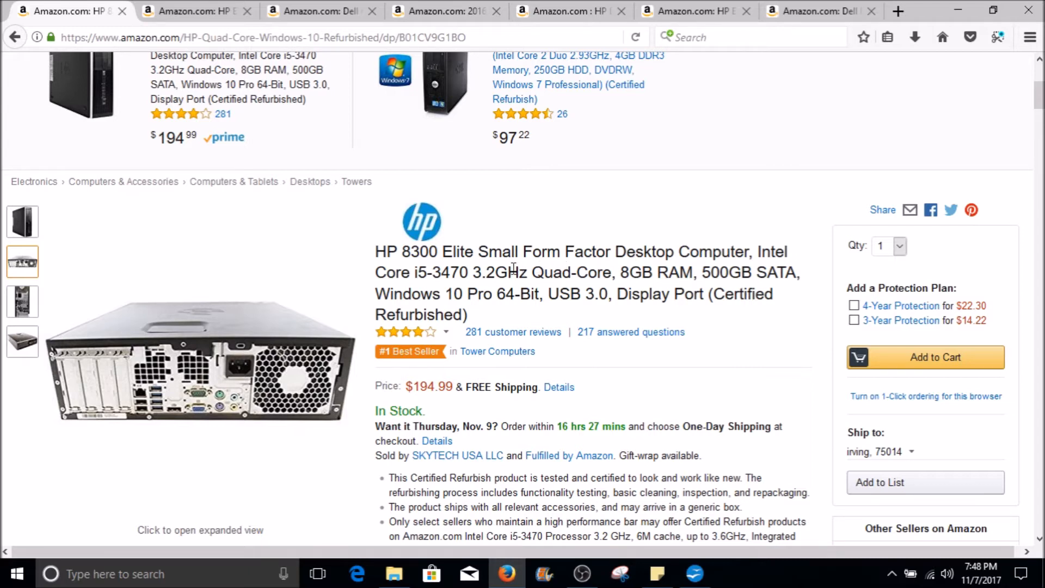
mouse_move(43, 248)
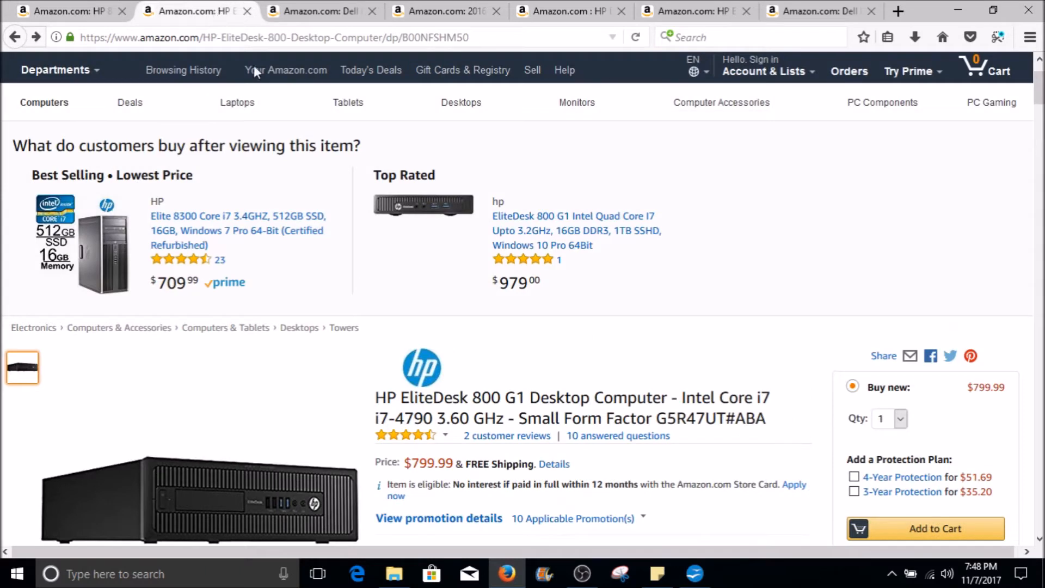
Return to the HP EliteDesk 800 G1 listing ($799.99) and scroll back to its top
scroll(down, 3)
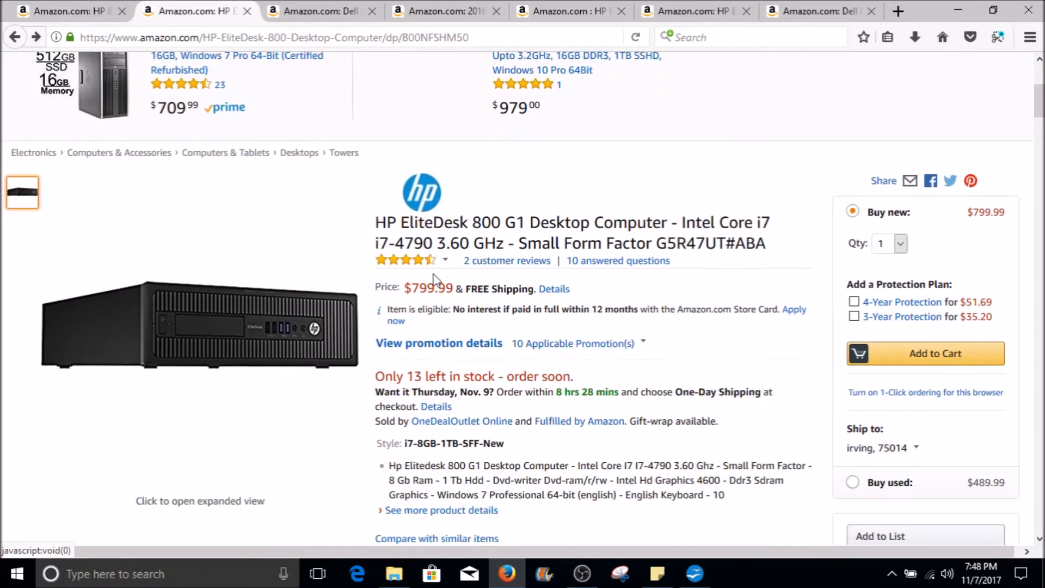
mouse_move(534, 214)
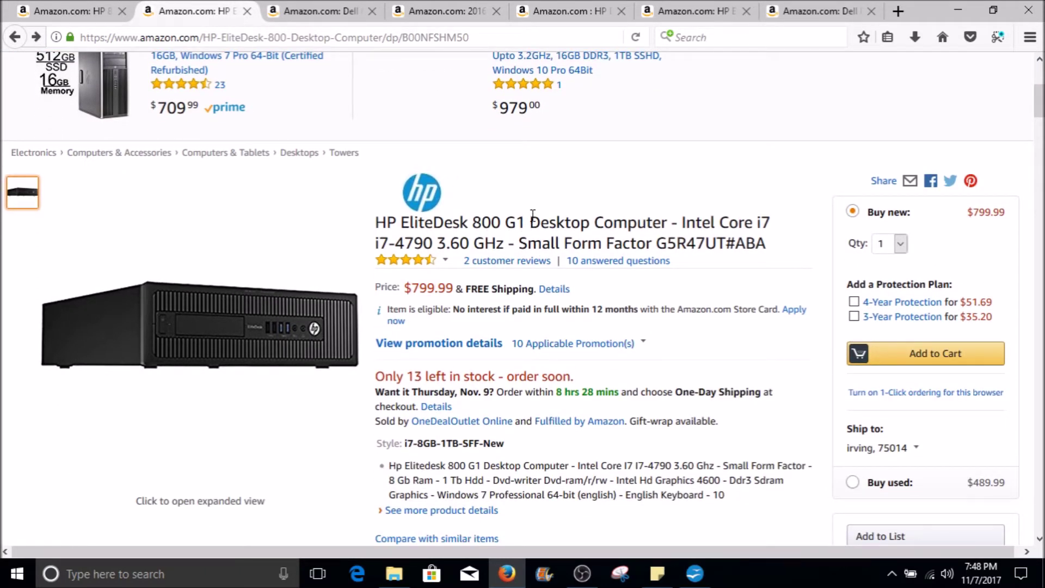
mouse_move(247, 327)
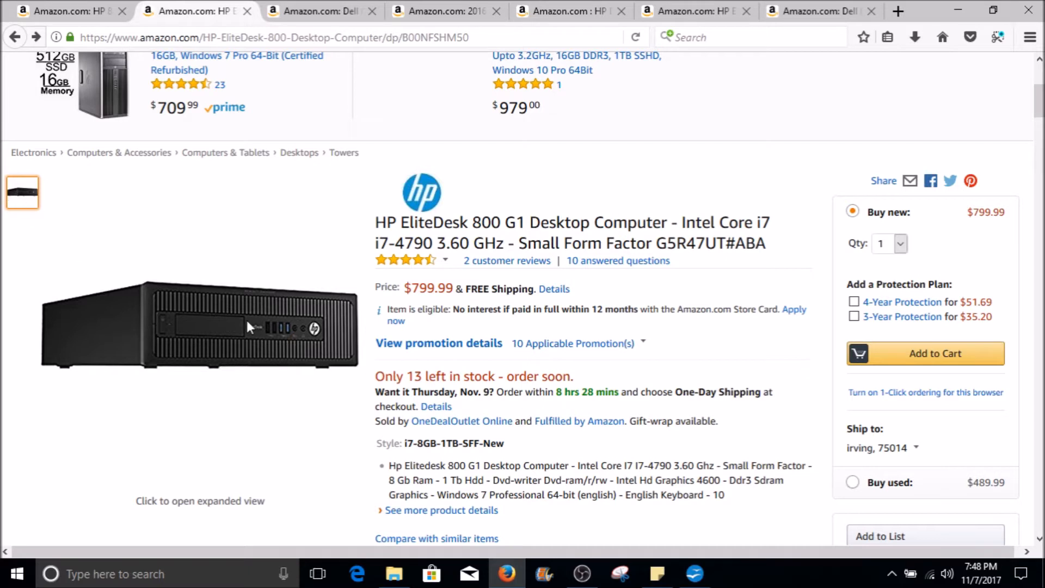
mouse_move(47, 337)
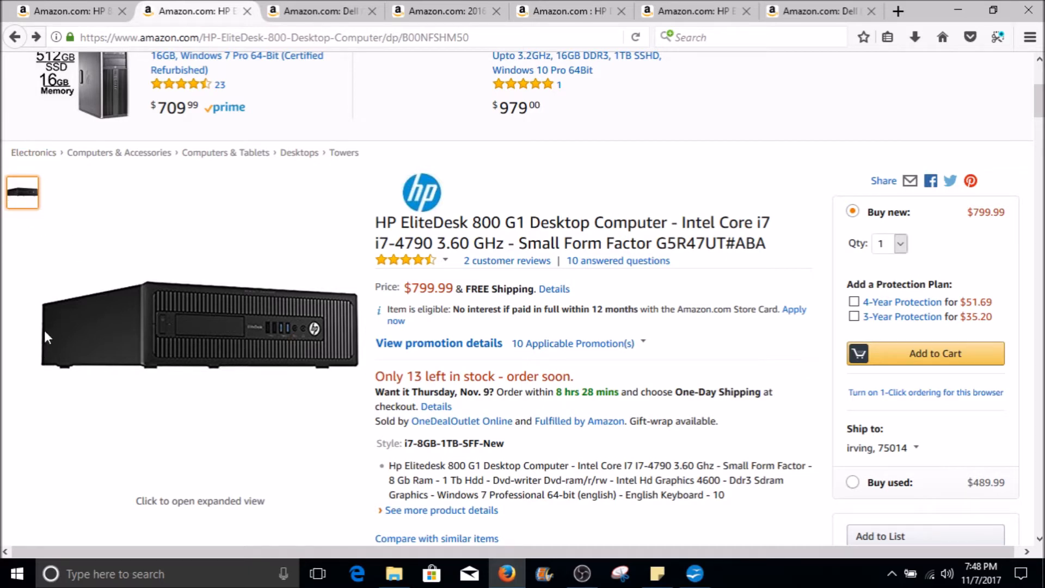
mouse_move(203, 373)
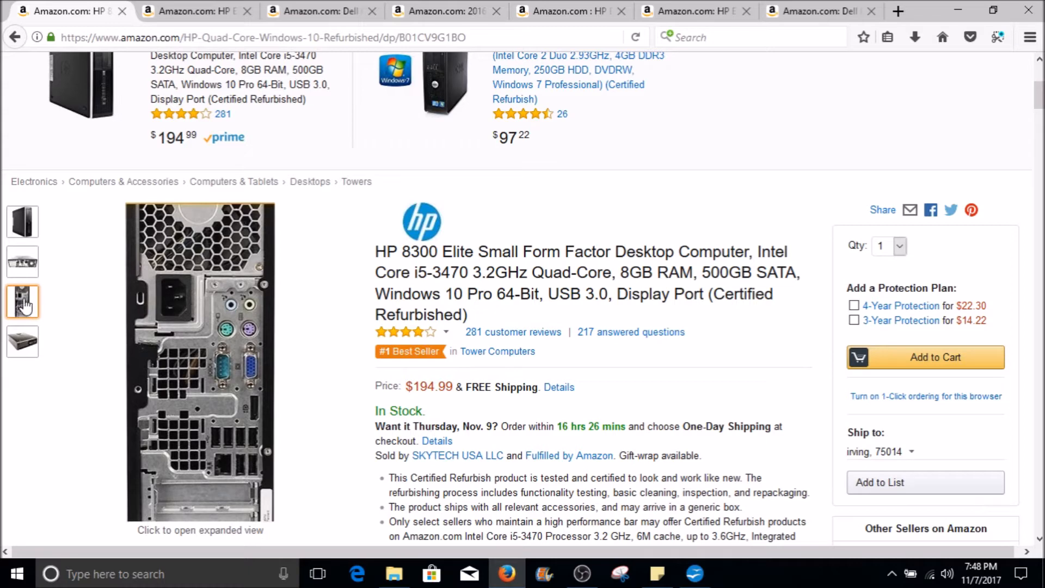
mouse_move(201, 44)
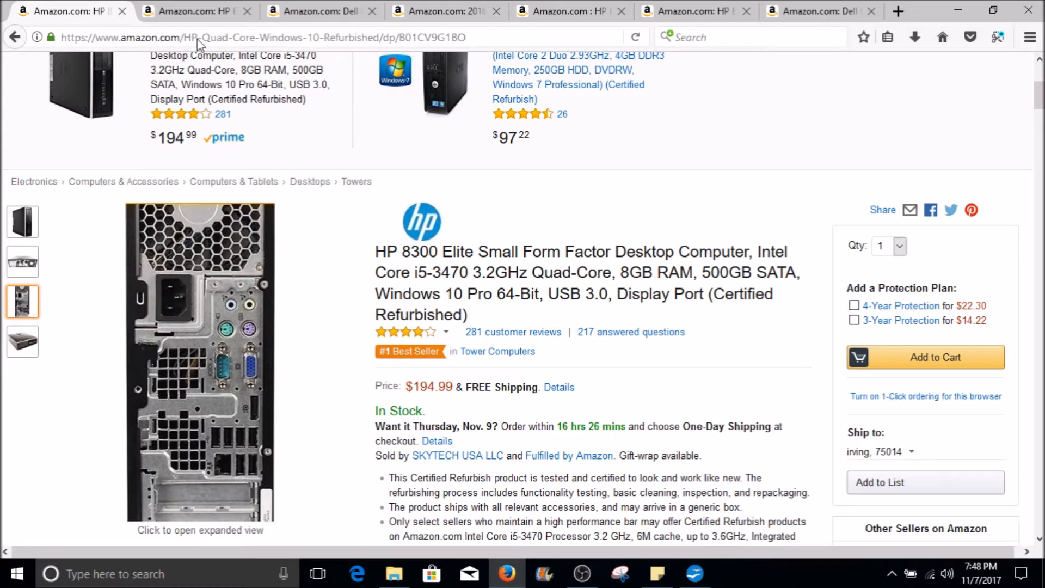
click(194, 11)
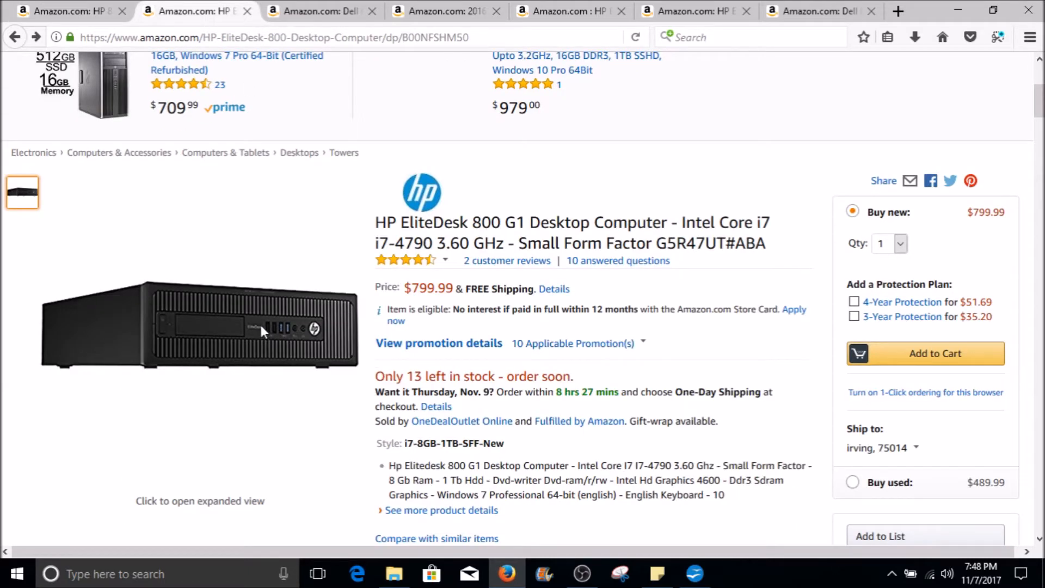
mouse_move(273, 314)
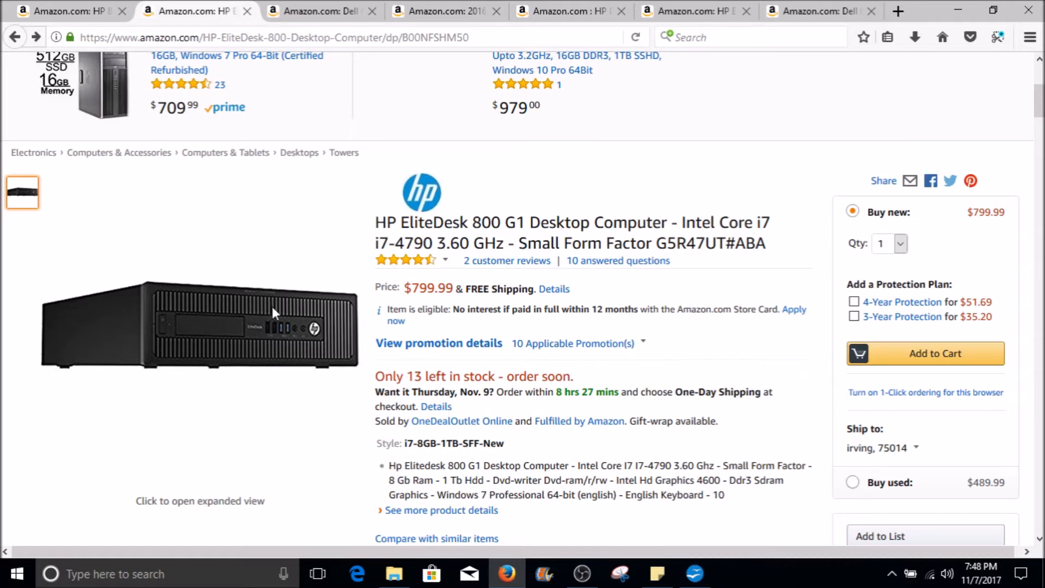
mouse_move(281, 336)
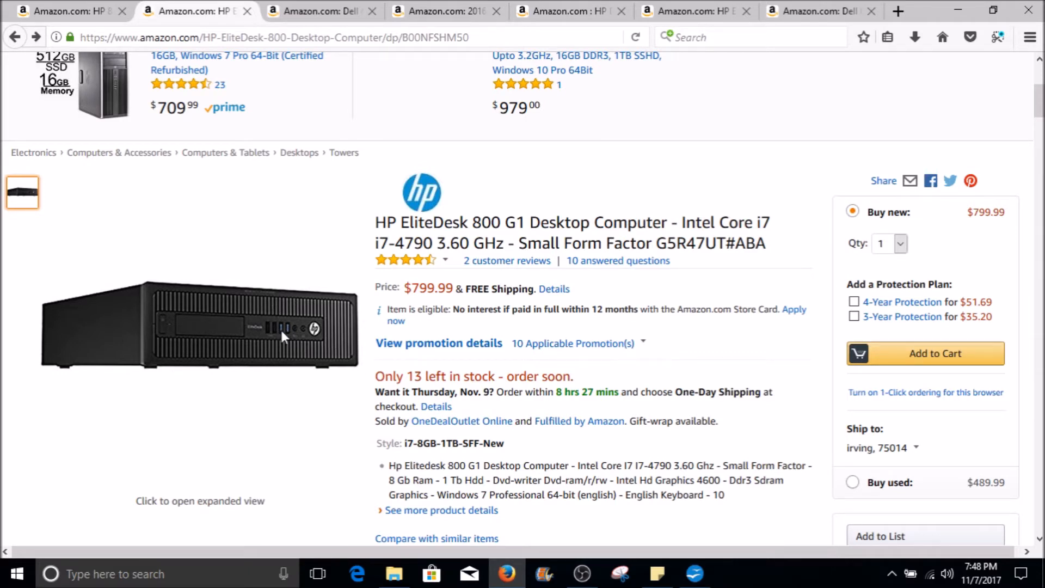
mouse_move(317, 307)
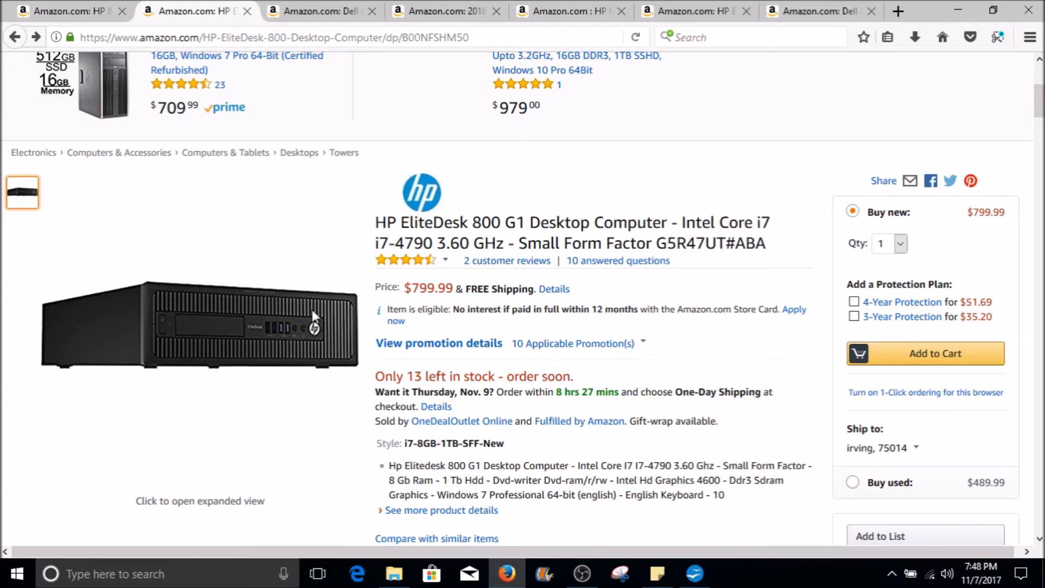
mouse_move(367, 364)
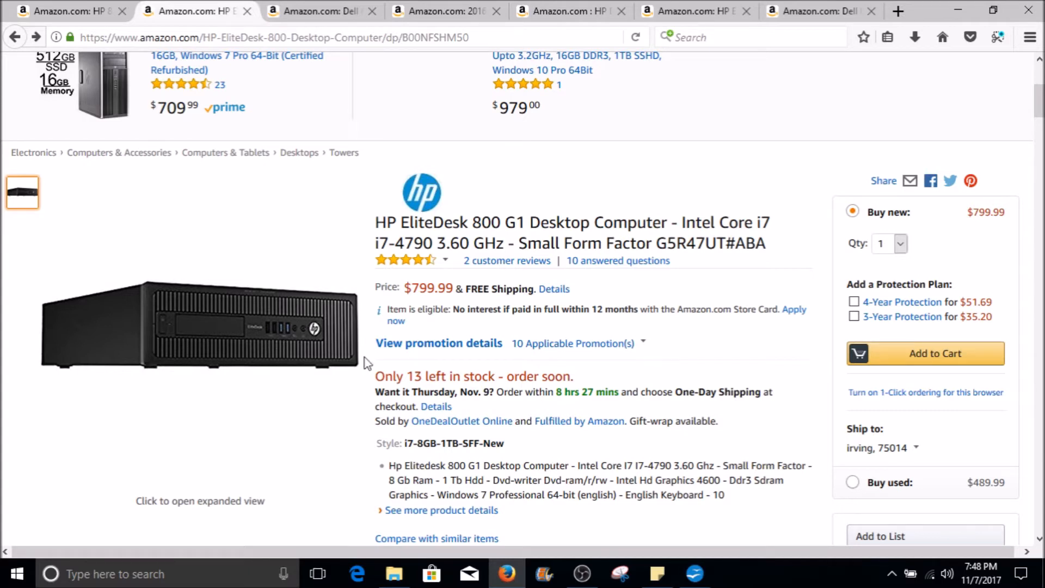
mouse_move(366, 232)
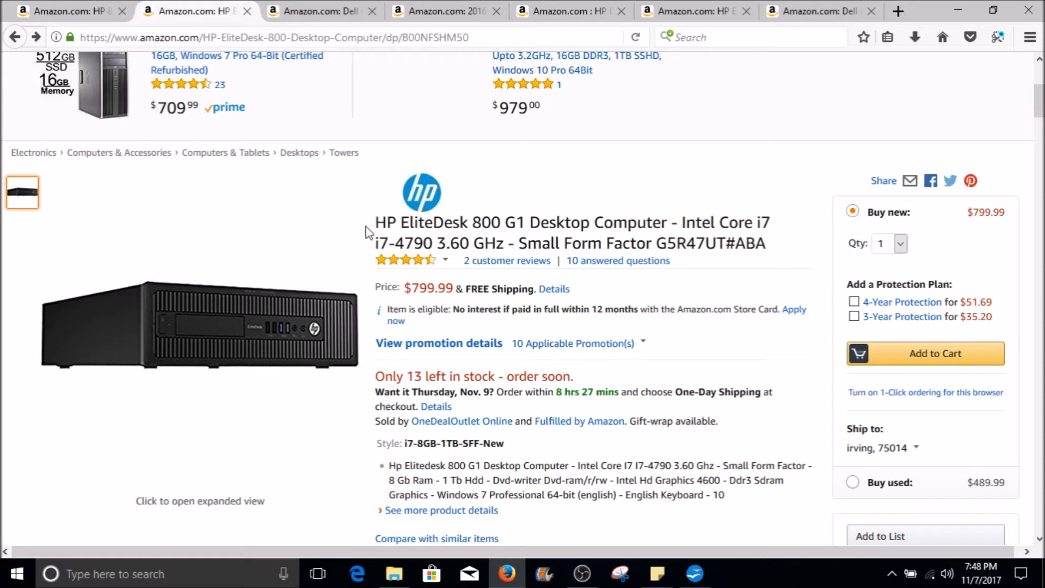
mouse_move(748, 221)
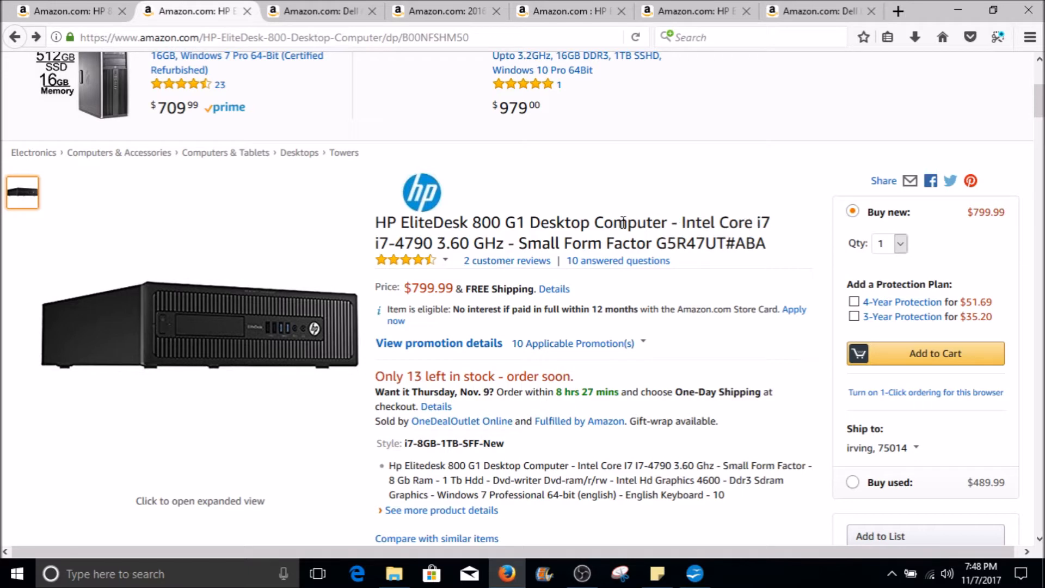
mouse_move(551, 228)
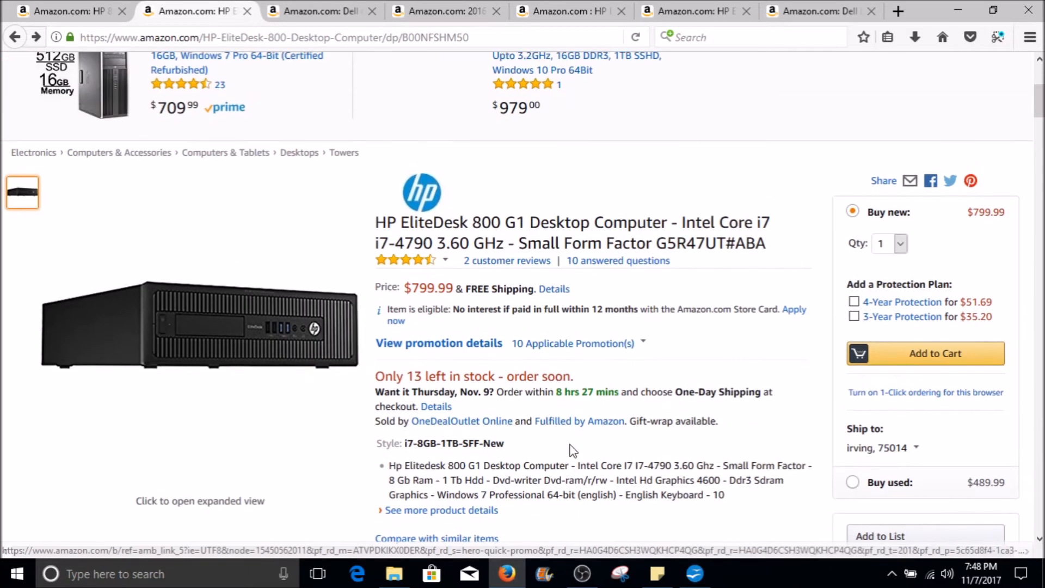
mouse_move(383, 275)
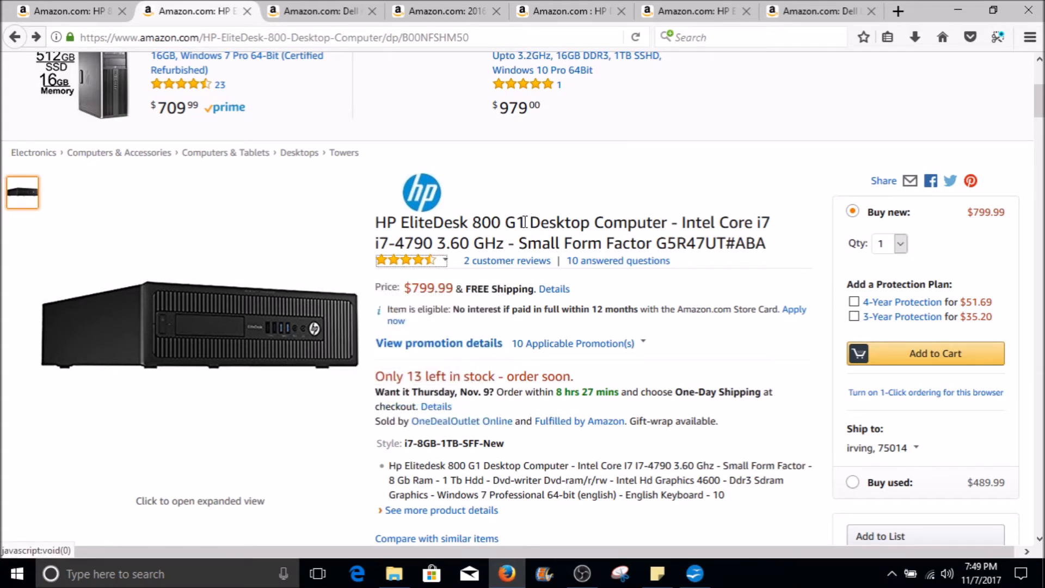
mouse_move(320, 11)
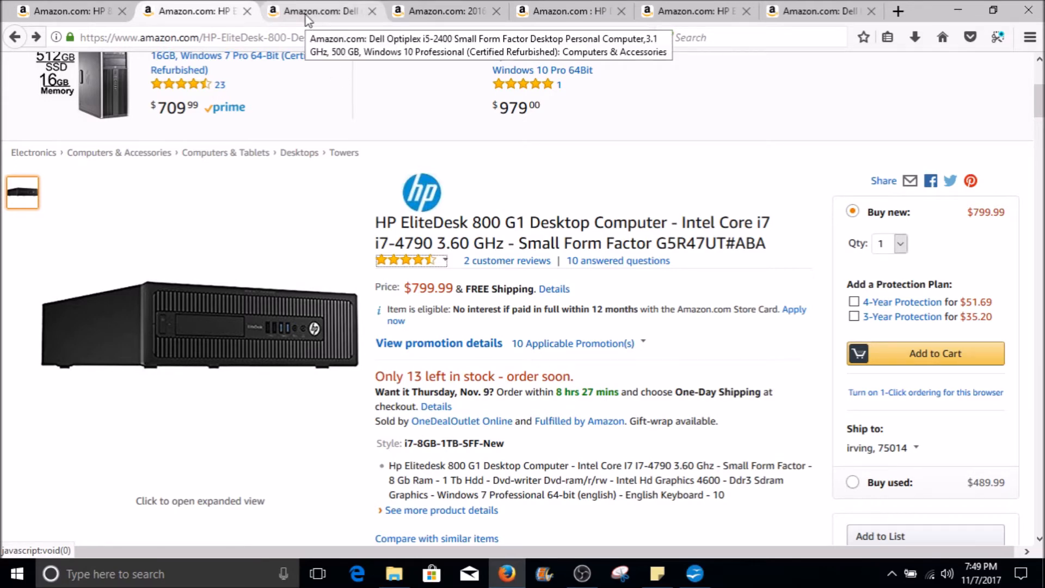
scroll(up, 3)
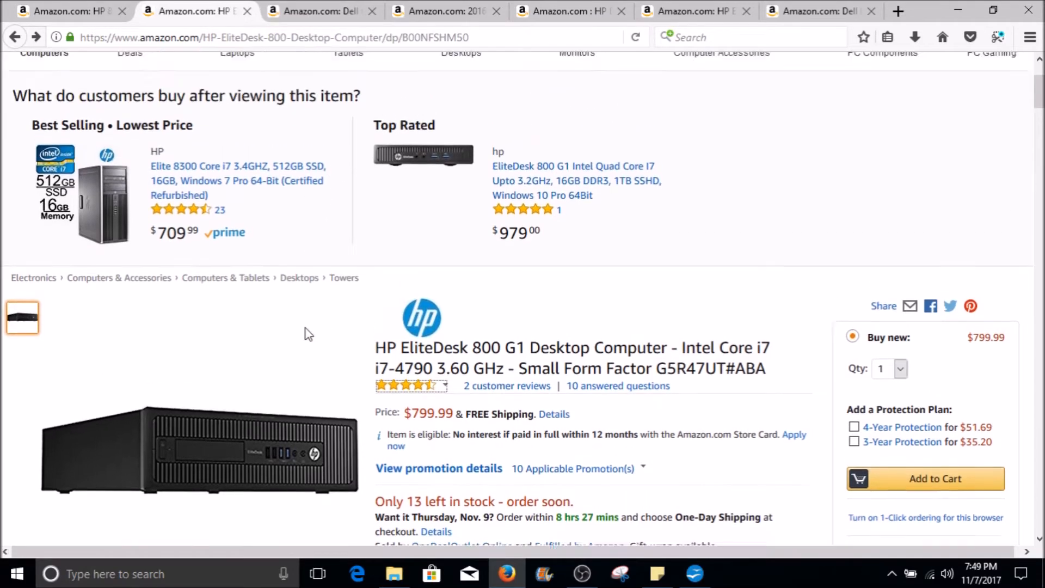
scroll(up, 3)
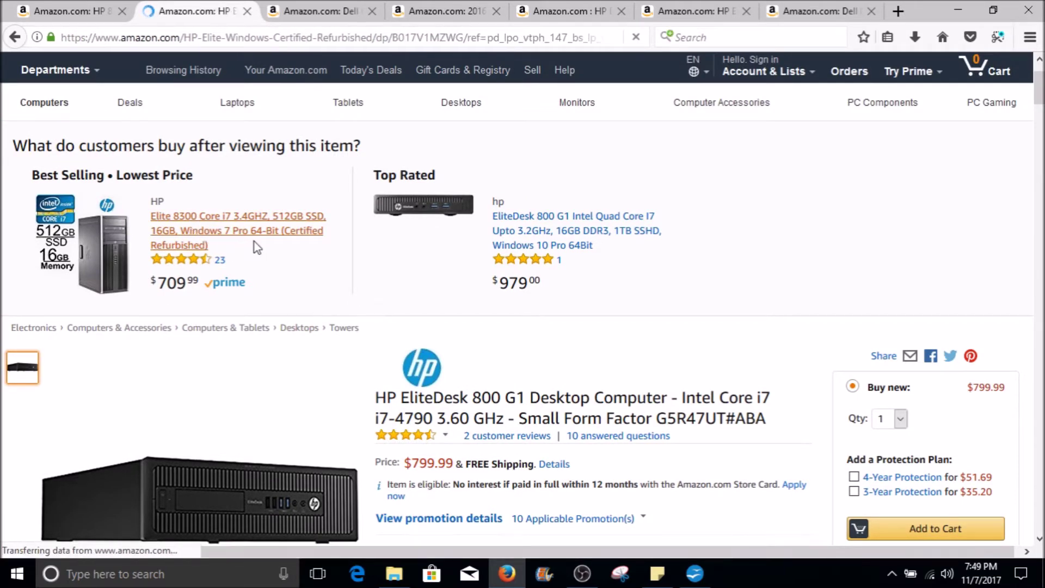
click(237, 230)
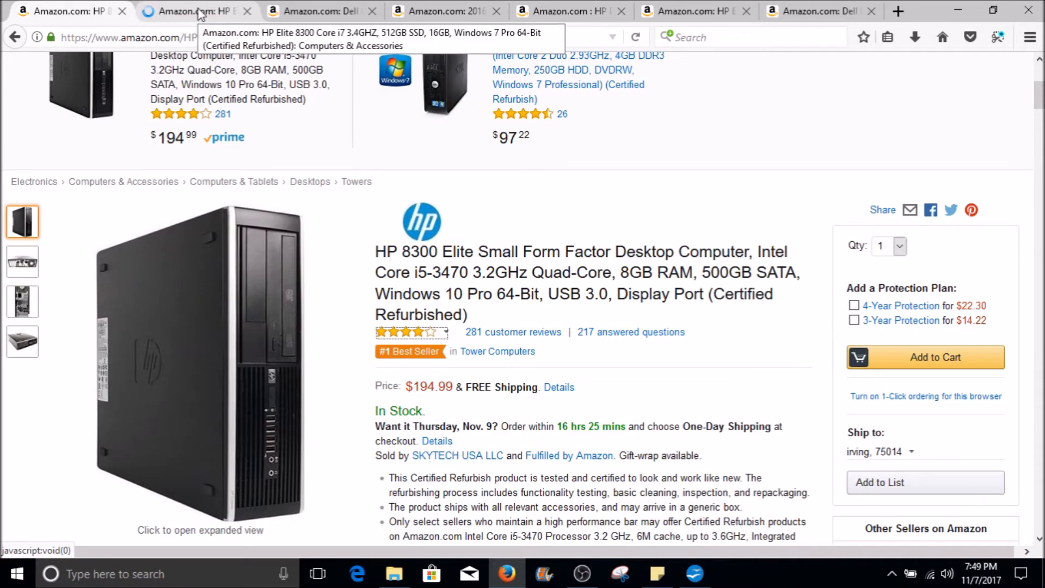
click(193, 11)
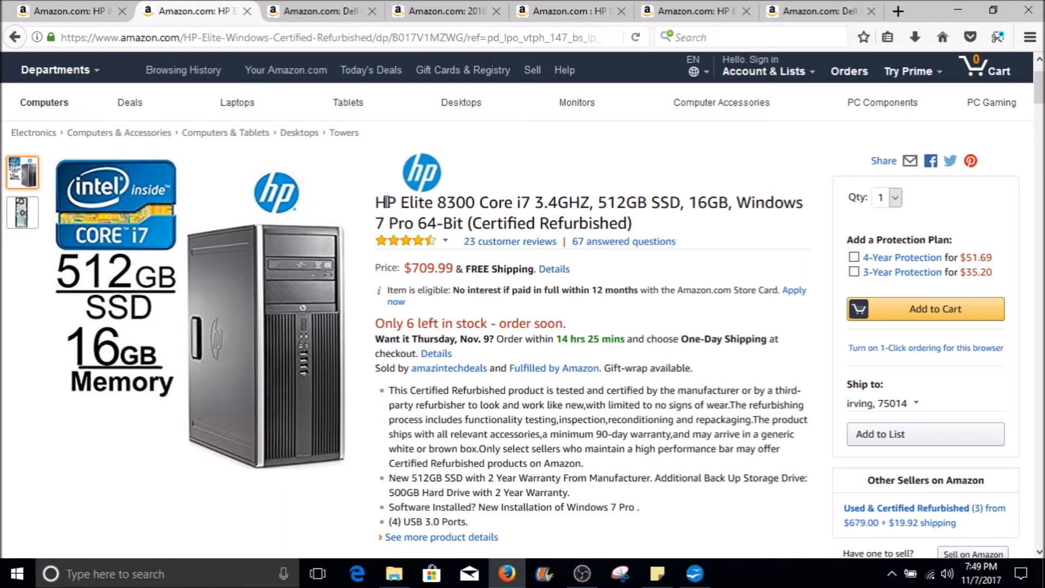
click(768, 71)
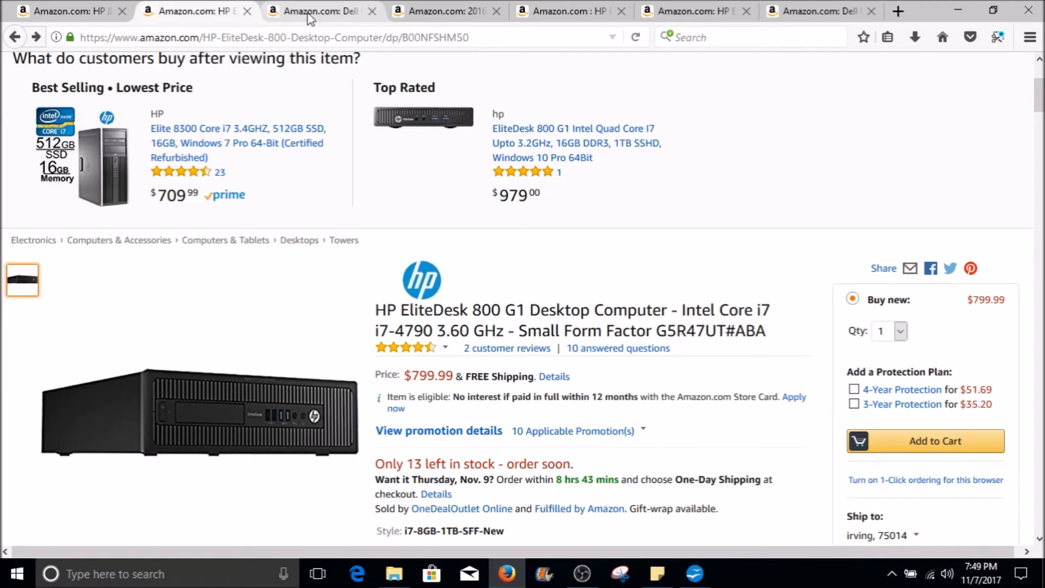
View the Dell Optiplex i5-2400 listing's photos: front, rear ports, front again, then the third photo
click(313, 10)
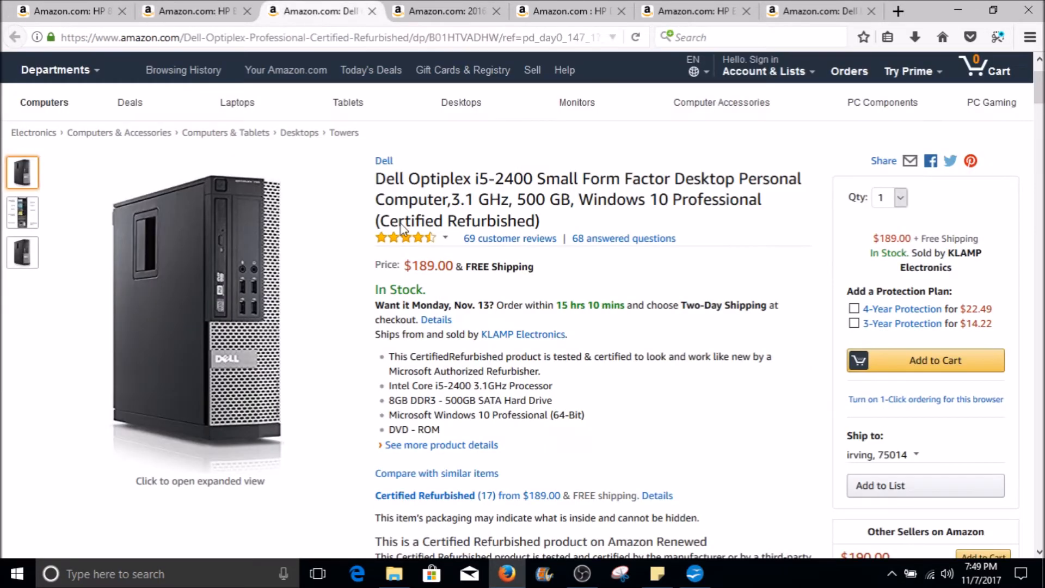
mouse_move(335, 198)
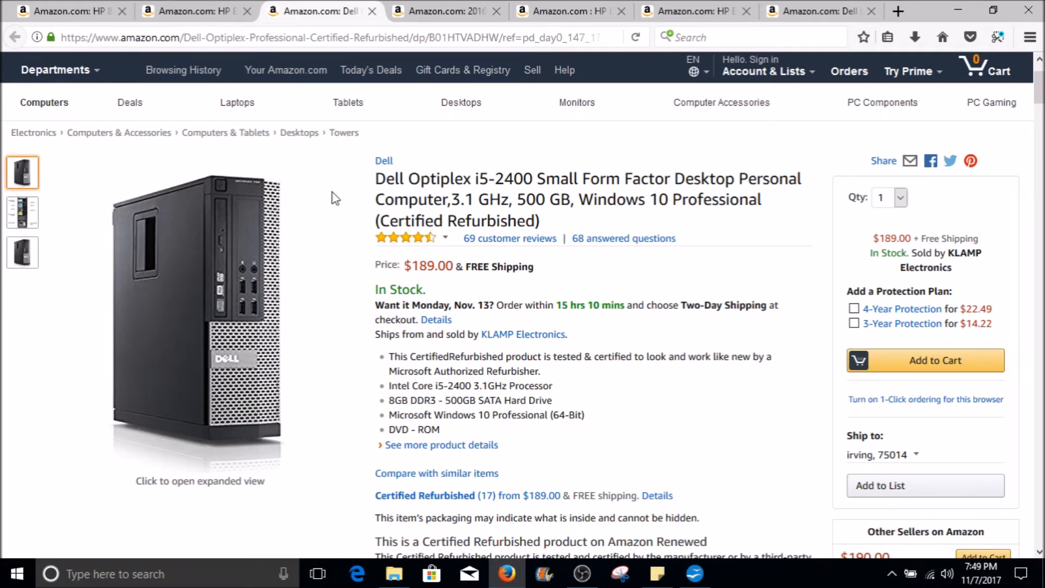
mouse_move(377, 180)
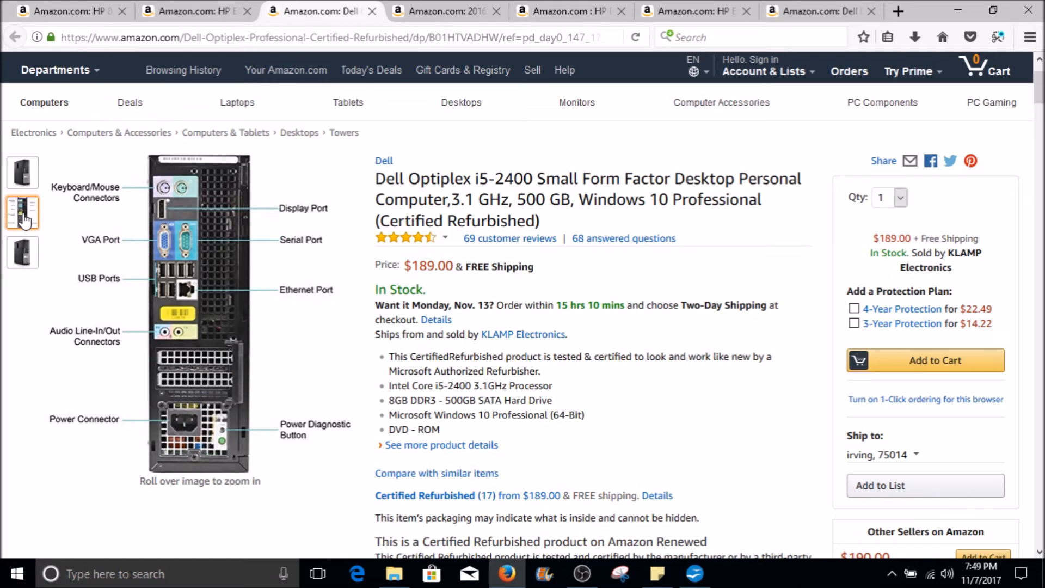
click(22, 172)
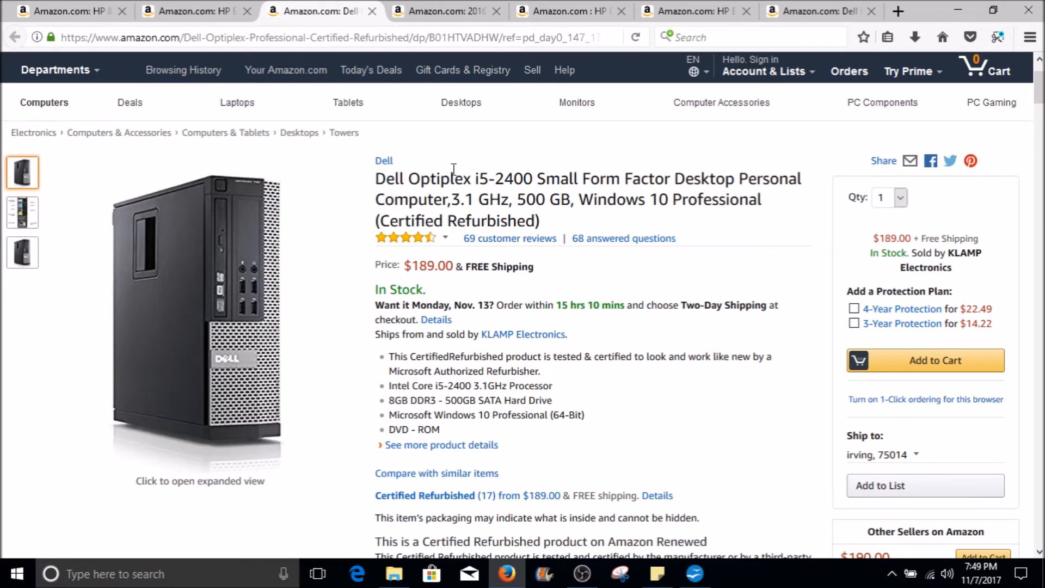
mouse_move(368, 185)
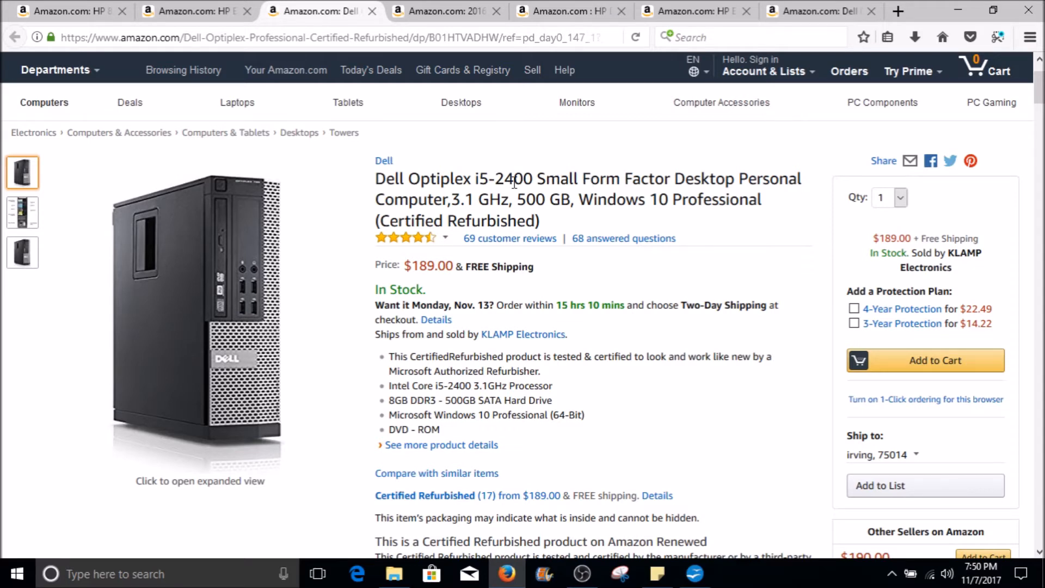
mouse_move(231, 259)
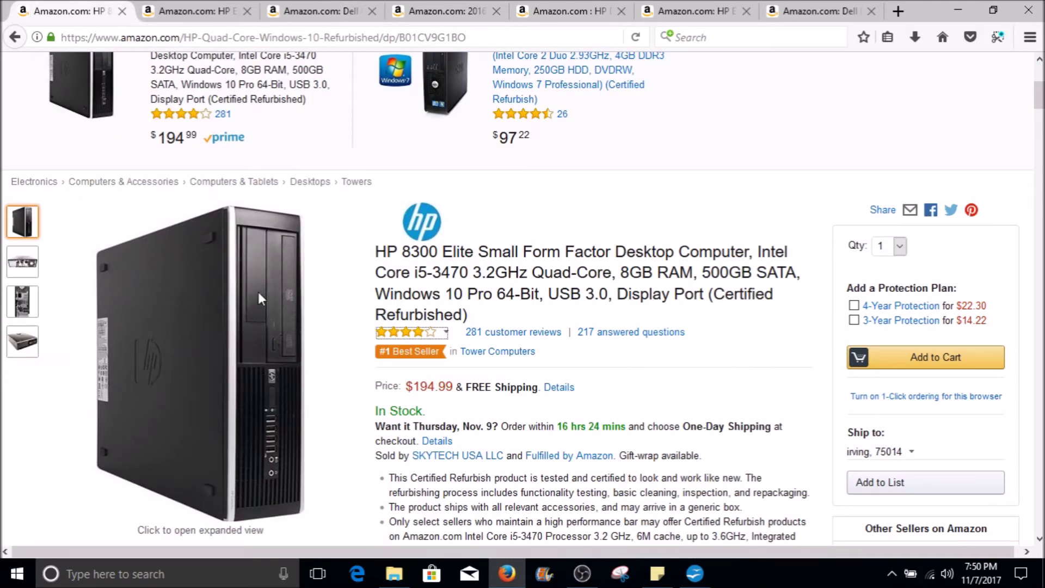
click(320, 10)
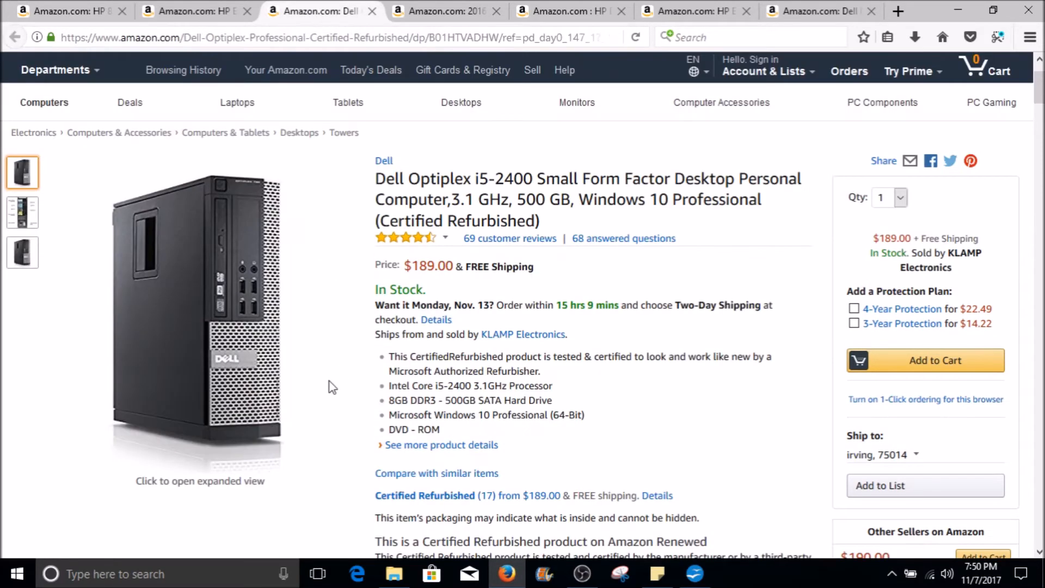
click(22, 213)
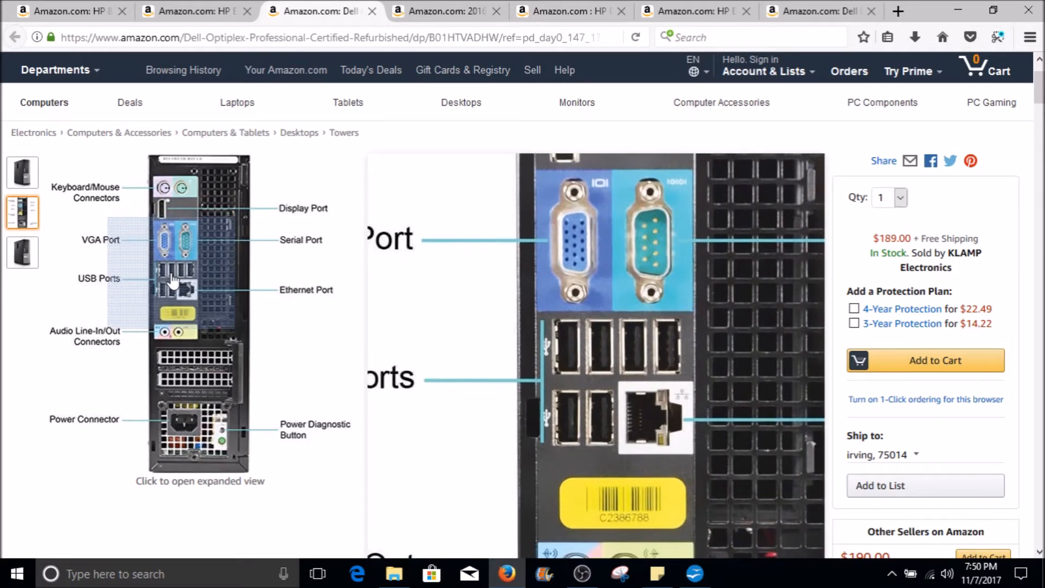
click(22, 172)
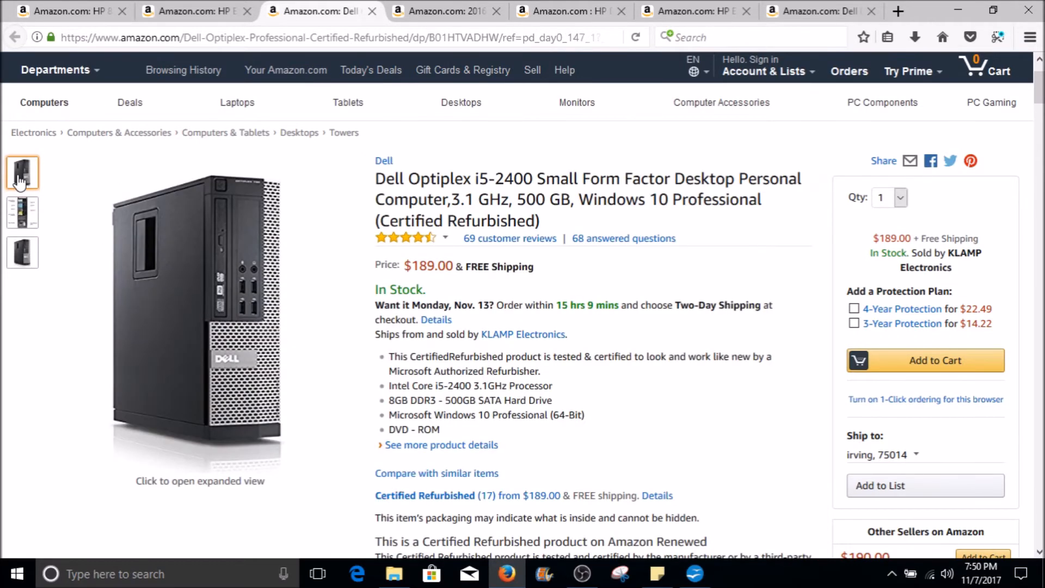
mouse_move(194, 212)
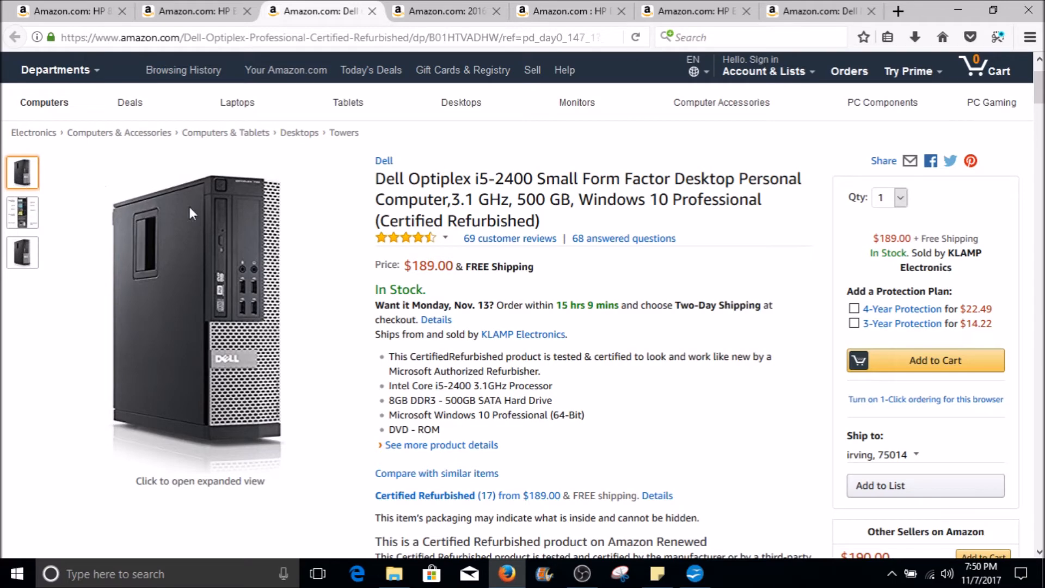
click(22, 251)
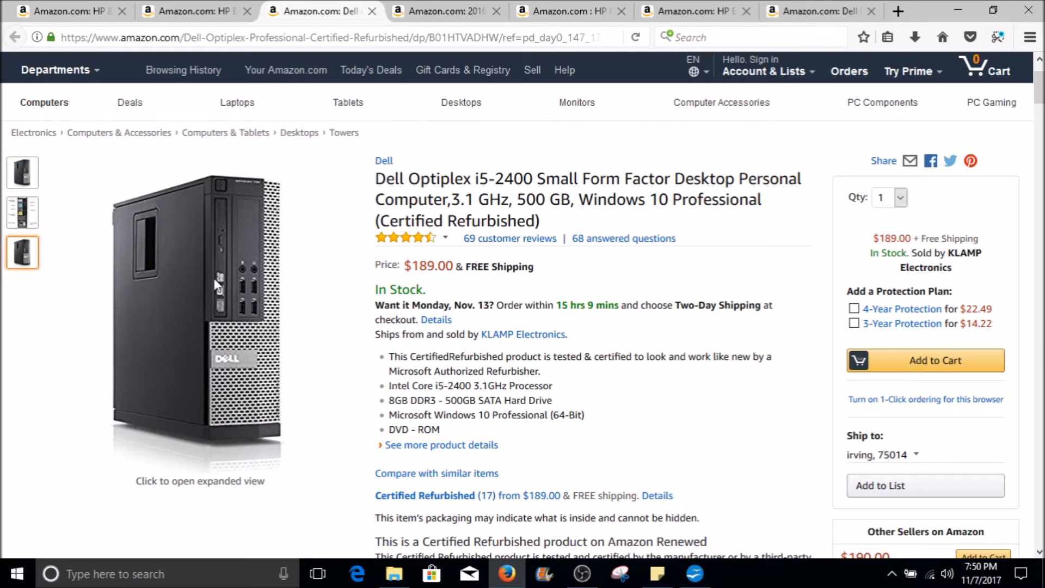
Switch to the Lenovo ThinkCentre M81 listing and view its keyboard-and-mouse, last, and spec photos
click(443, 11)
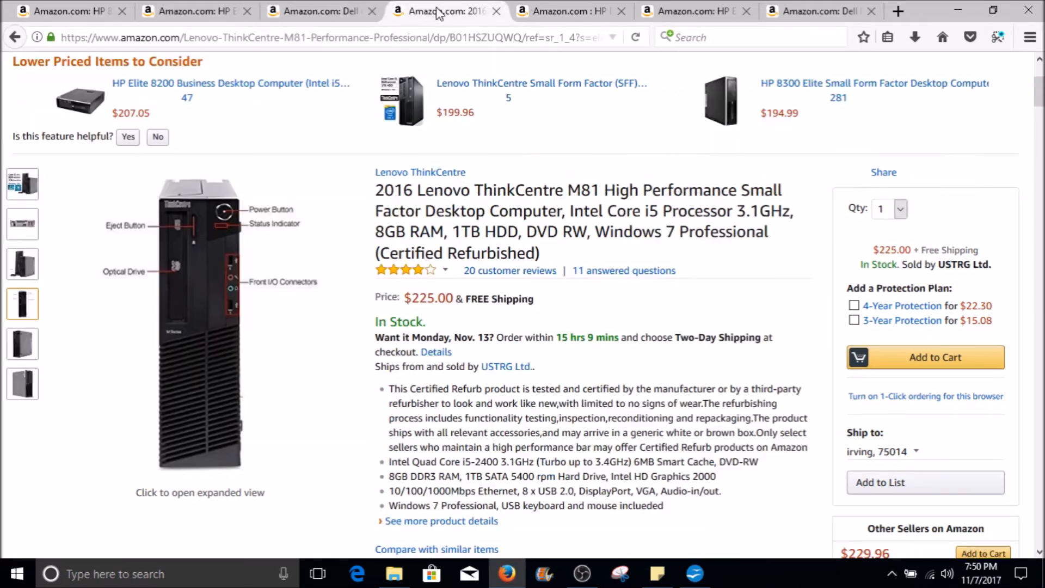
scroll(down, 3)
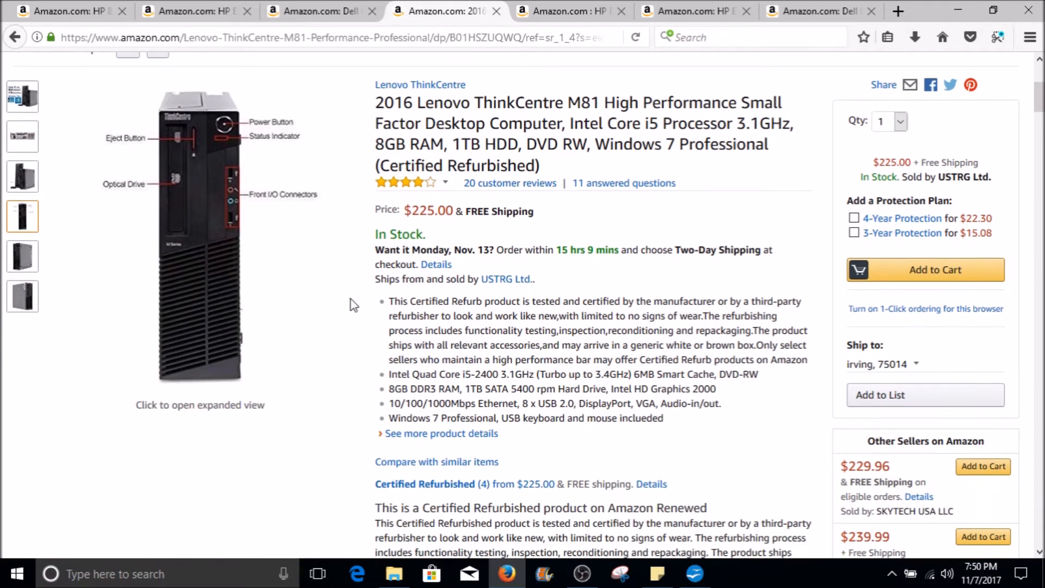
scroll(up, 3)
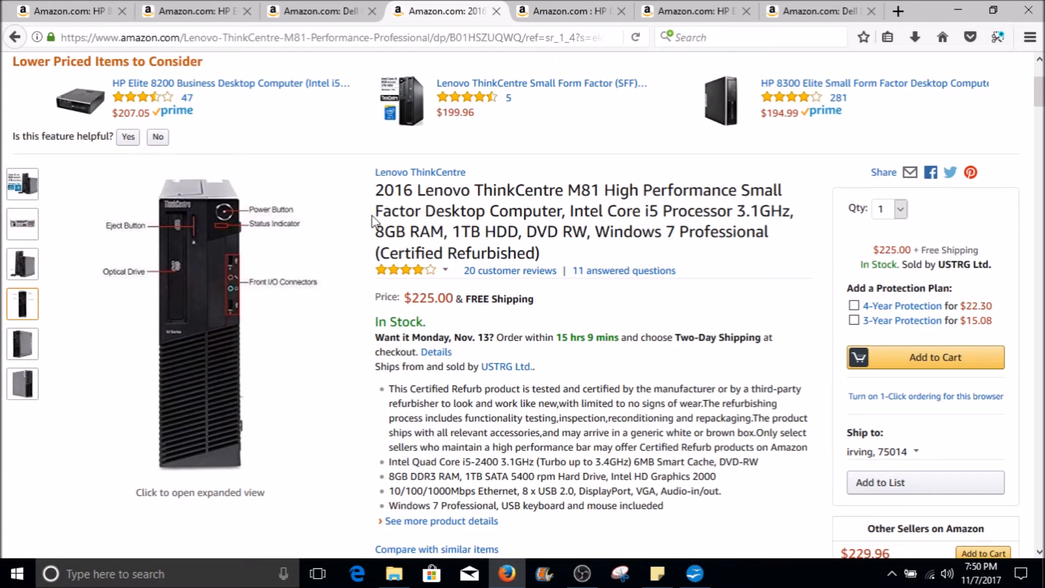
mouse_move(377, 192)
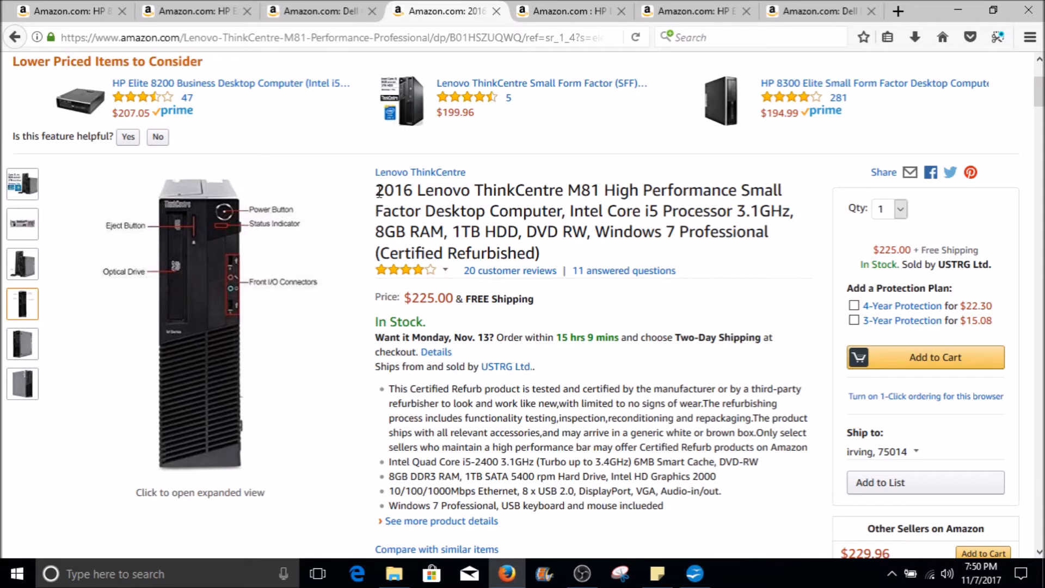
click(22, 263)
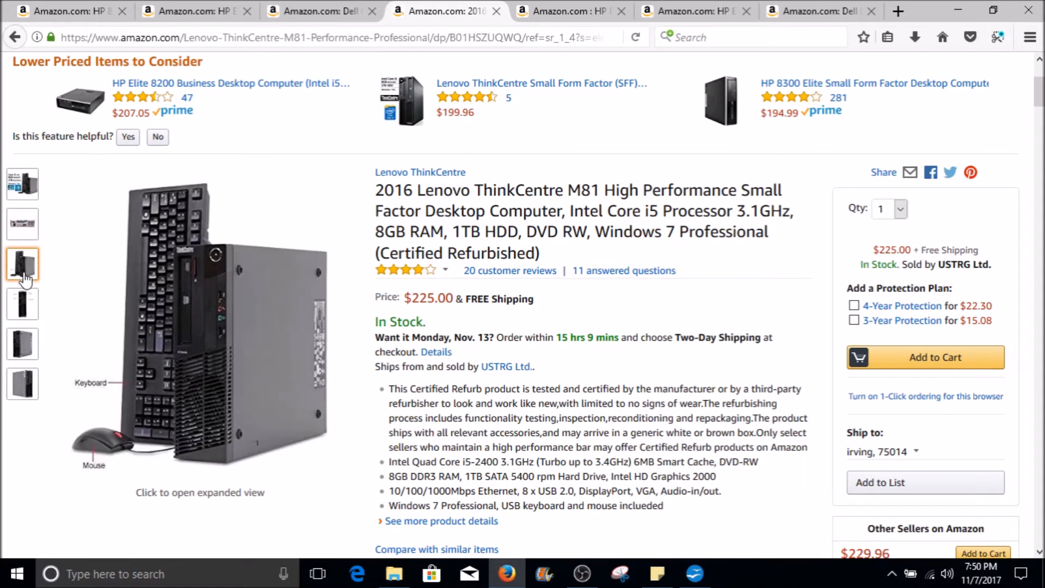
click(22, 384)
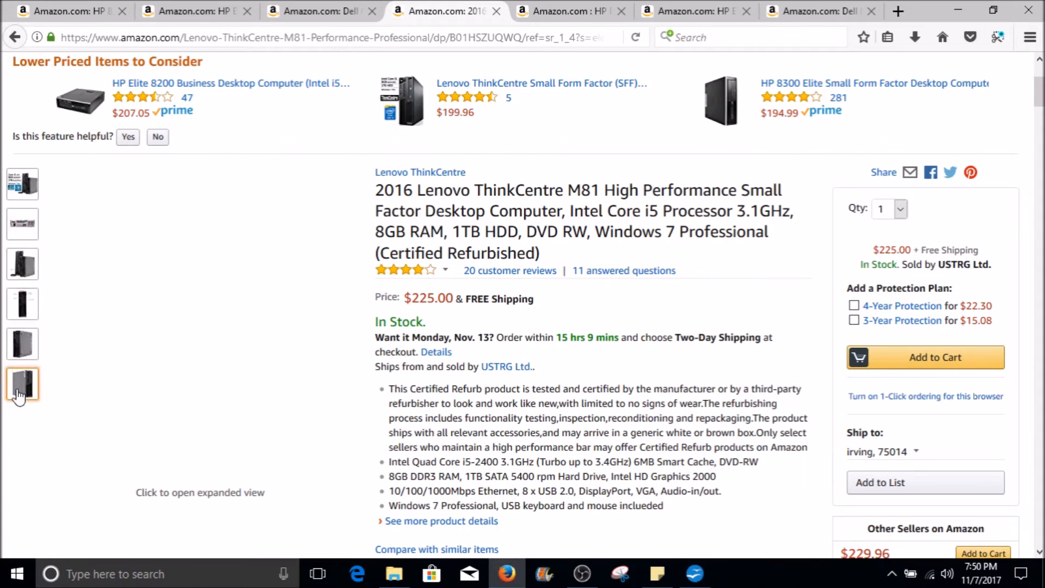
click(22, 183)
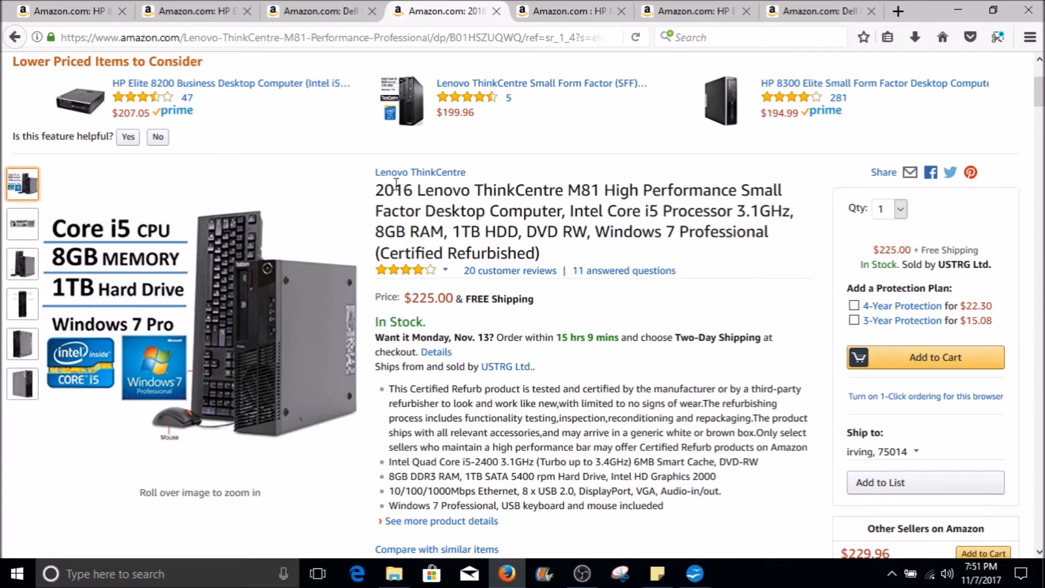
mouse_move(273, 240)
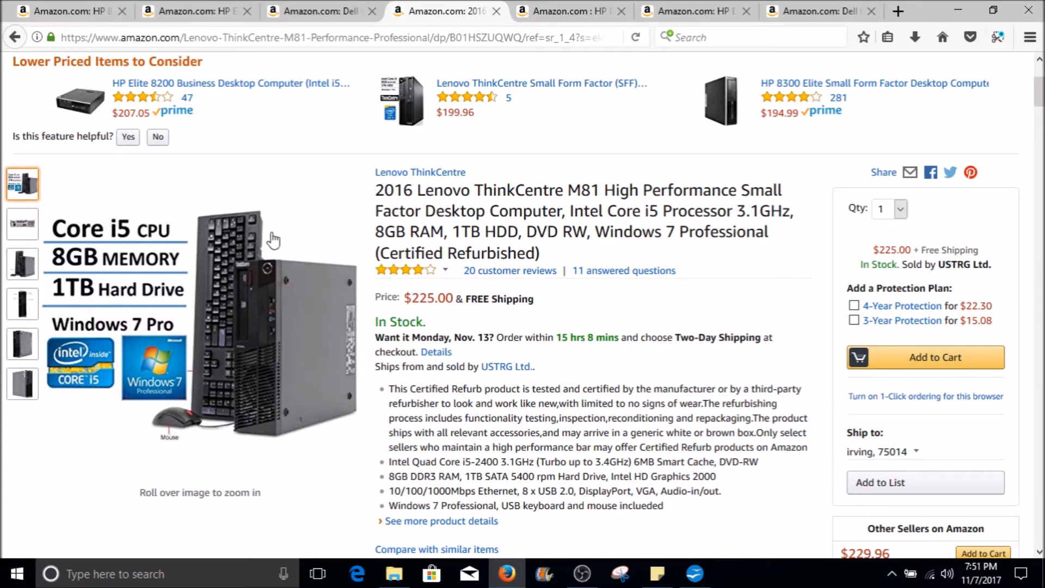
View the ThinkCentre M81's keyboard photo, labelled front panel, and labelled rear connectors photo
click(22, 263)
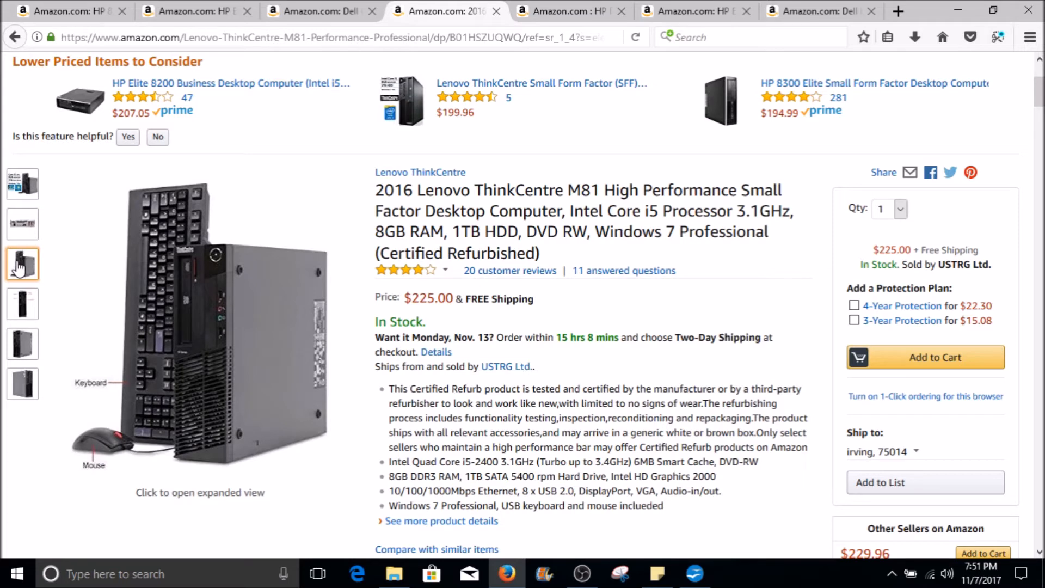
click(22, 303)
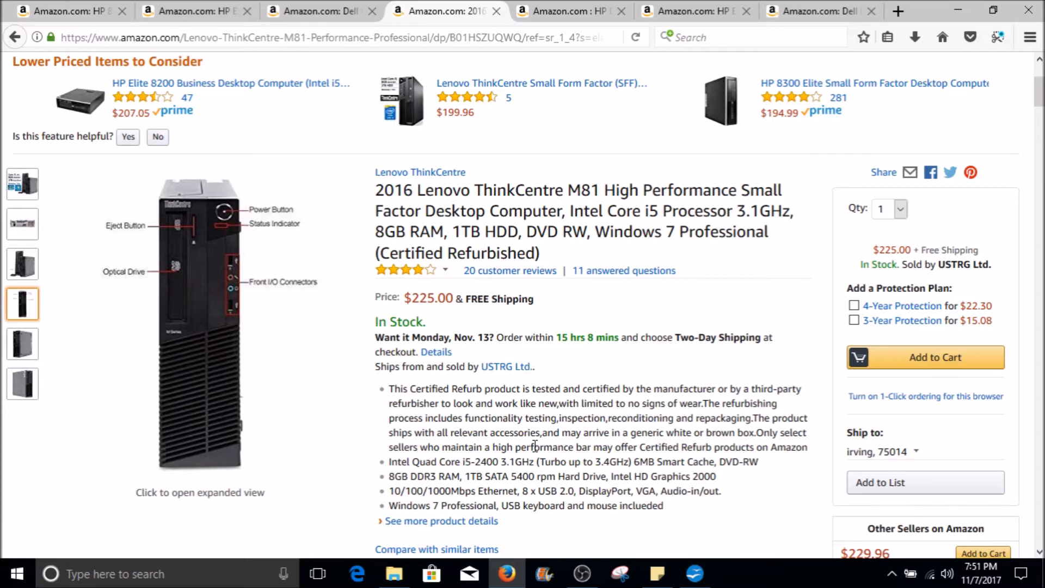
mouse_move(146, 262)
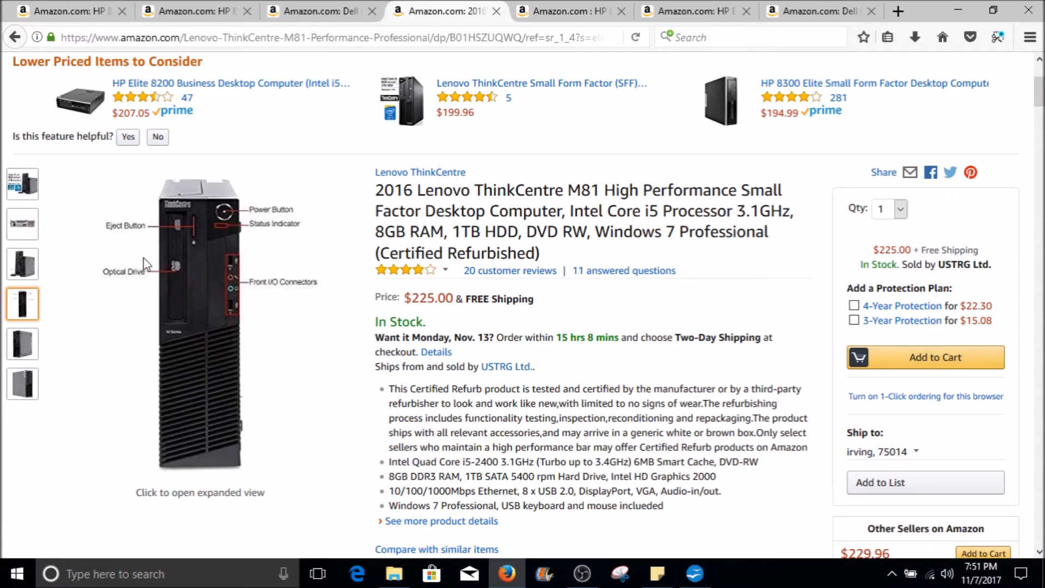
click(22, 225)
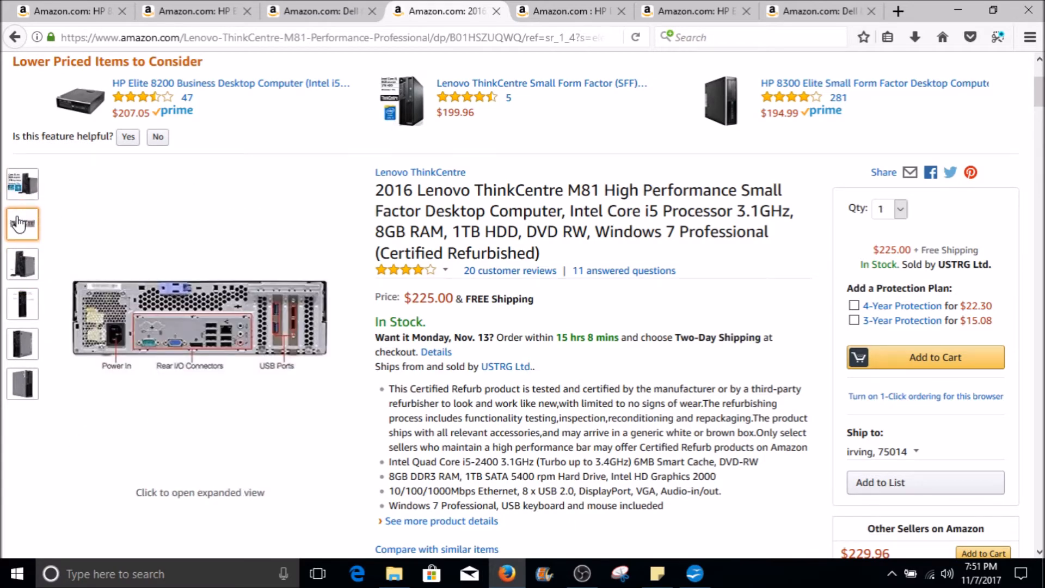
mouse_move(249, 329)
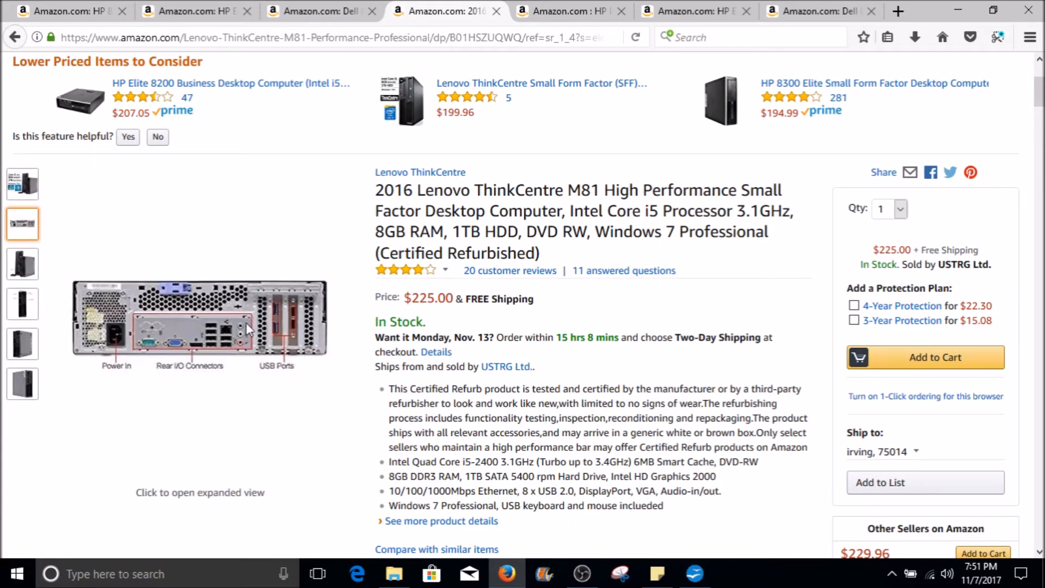
mouse_move(566, 11)
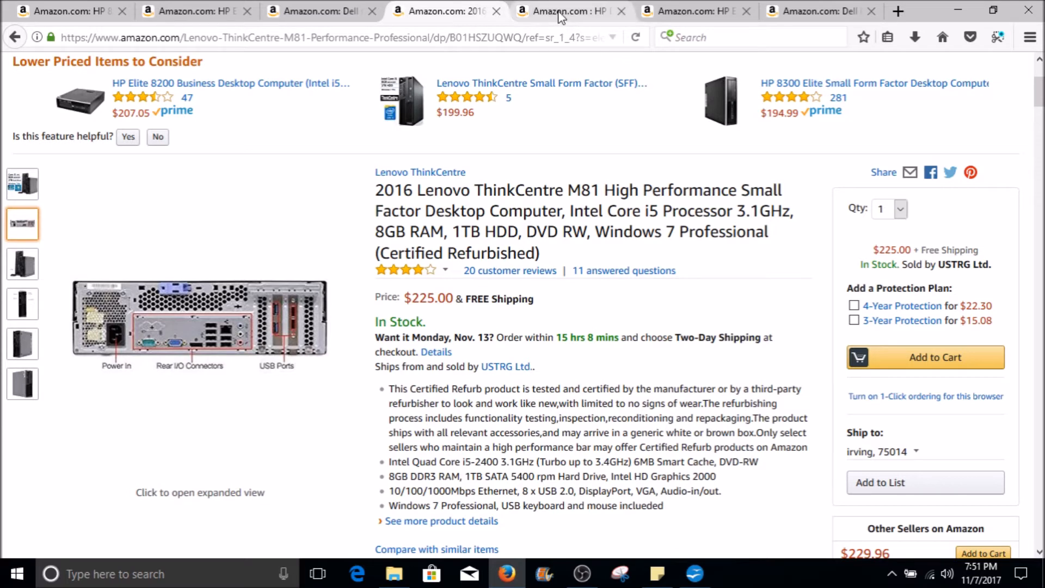
mouse_move(563, 11)
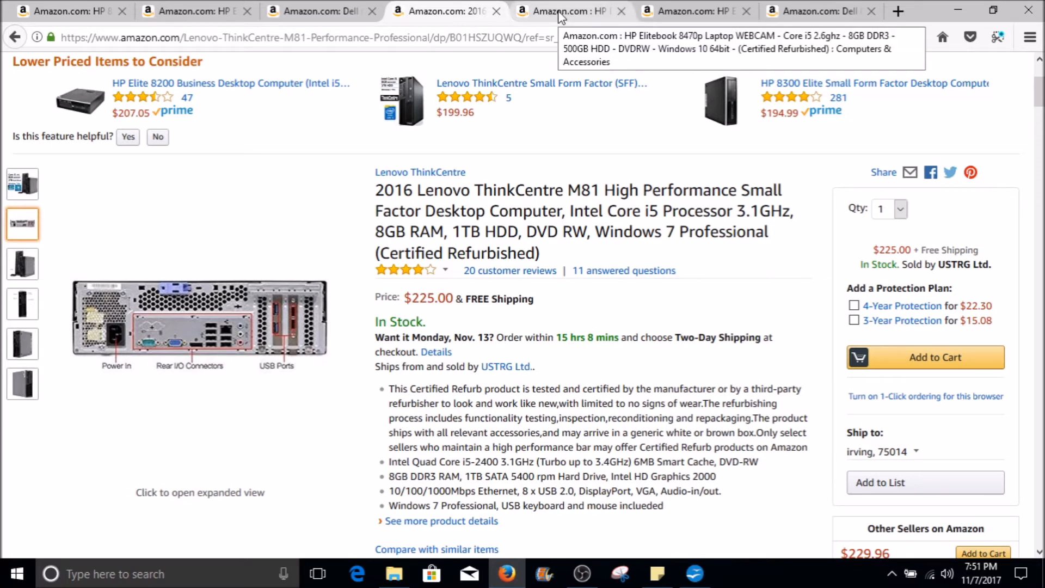
Switch to the HP Elitebook 8470p listing and view its closed, rear, side and top-lid photos
click(567, 10)
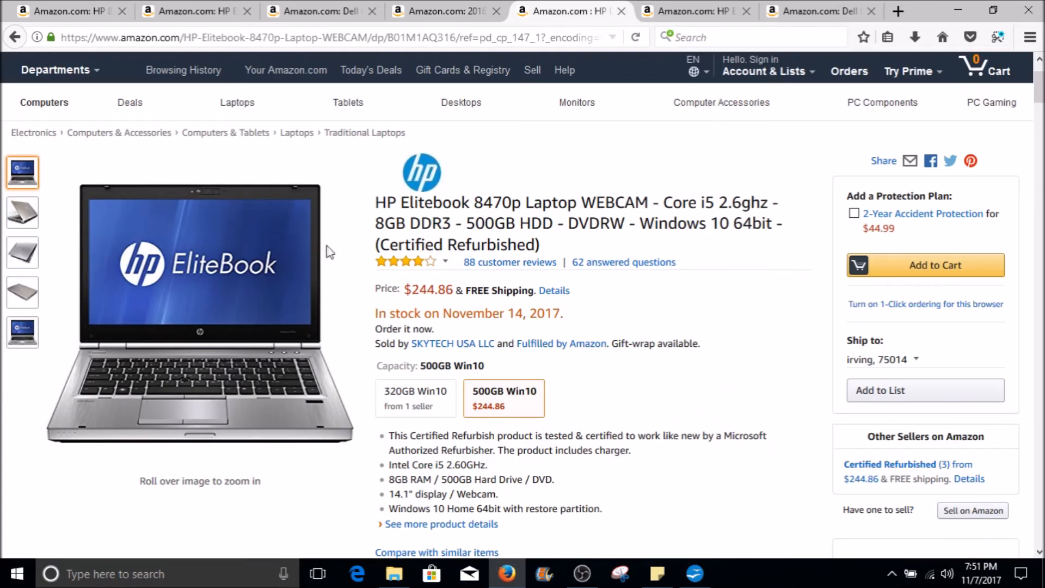
mouse_move(212, 236)
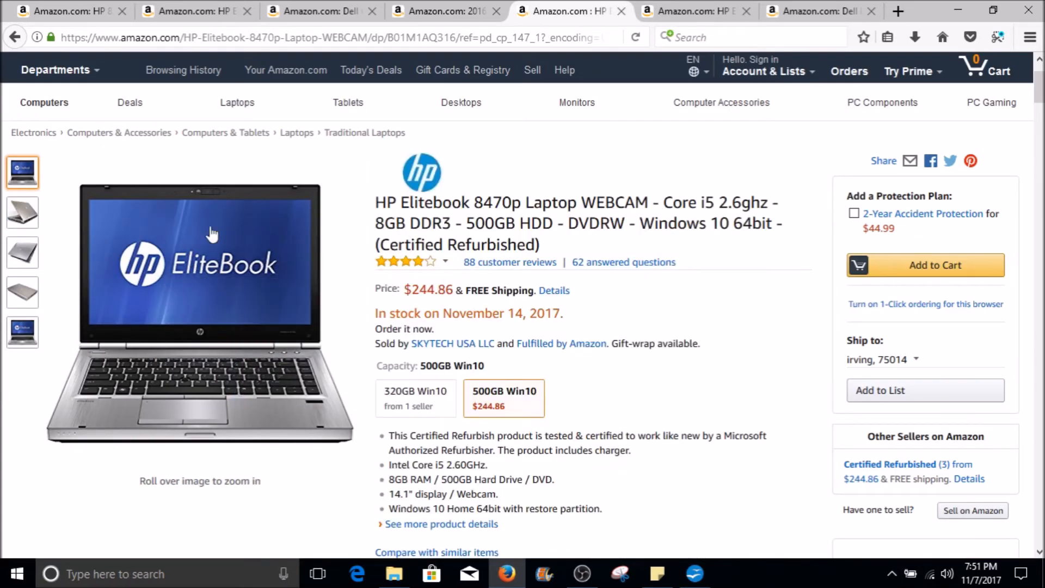
click(22, 253)
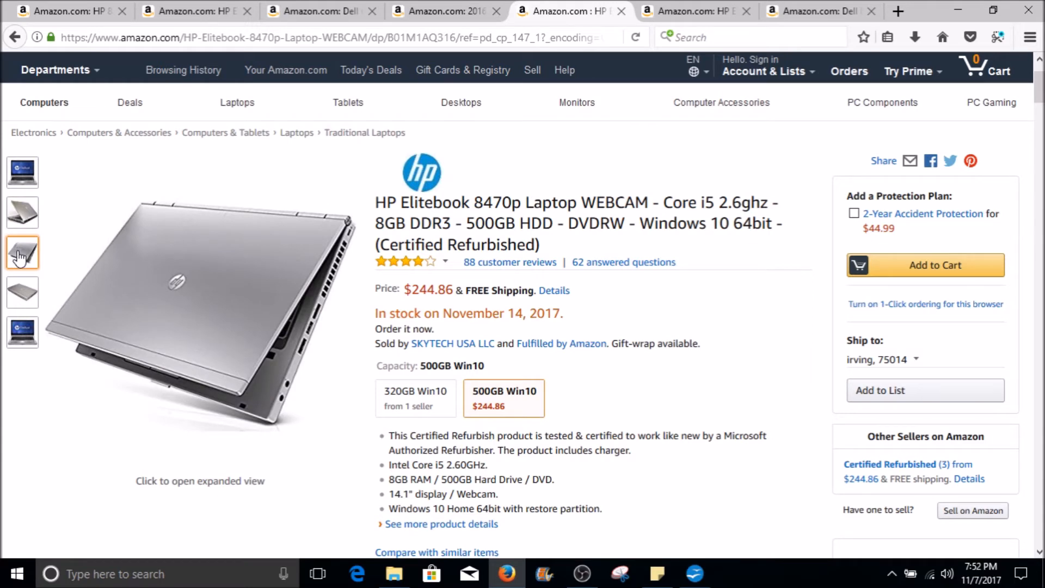
mouse_move(707, 199)
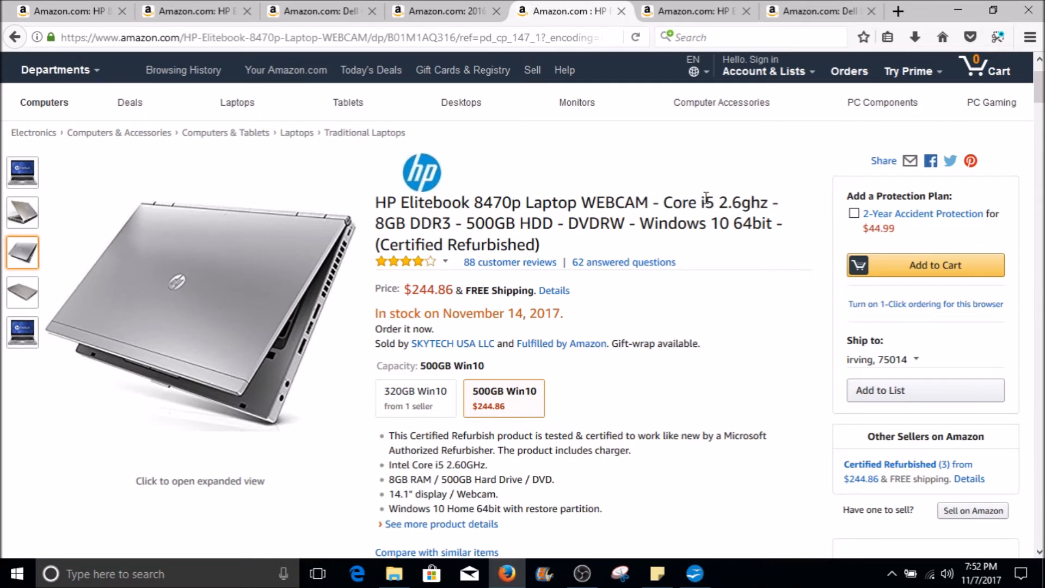
mouse_move(577, 102)
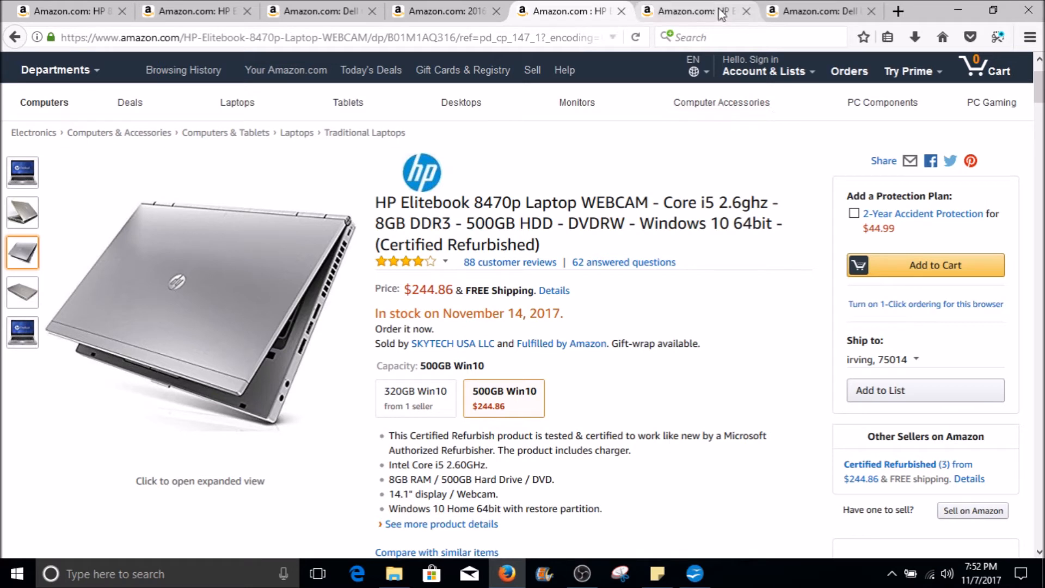
click(22, 213)
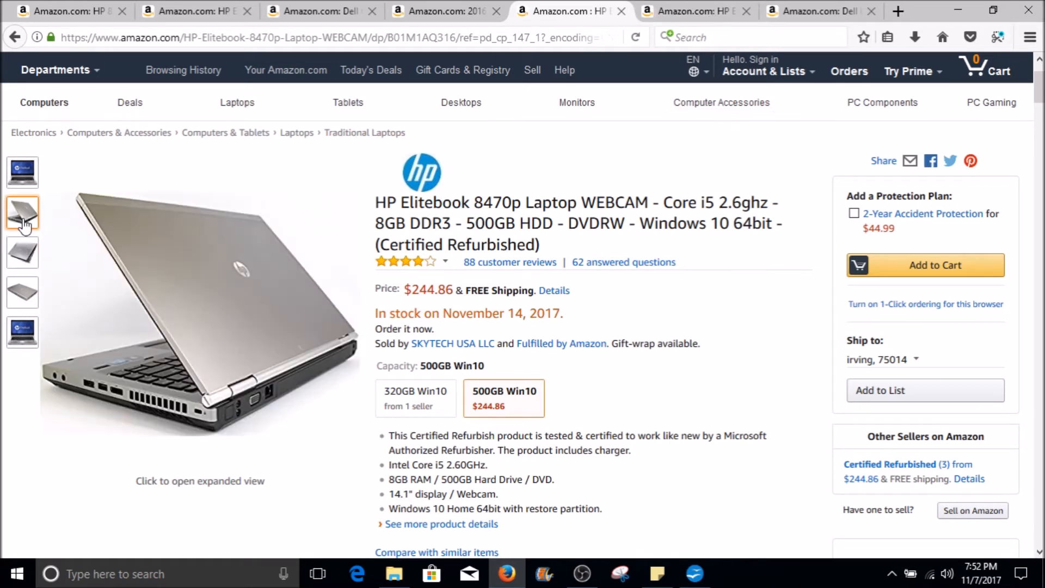
click(23, 293)
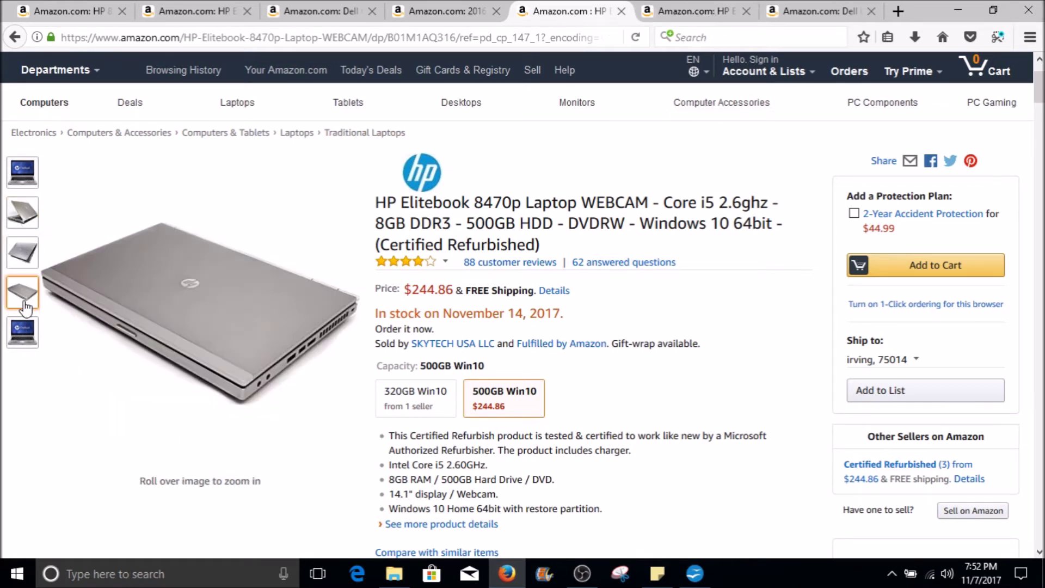
click(21, 332)
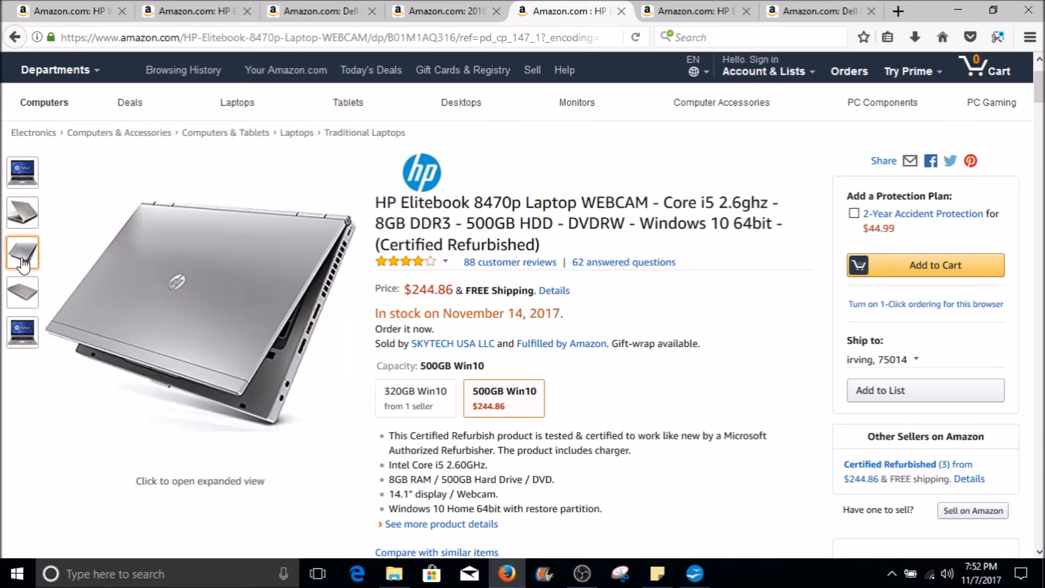
click(23, 172)
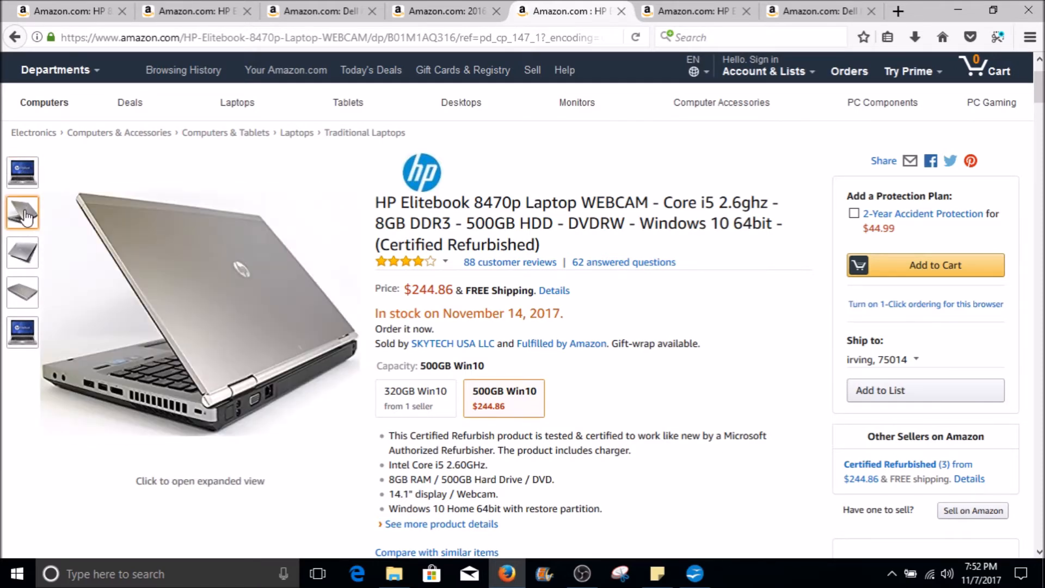
click(21, 253)
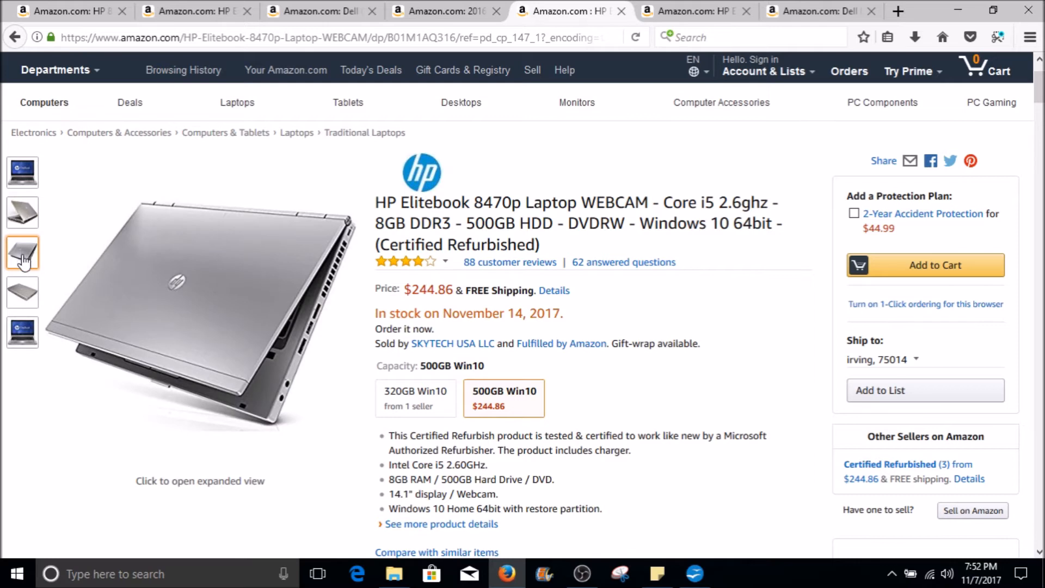
Alternate between the 8470p's front, closed-lid and rear-view photos, ending on the rear view of the open laptop
click(23, 292)
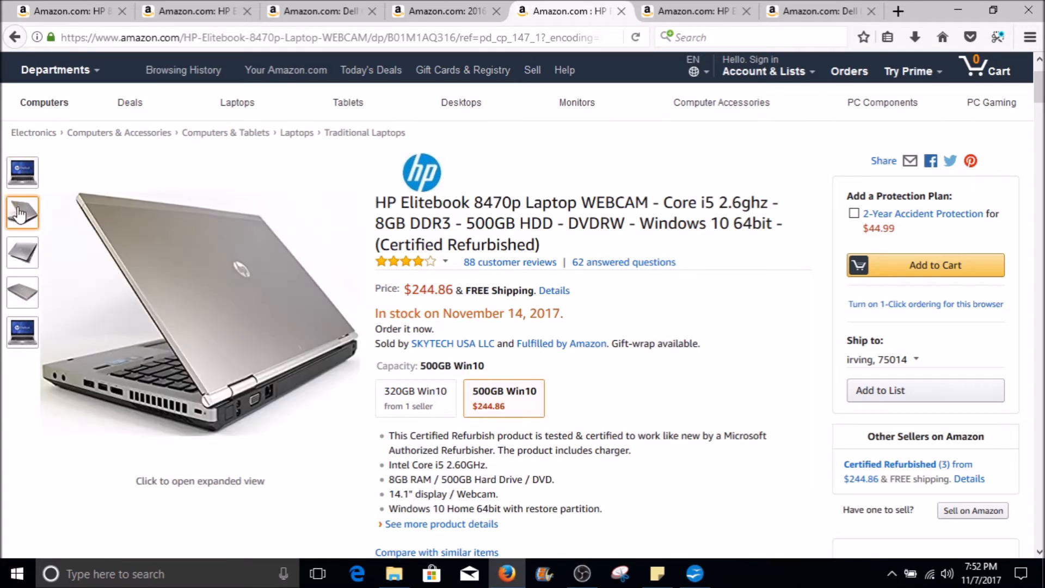
click(22, 252)
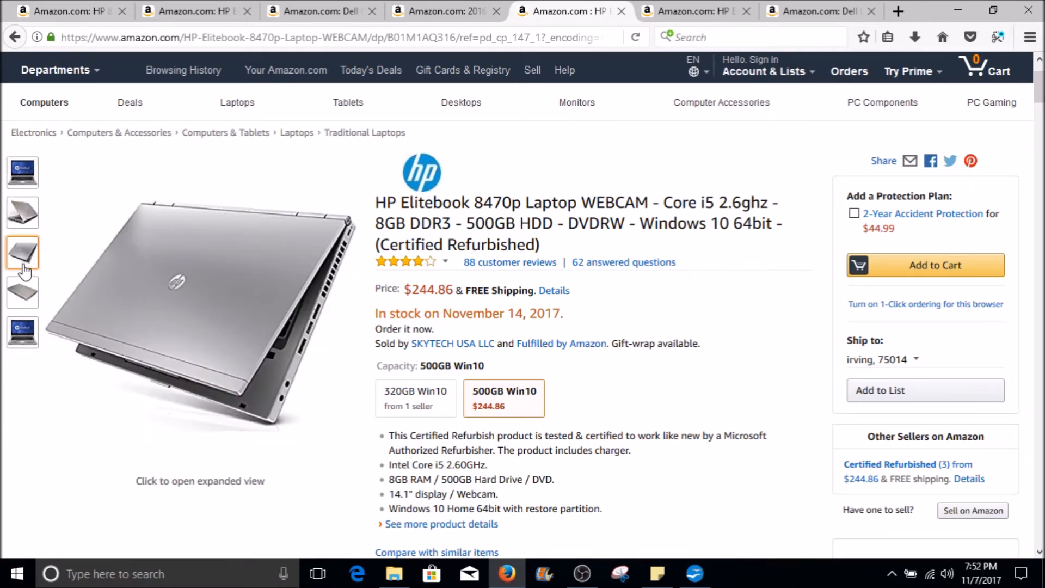
click(22, 172)
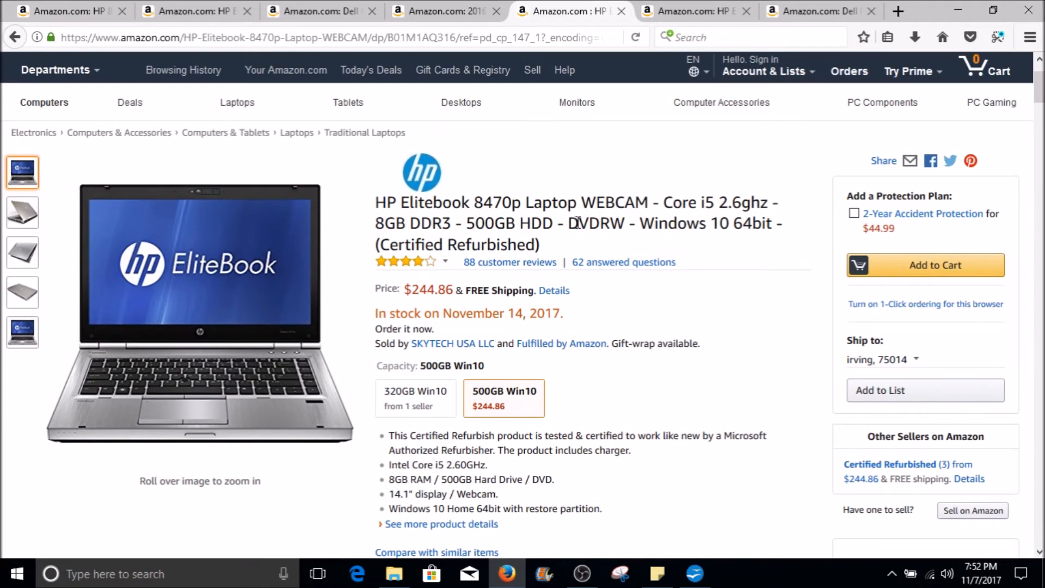
click(22, 251)
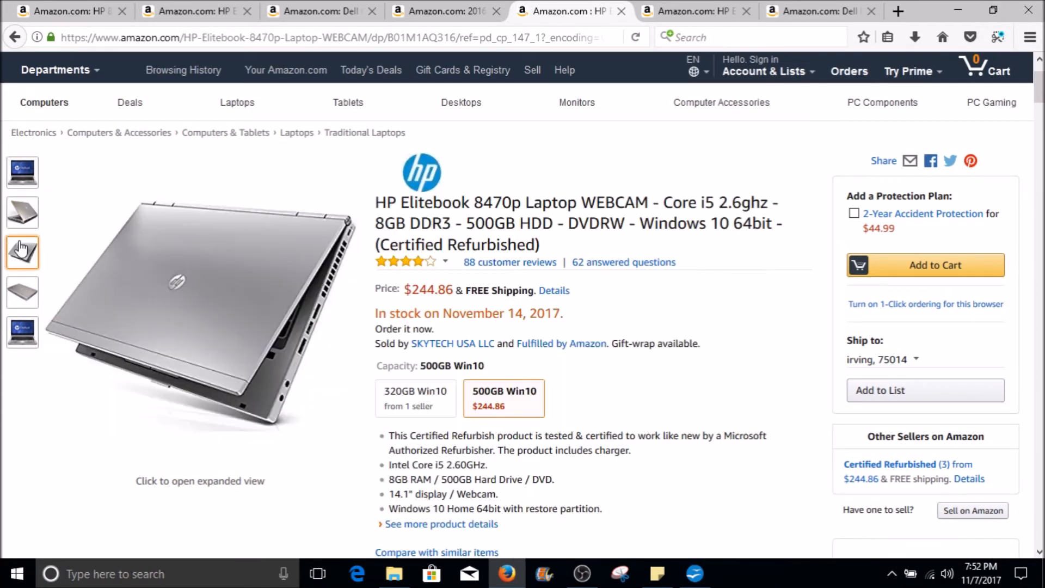
click(22, 212)
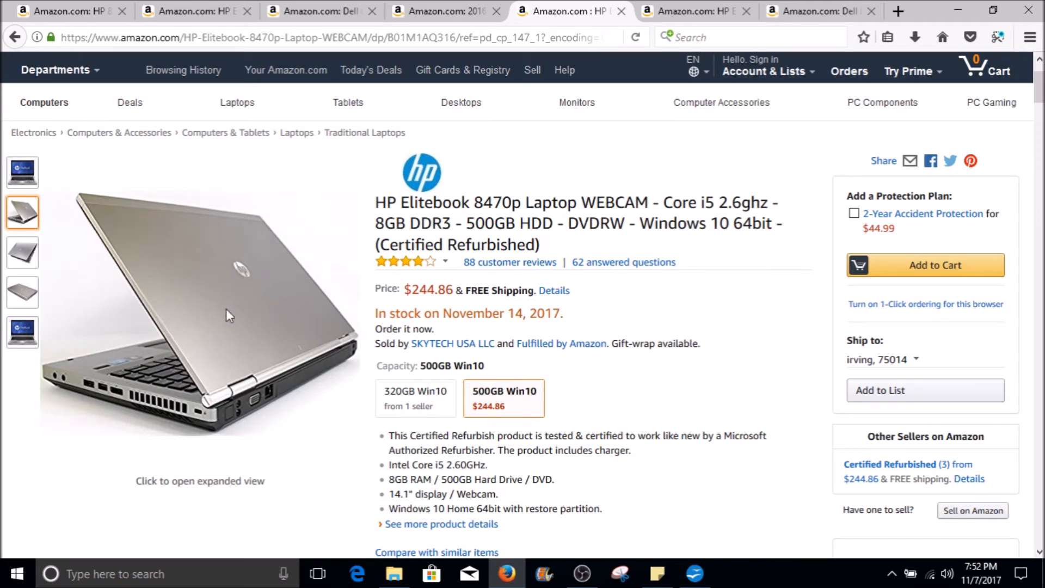
mouse_move(226, 418)
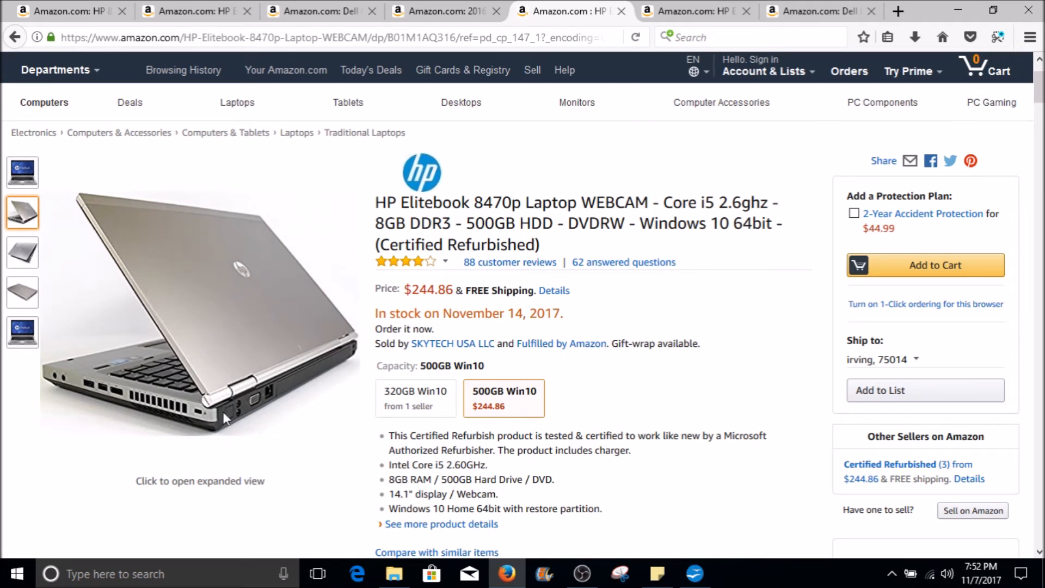
mouse_move(313, 372)
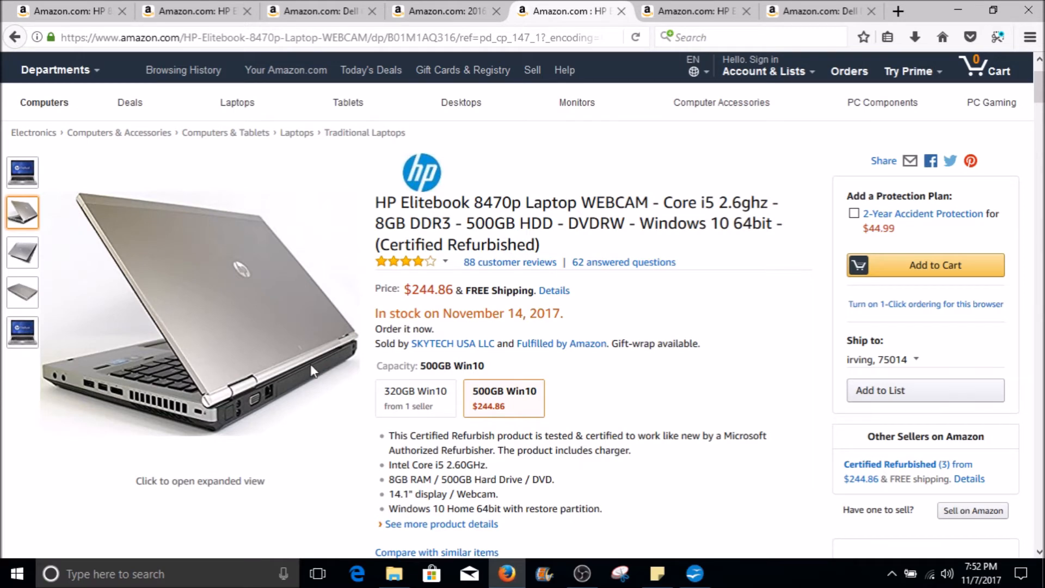
click(23, 251)
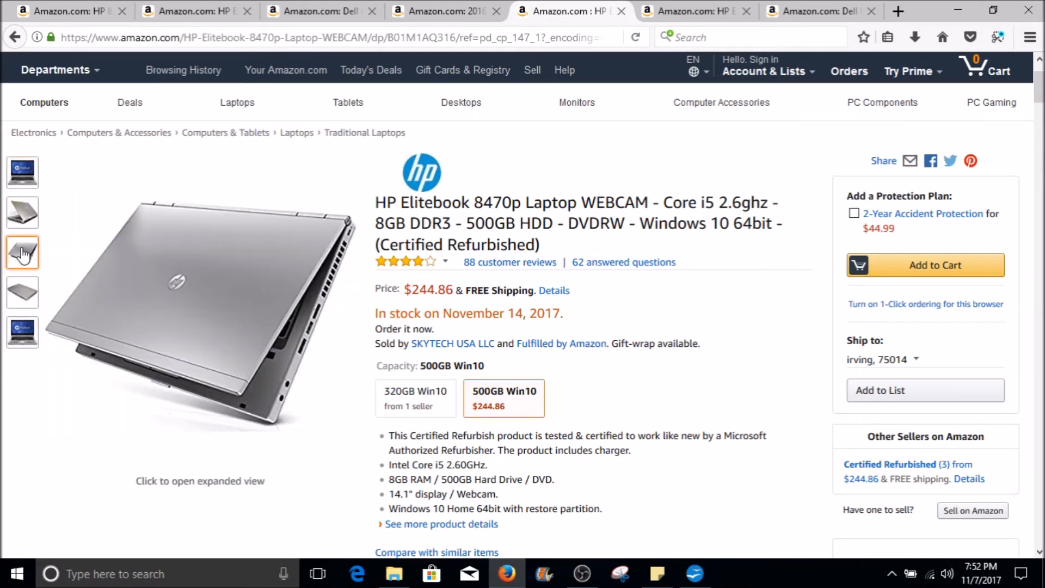
click(22, 212)
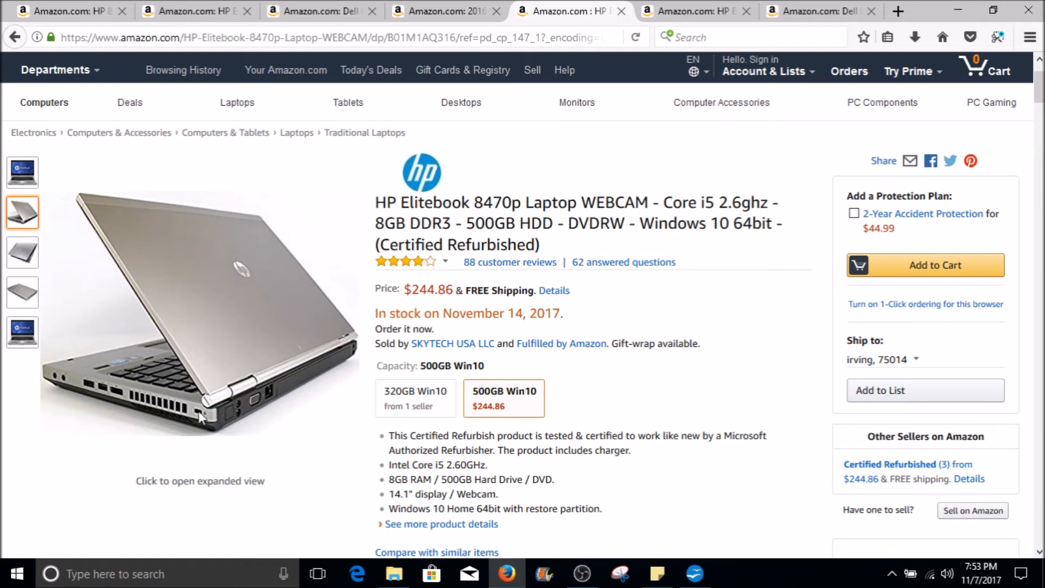
mouse_move(280, 390)
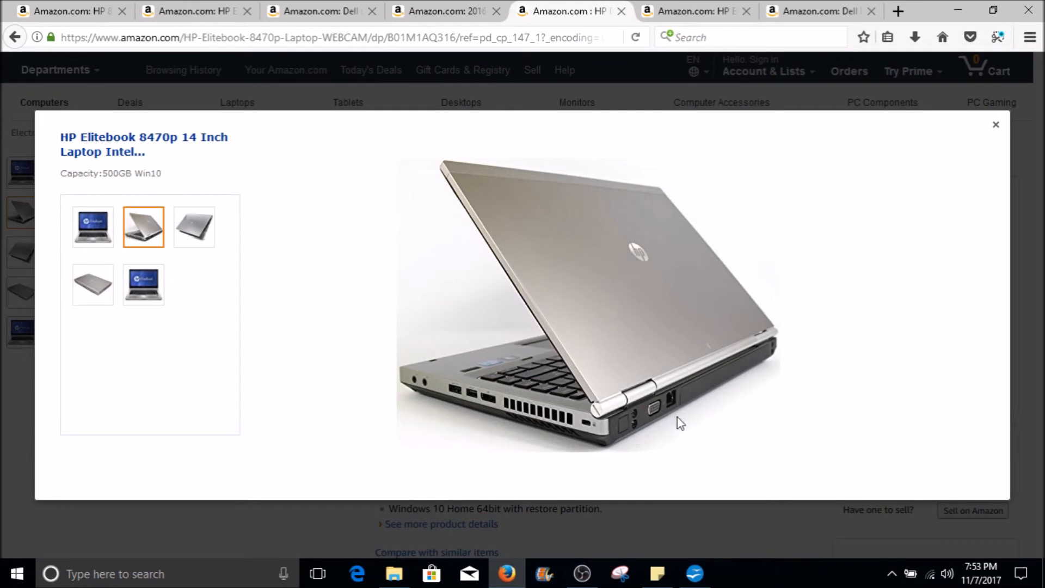
mouse_move(996, 127)
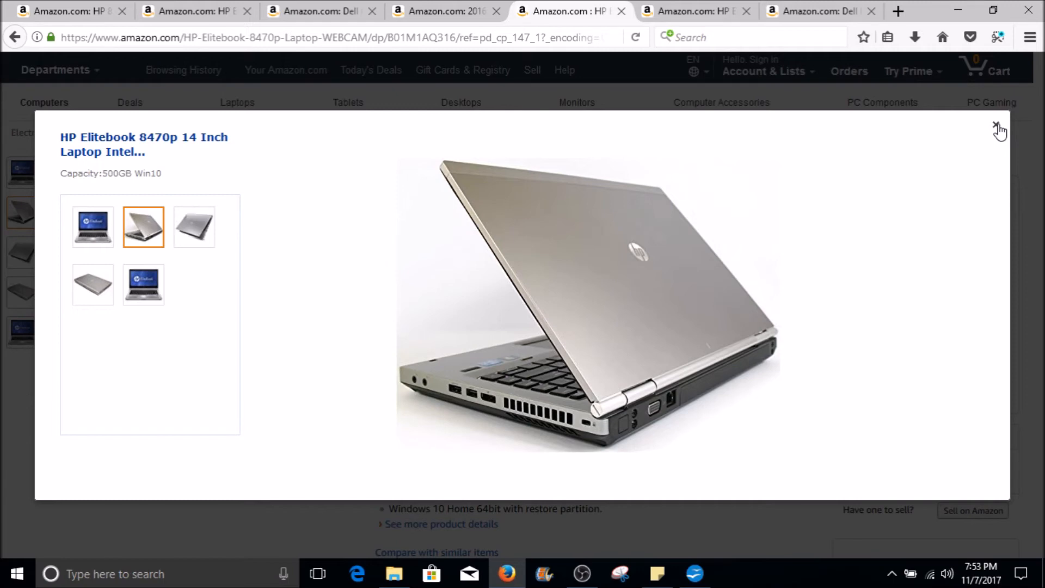
click(1000, 129)
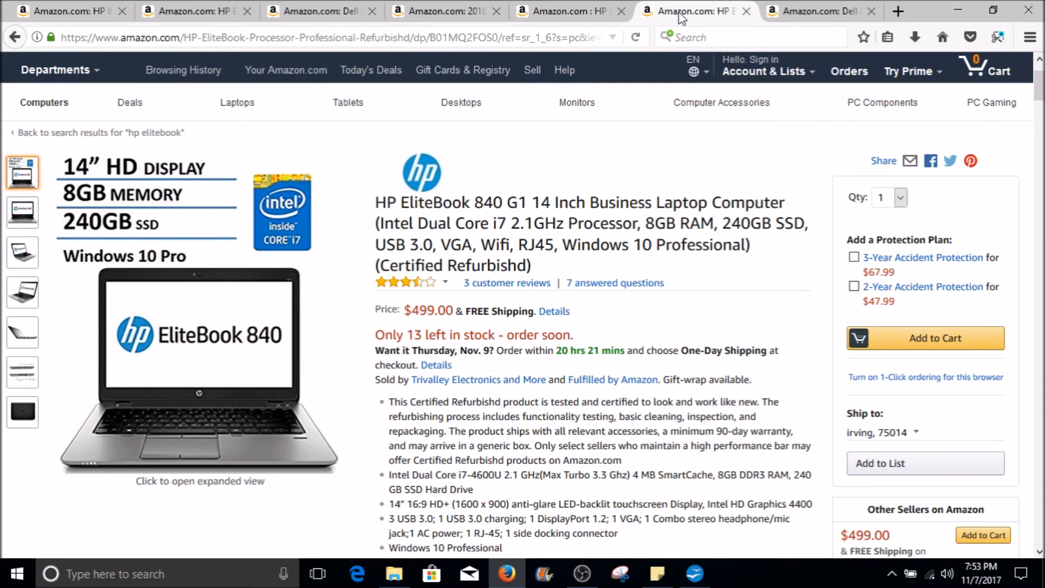
Return to the HP EliteBook 840 G1 listing and view its plain and angled front photos
click(22, 213)
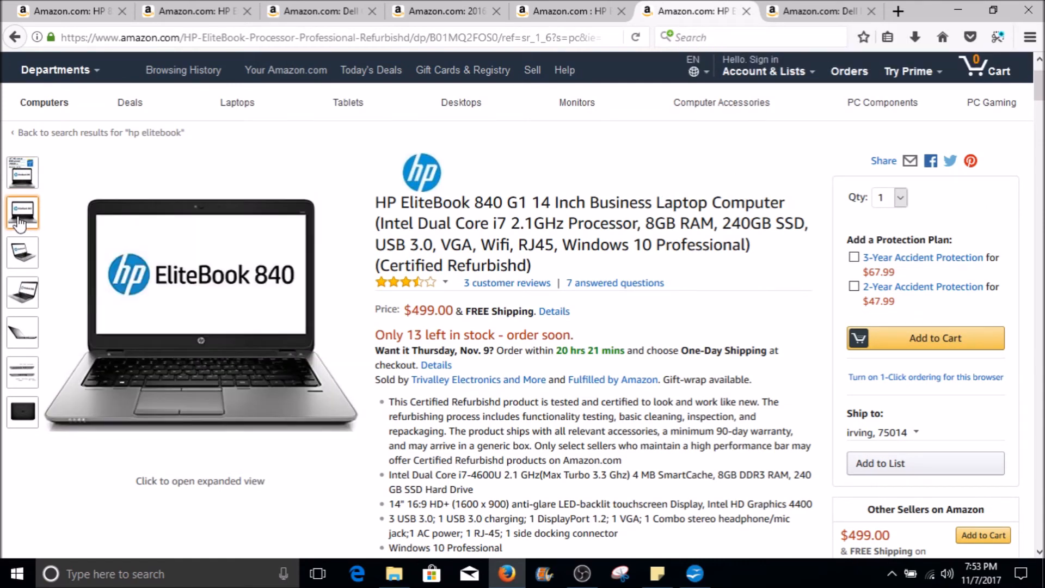
click(22, 251)
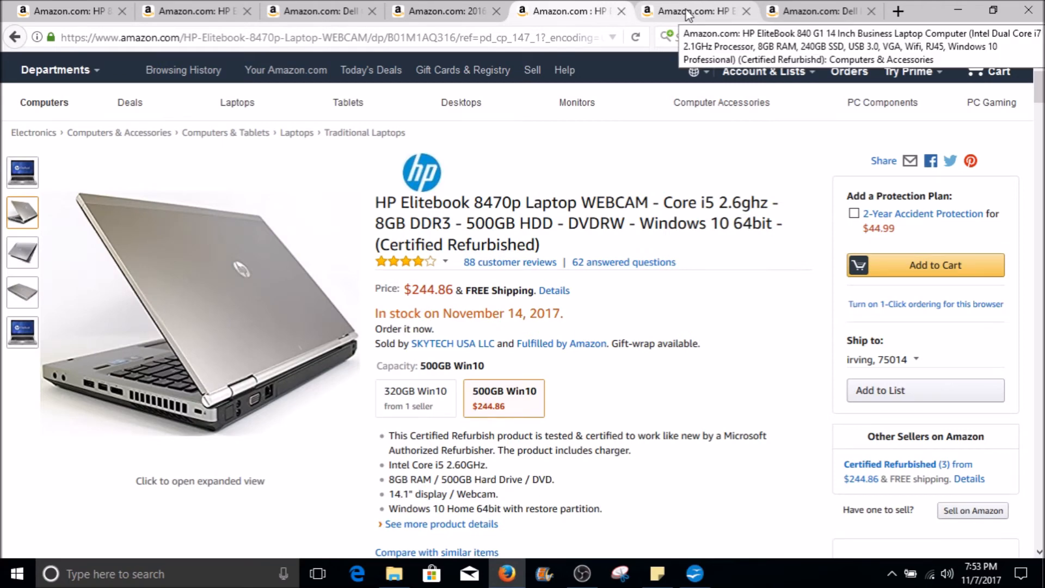
click(692, 11)
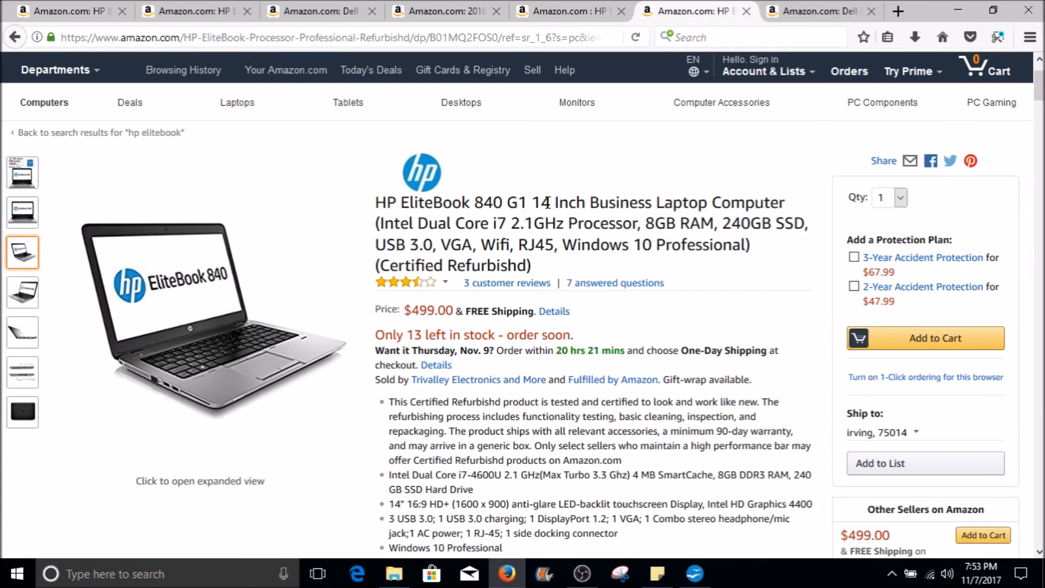
double_click(552, 202)
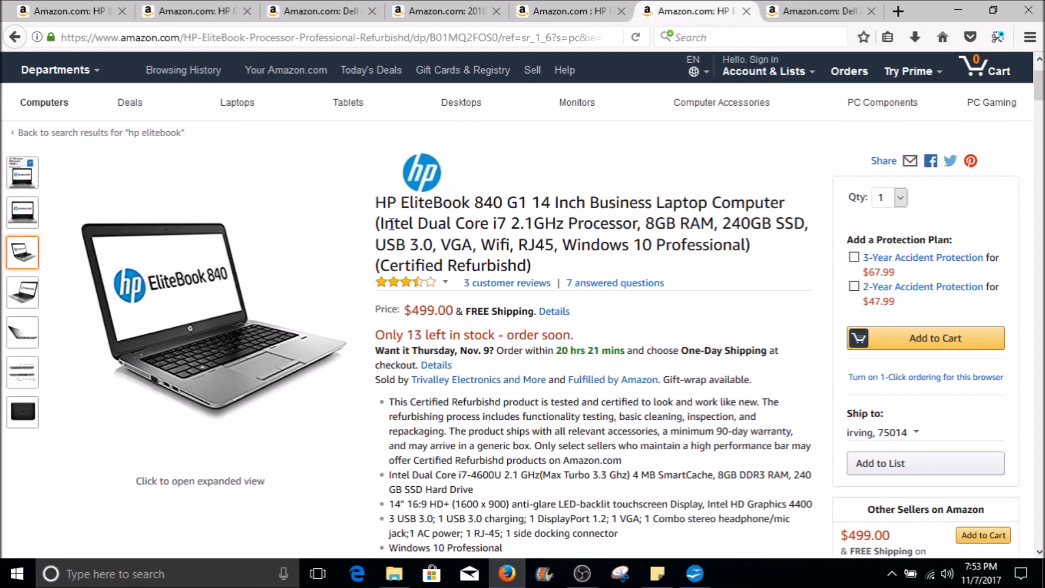
mouse_move(539, 219)
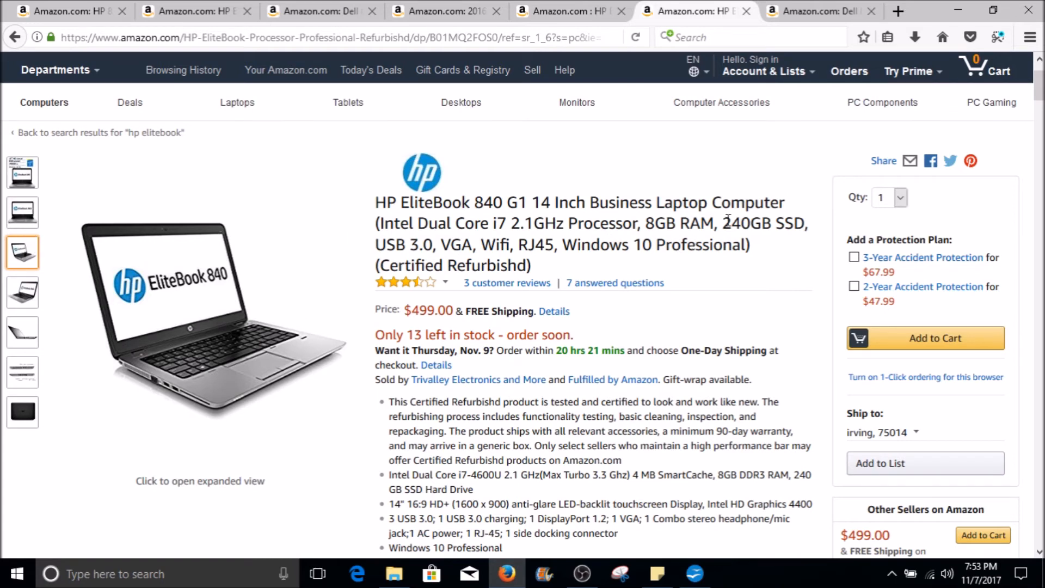
double_click(748, 222)
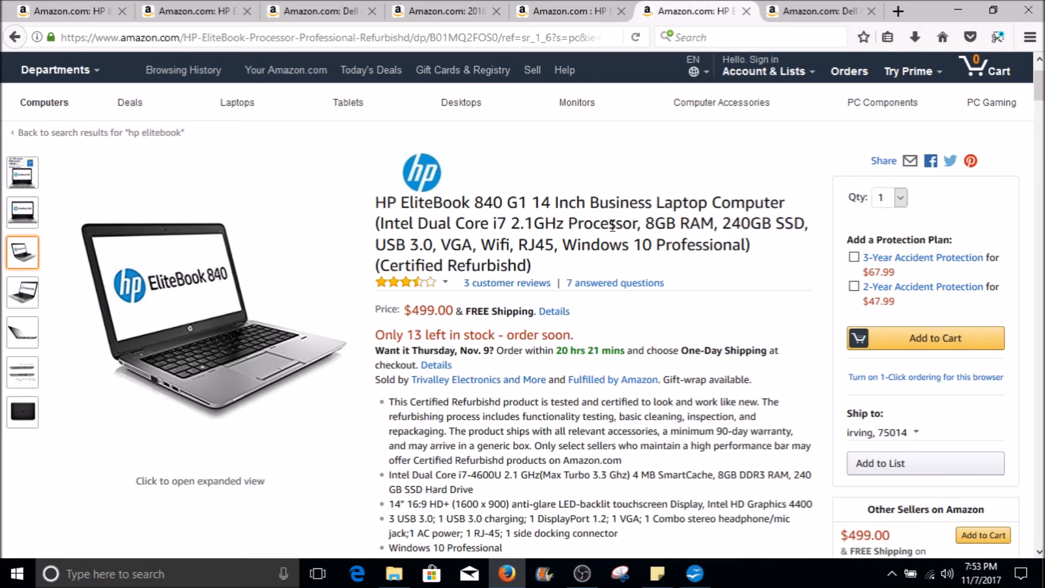
click(23, 212)
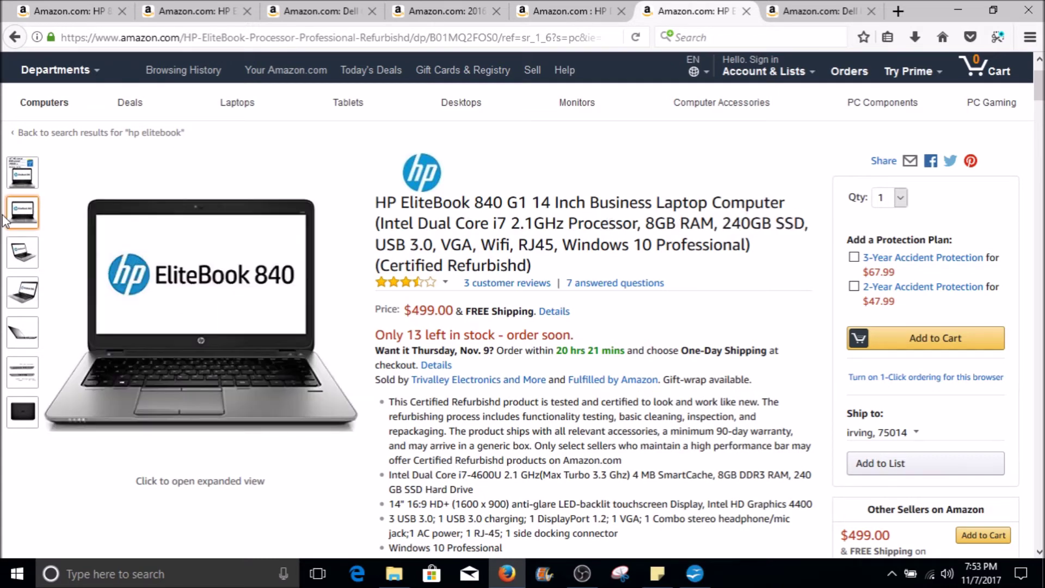
click(22, 293)
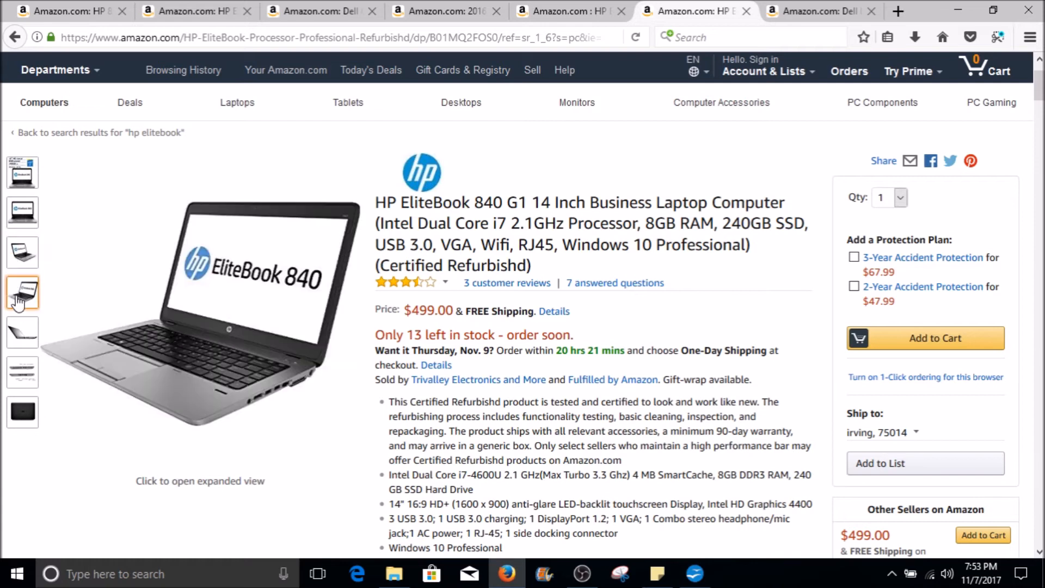
View the EliteBook 840 G1's side profile, black lid, spec and open-laptop photos, ending on the thin side profile
click(22, 332)
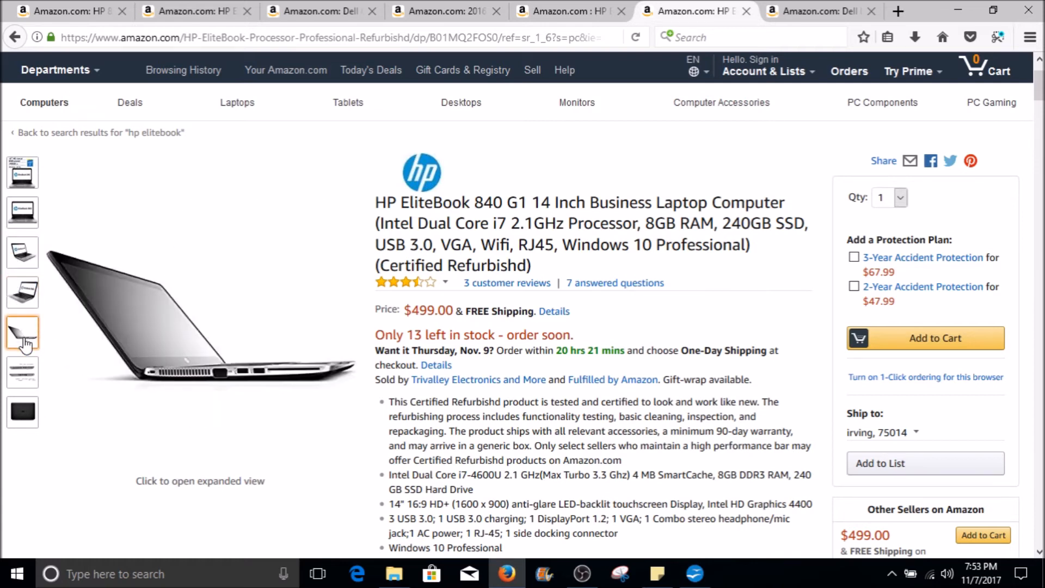
click(22, 411)
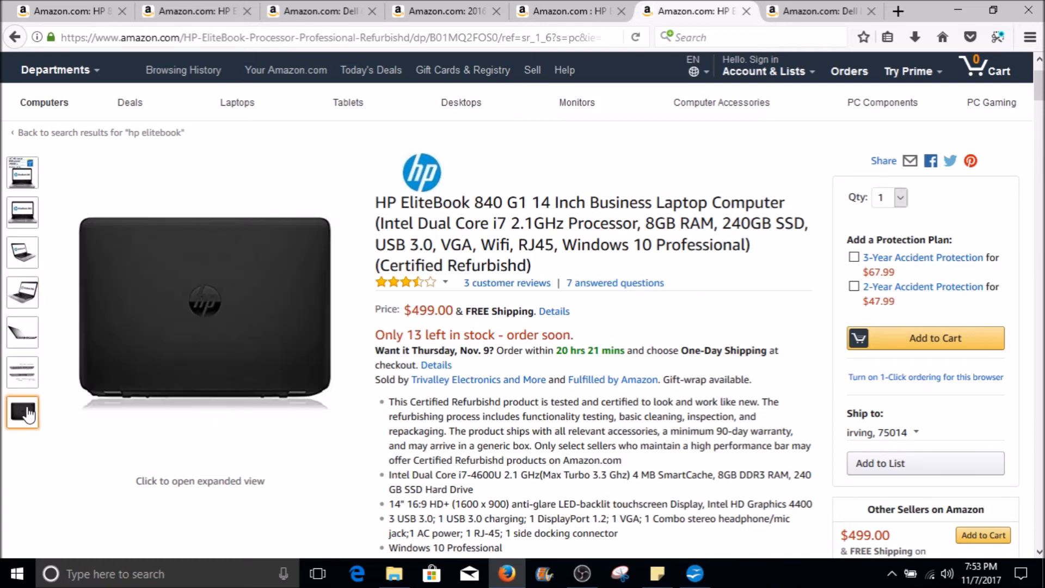
mouse_move(23, 412)
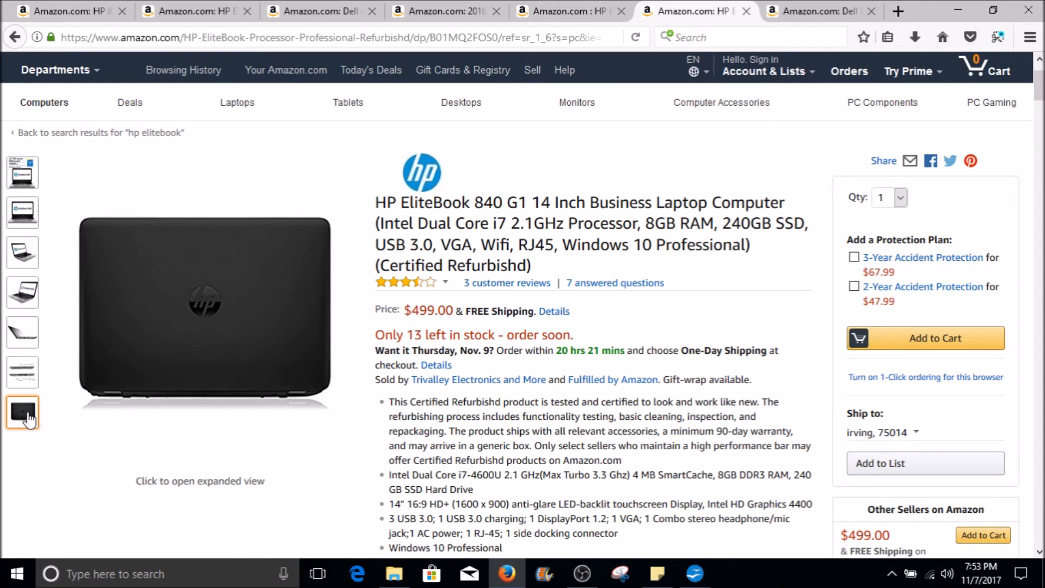
click(22, 332)
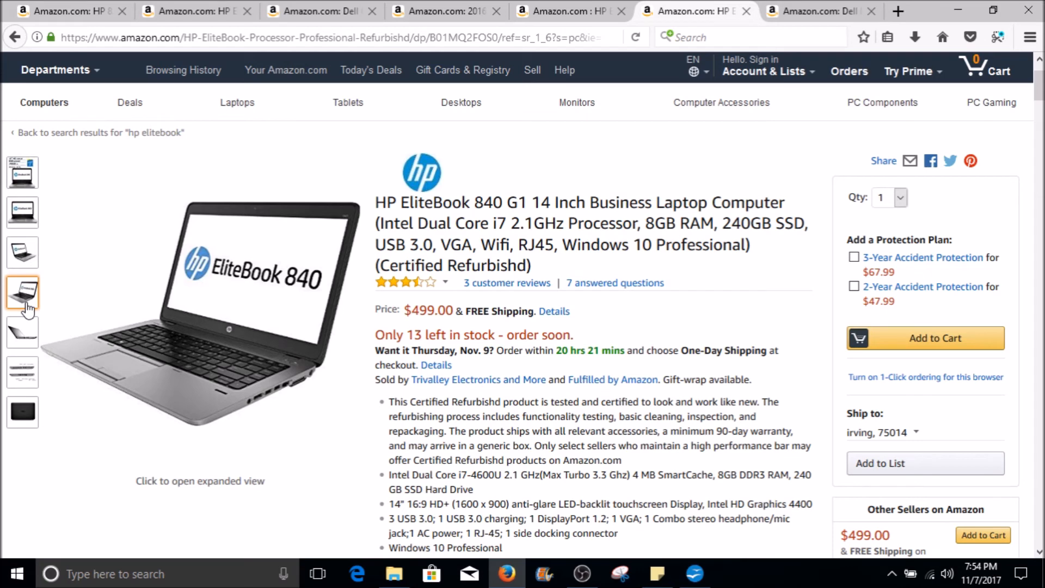
click(22, 172)
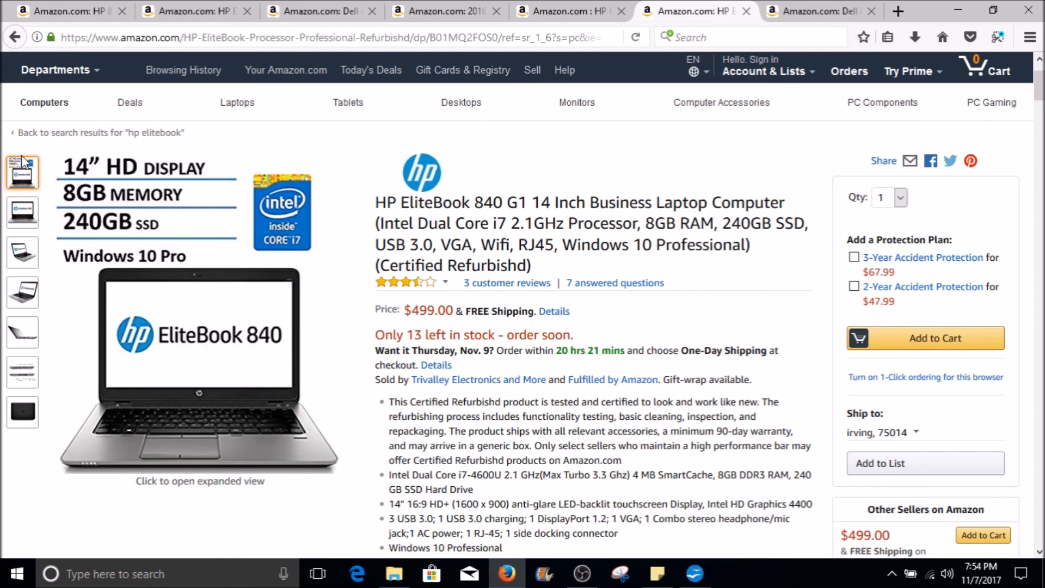
click(22, 252)
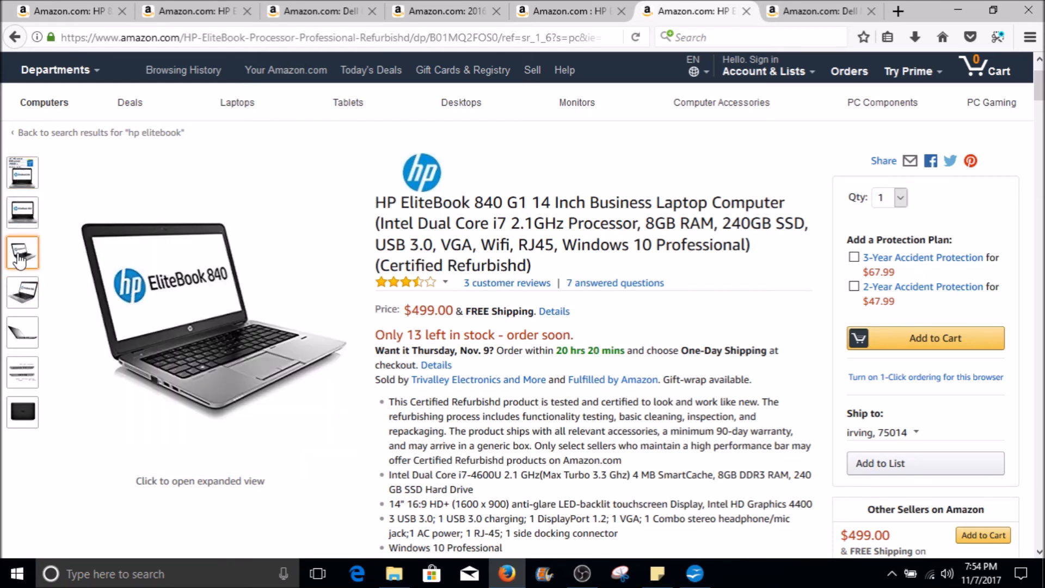
click(21, 332)
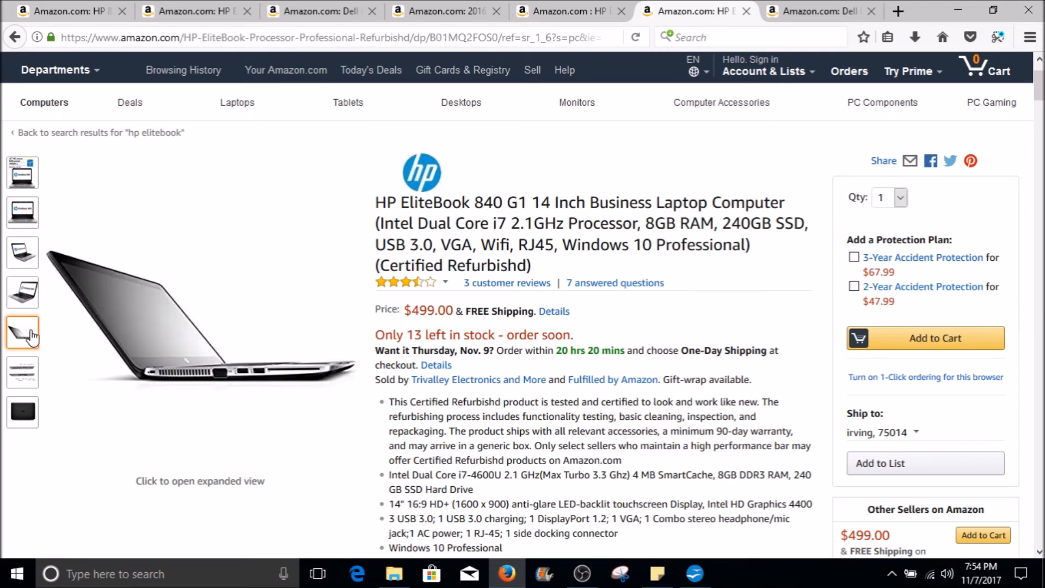
mouse_move(220, 349)
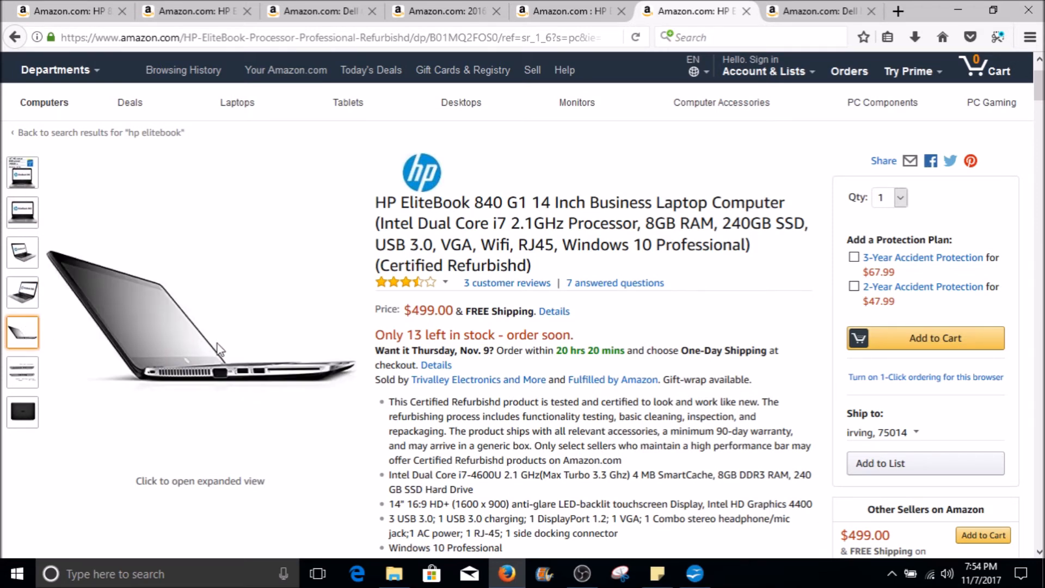
mouse_move(270, 295)
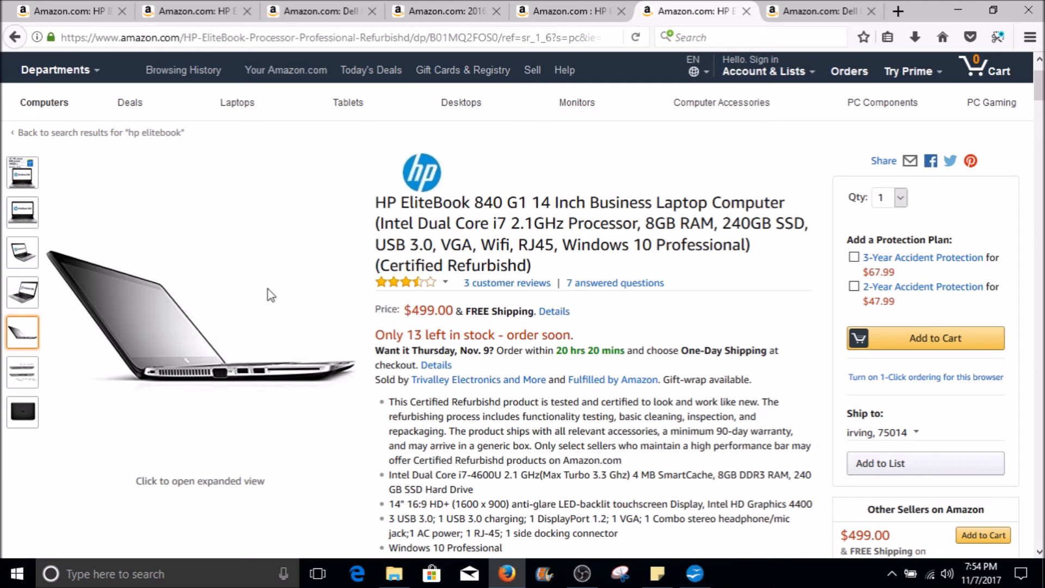
mouse_move(205, 358)
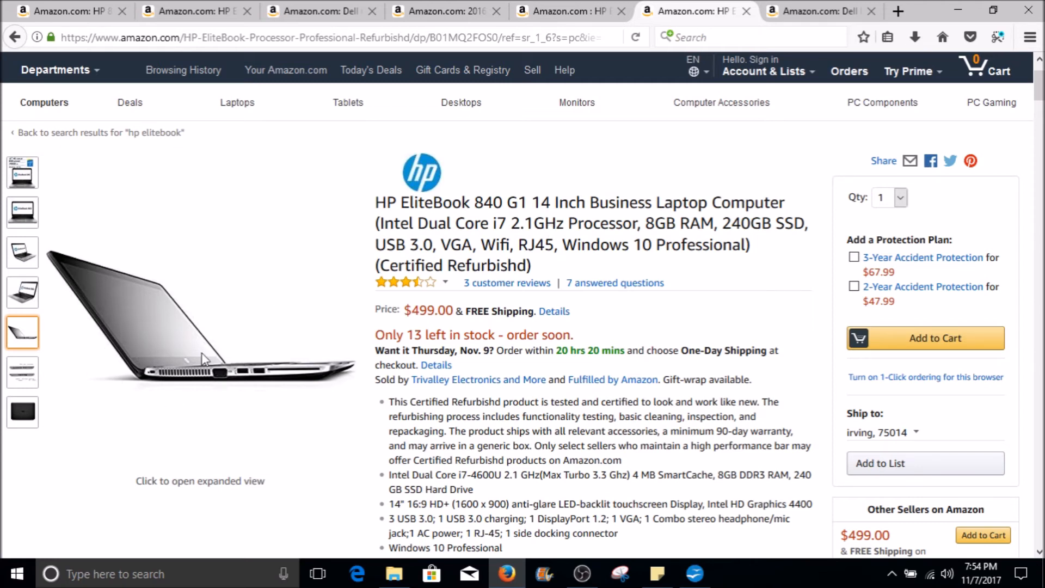
mouse_move(353, 348)
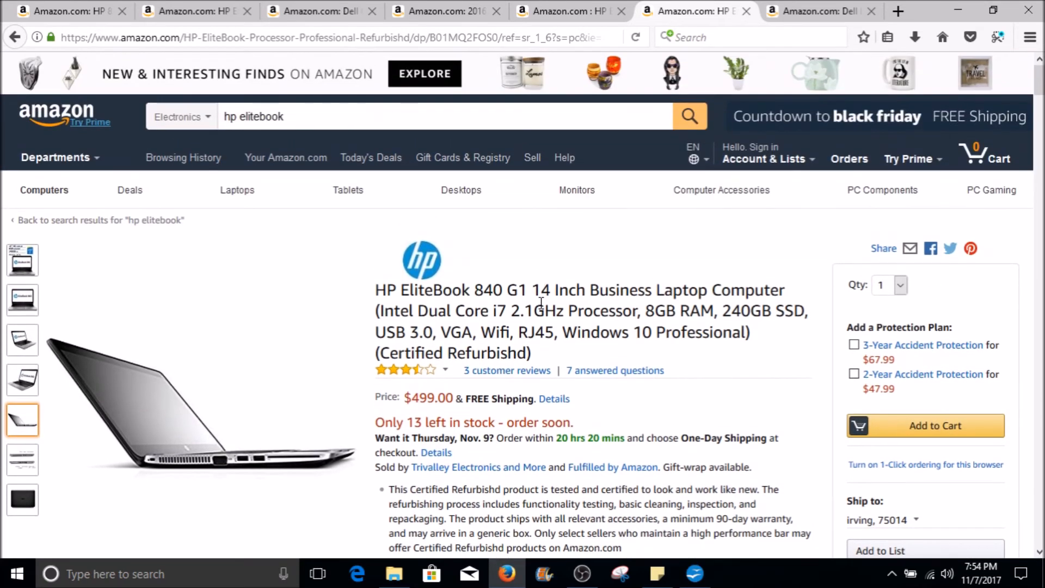
View the EliteBook 840 spec and angled photos, then switch to the Dell Latitude E6420 listing
scroll(down, 3)
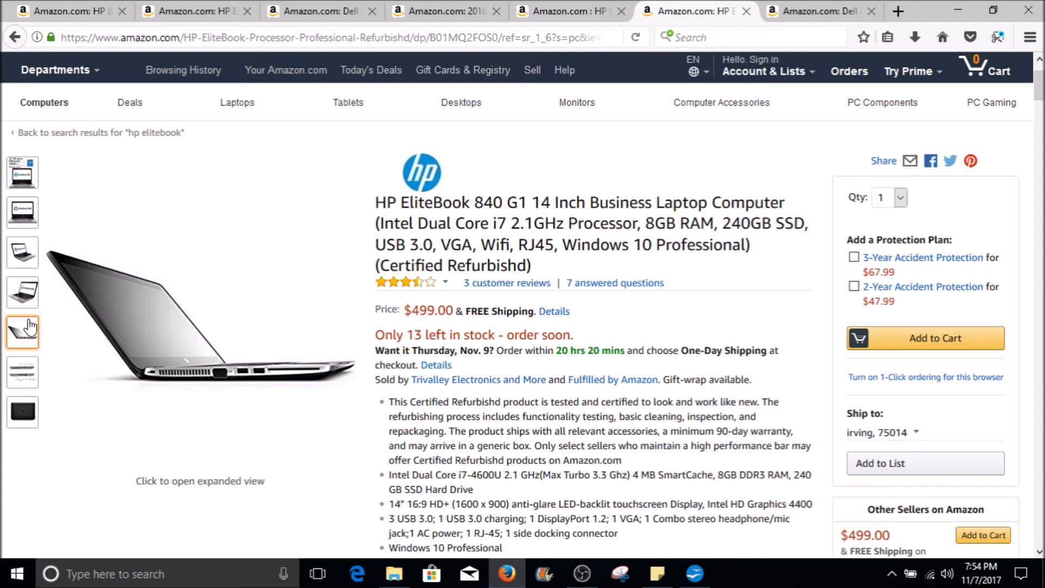
mouse_move(25, 326)
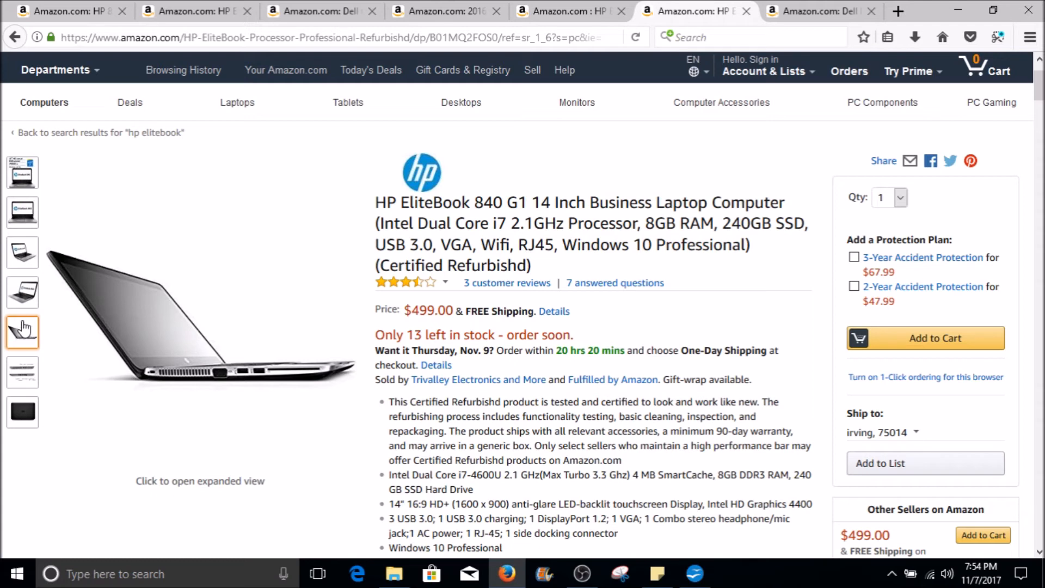
mouse_move(23, 333)
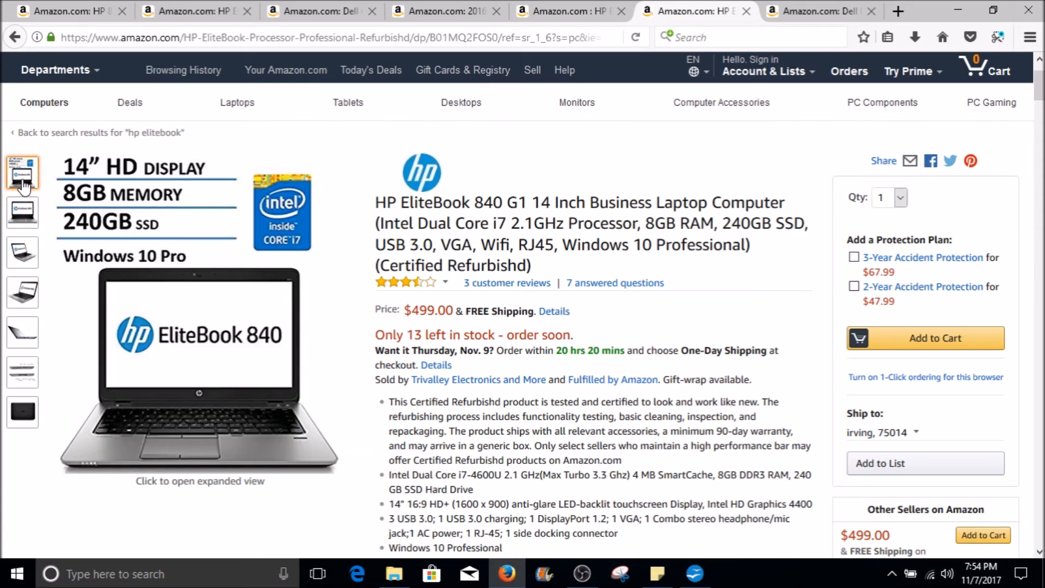
click(21, 212)
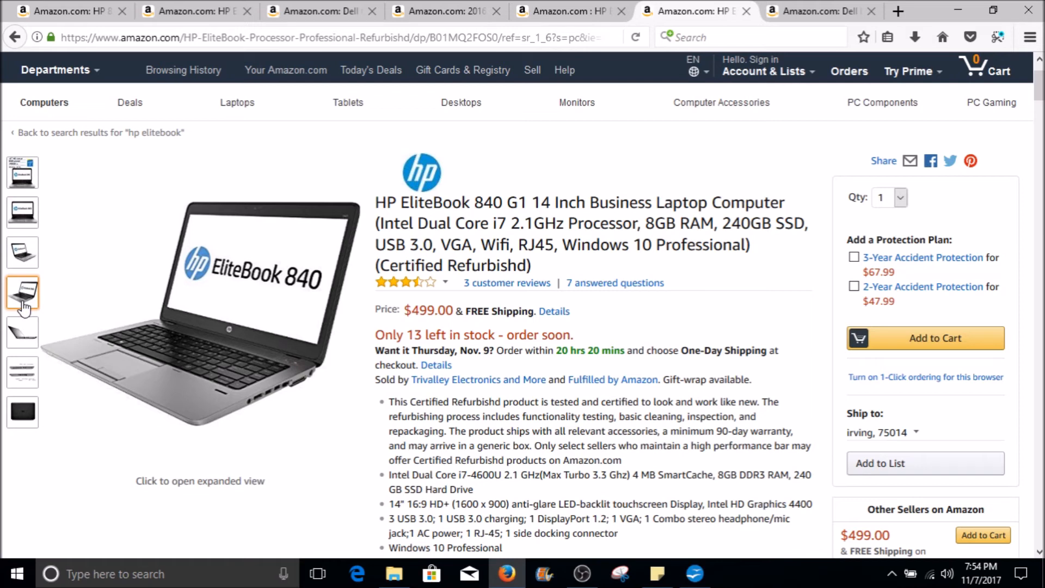
click(23, 253)
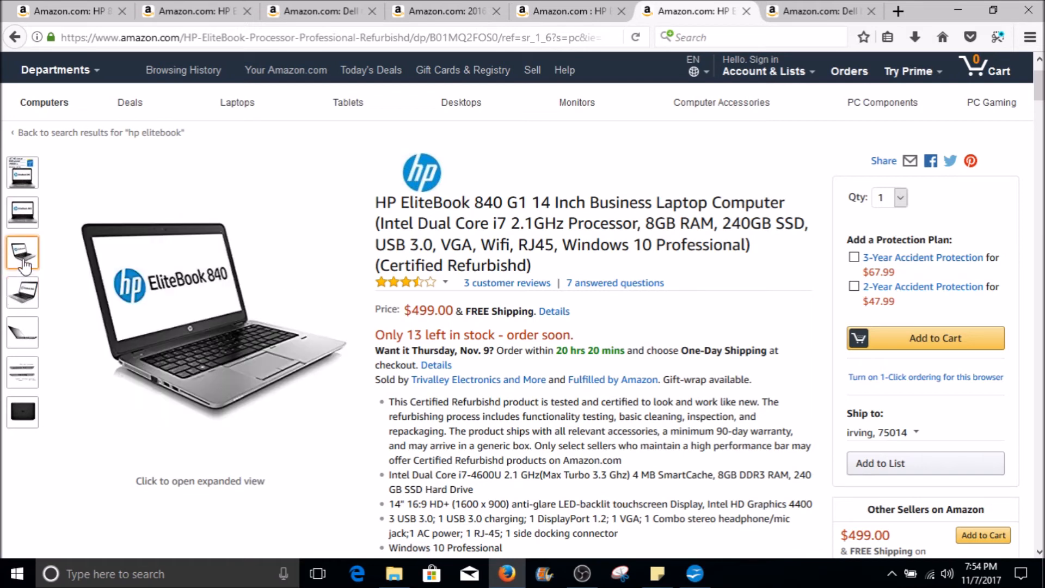
click(22, 213)
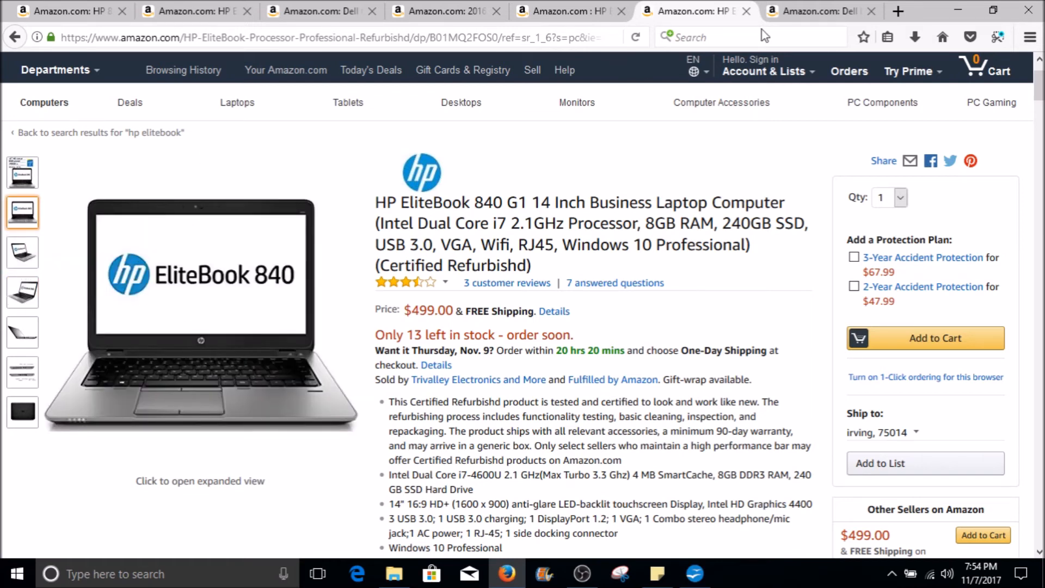
click(820, 11)
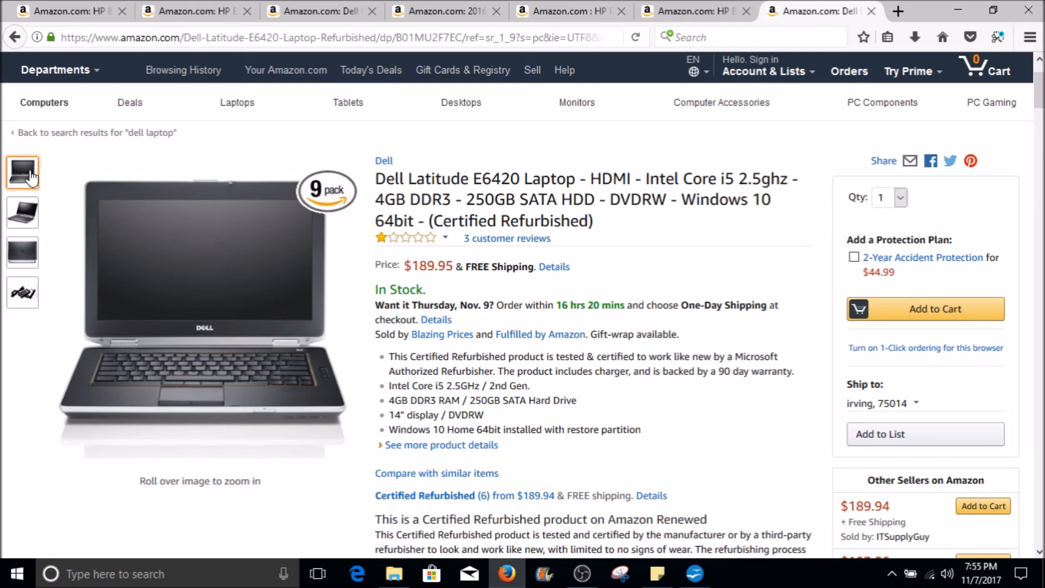
mouse_move(453, 177)
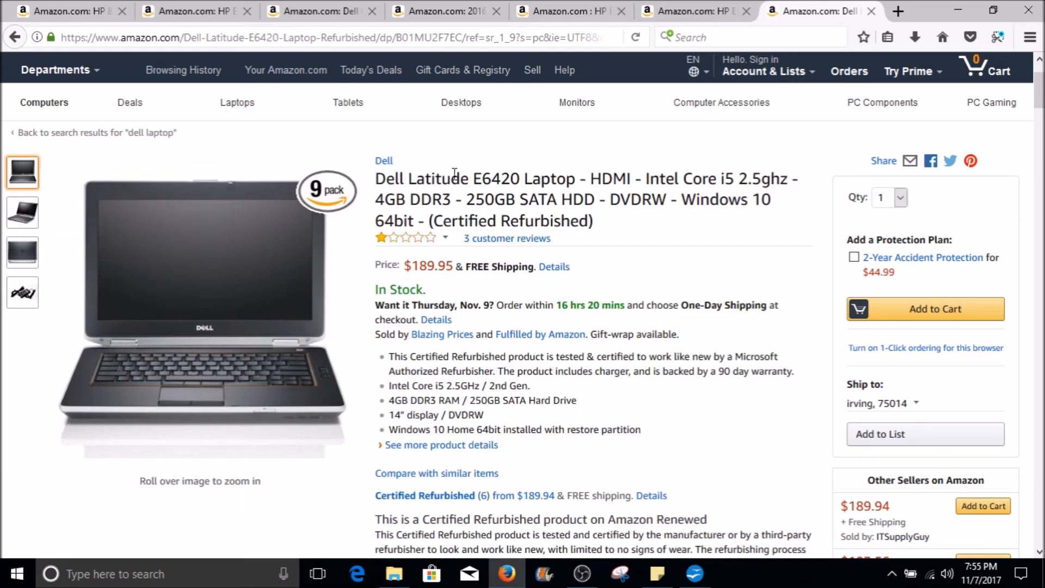
Cycle through the Dell Latitude E6420 photos: angled open view, lid back, and front view with 9-pack badge
double_click(417, 179)
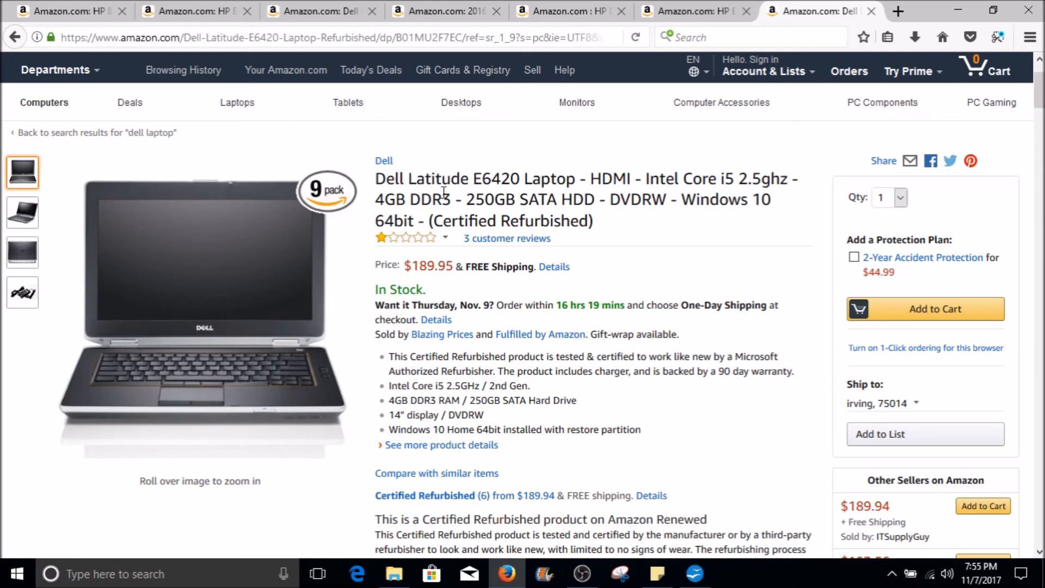
click(22, 212)
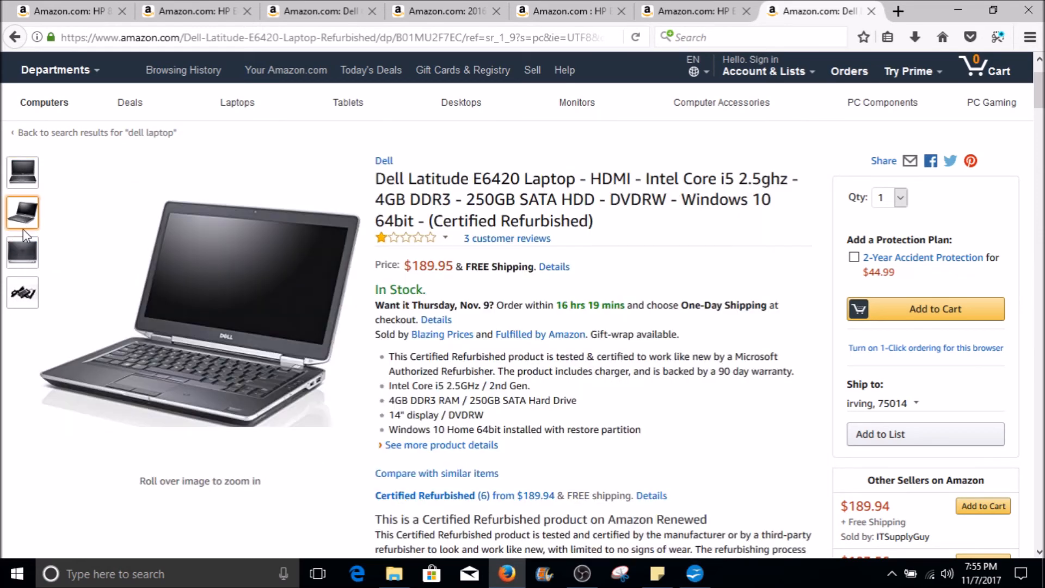
click(22, 252)
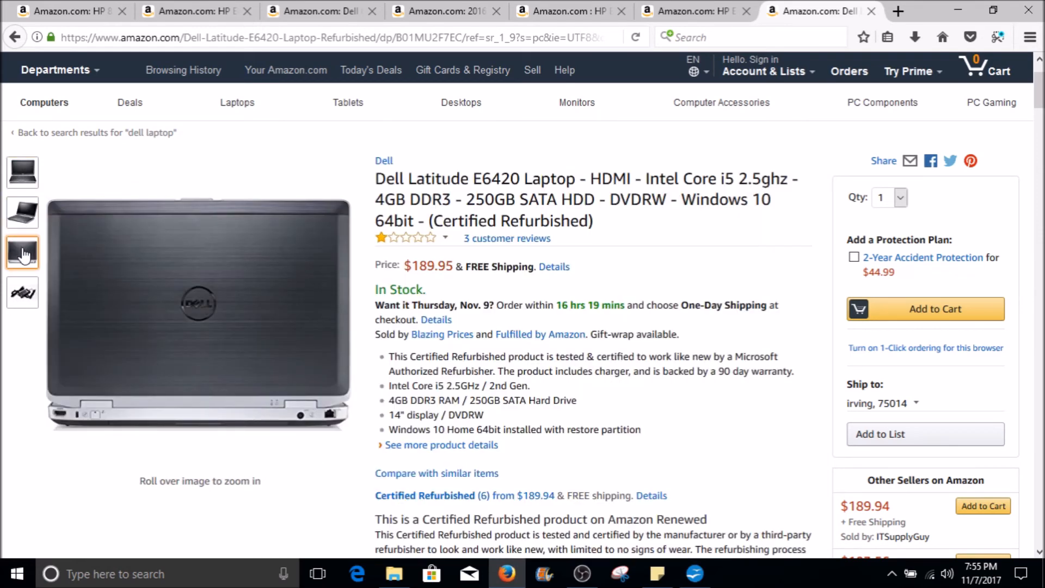
mouse_move(139, 320)
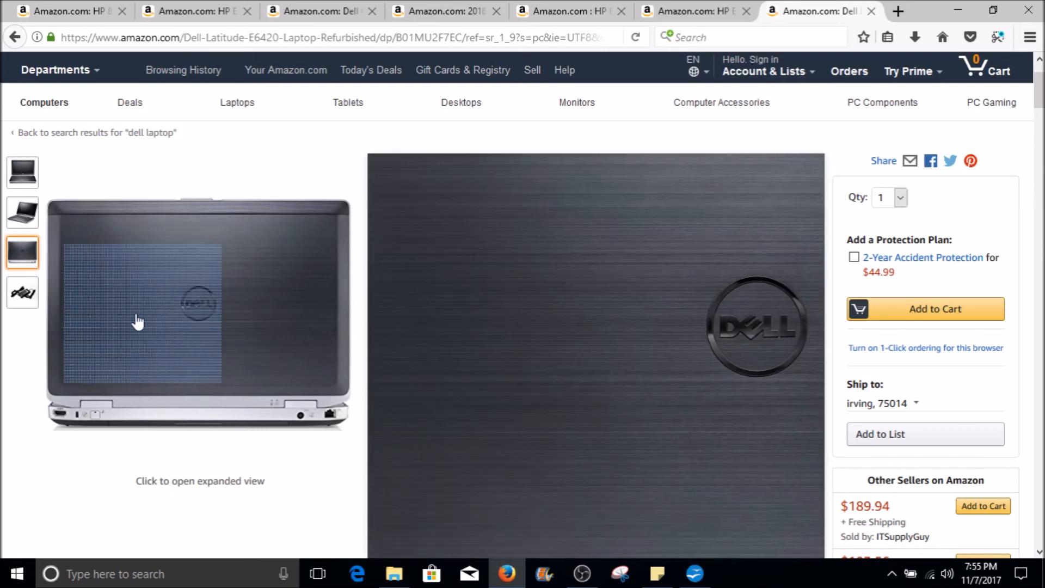
mouse_move(220, 270)
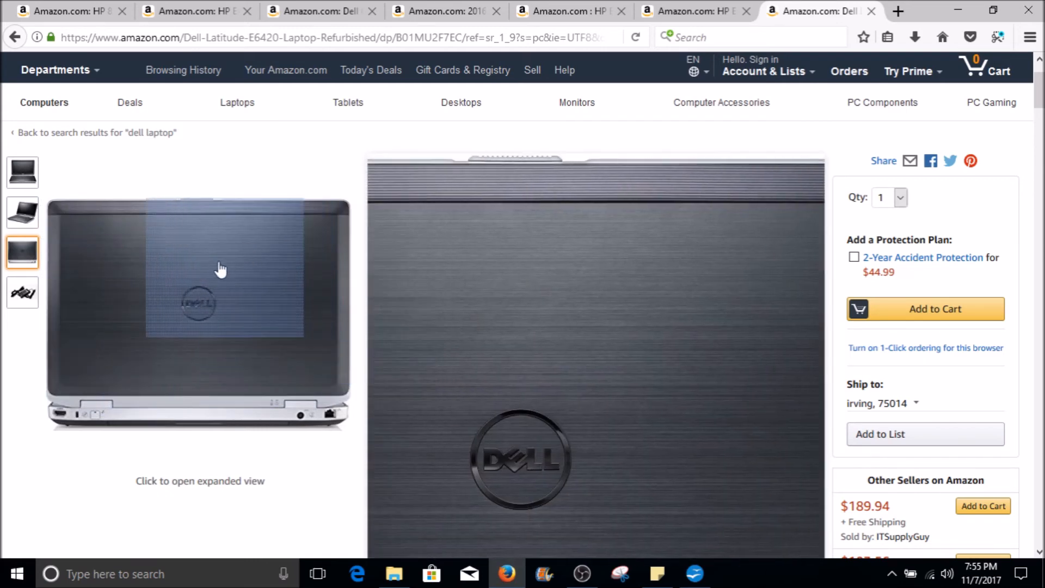
click(22, 212)
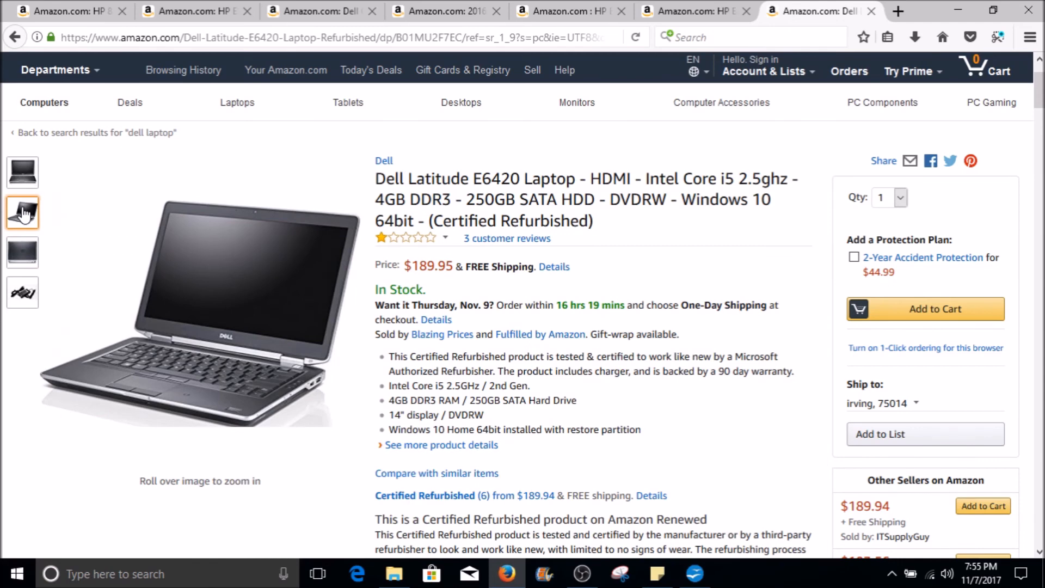
mouse_move(270, 357)
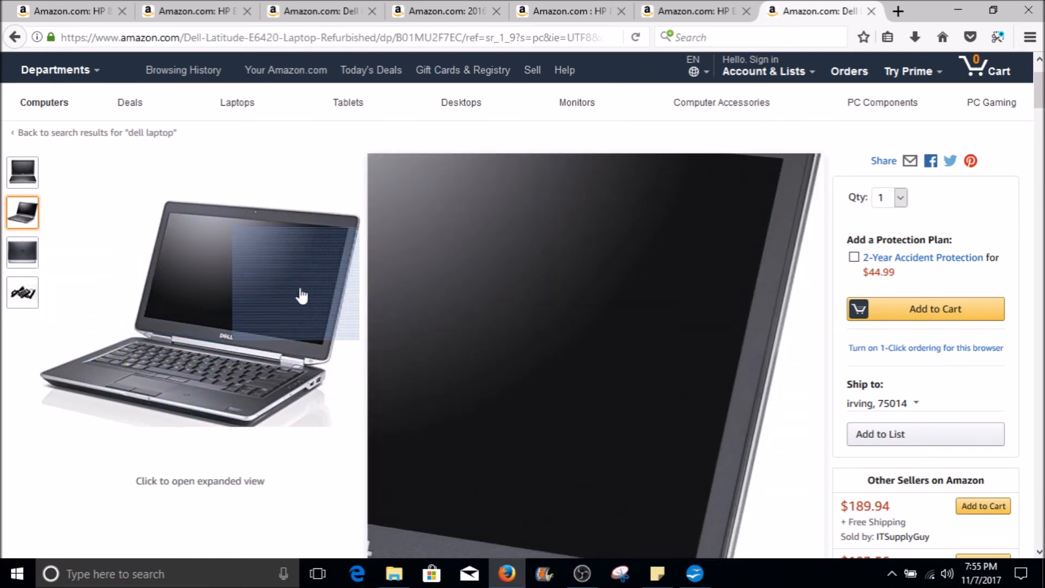
mouse_move(130, 369)
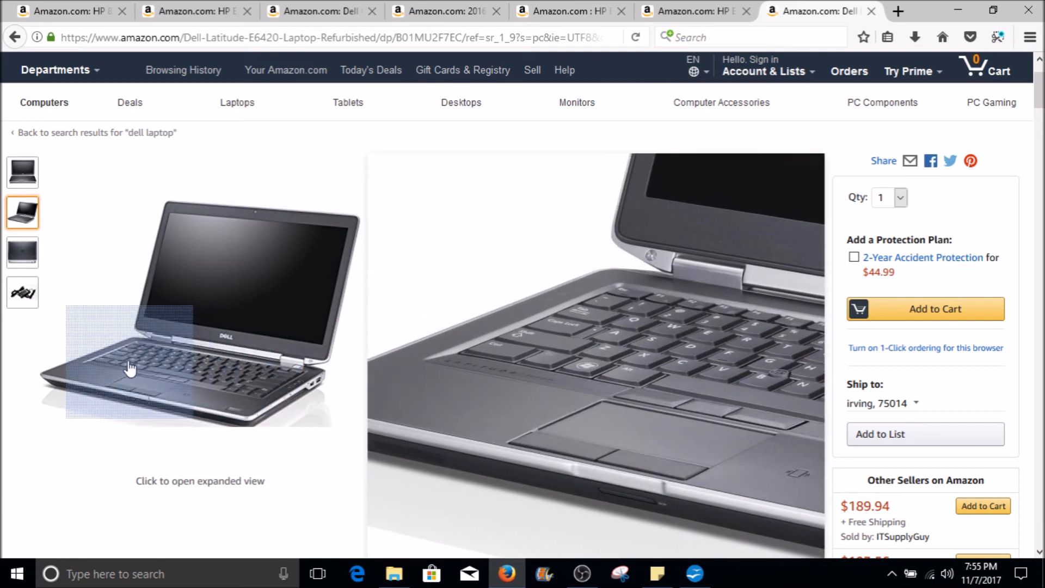
click(22, 172)
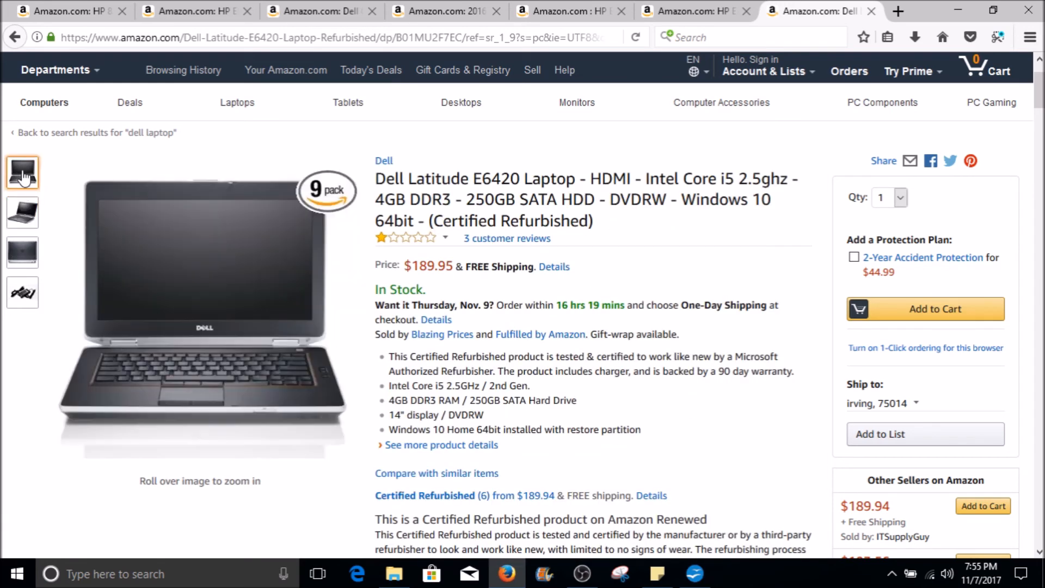
click(21, 212)
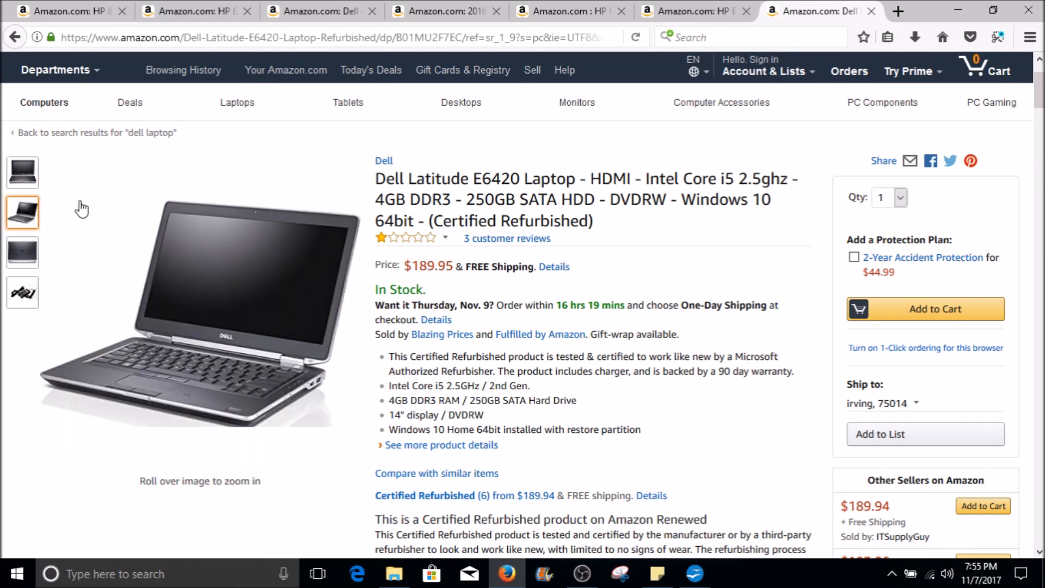
mouse_move(117, 388)
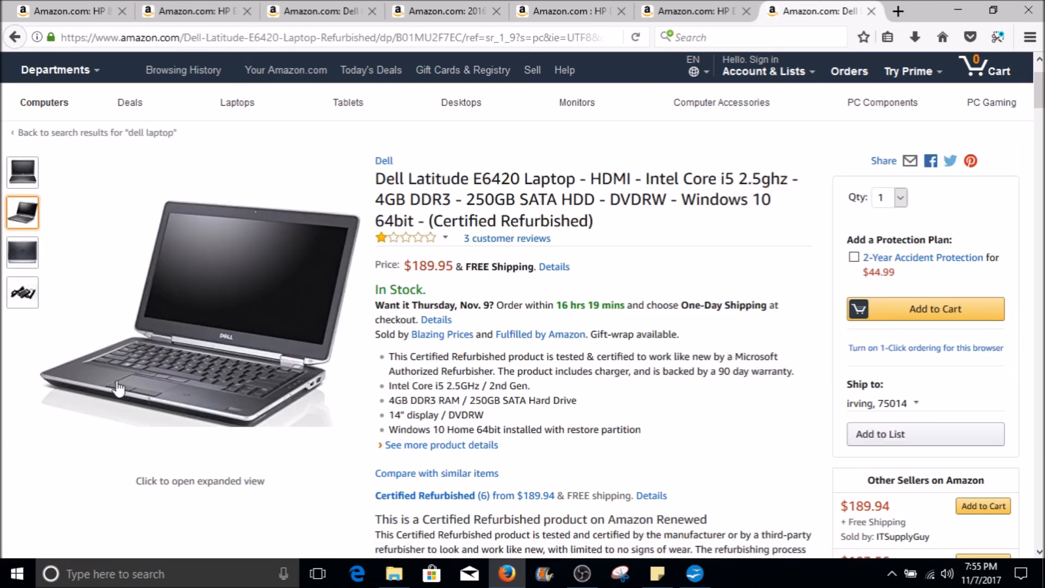
click(22, 172)
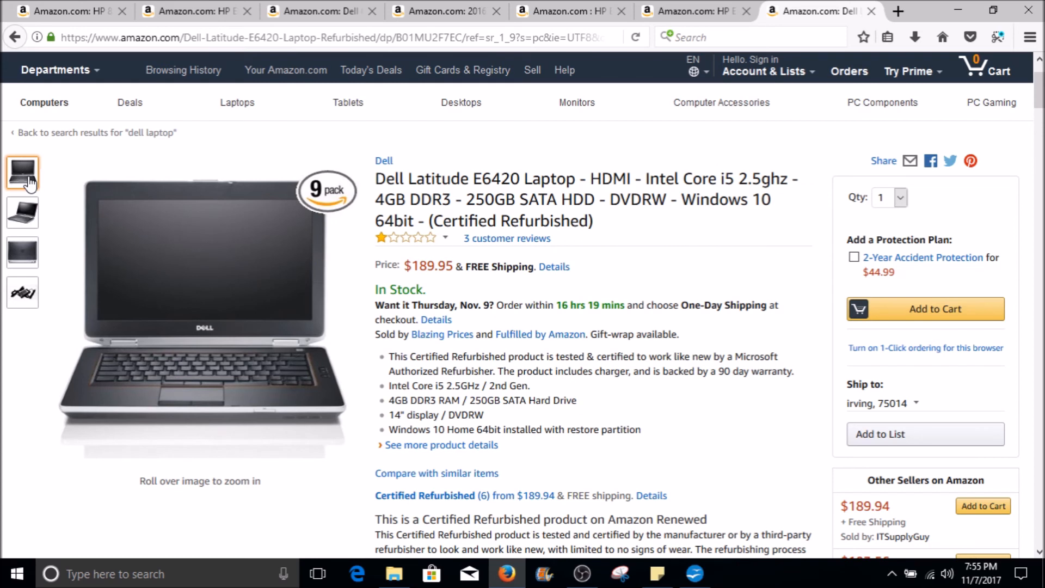
mouse_move(194, 10)
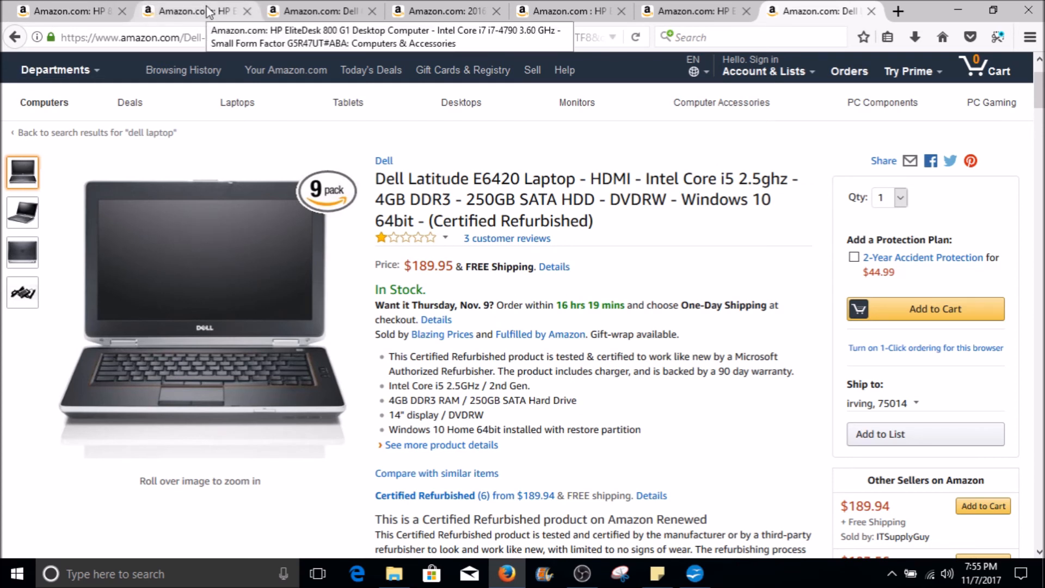
mouse_move(435, 205)
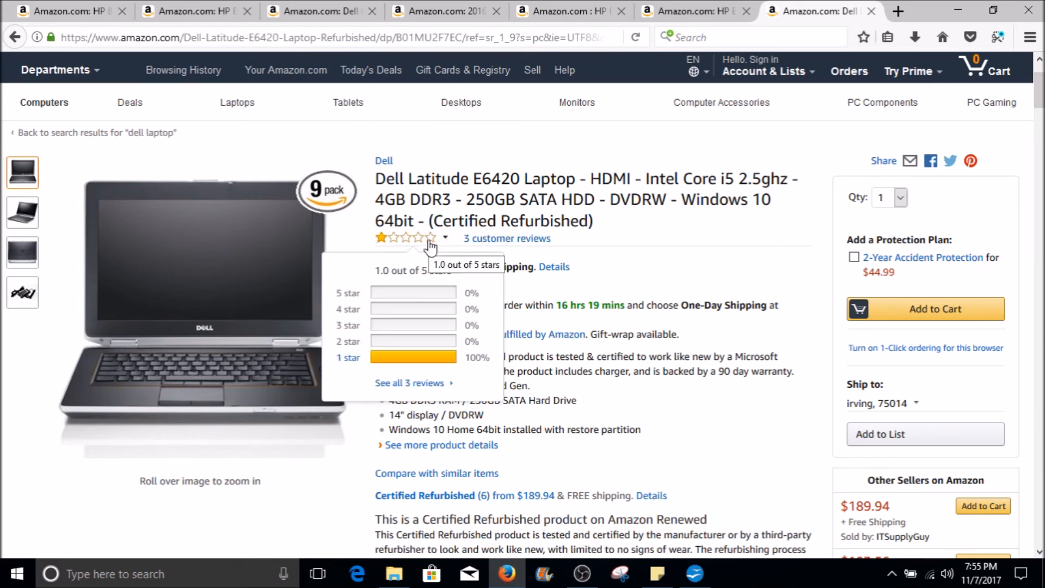
mouse_move(575, 161)
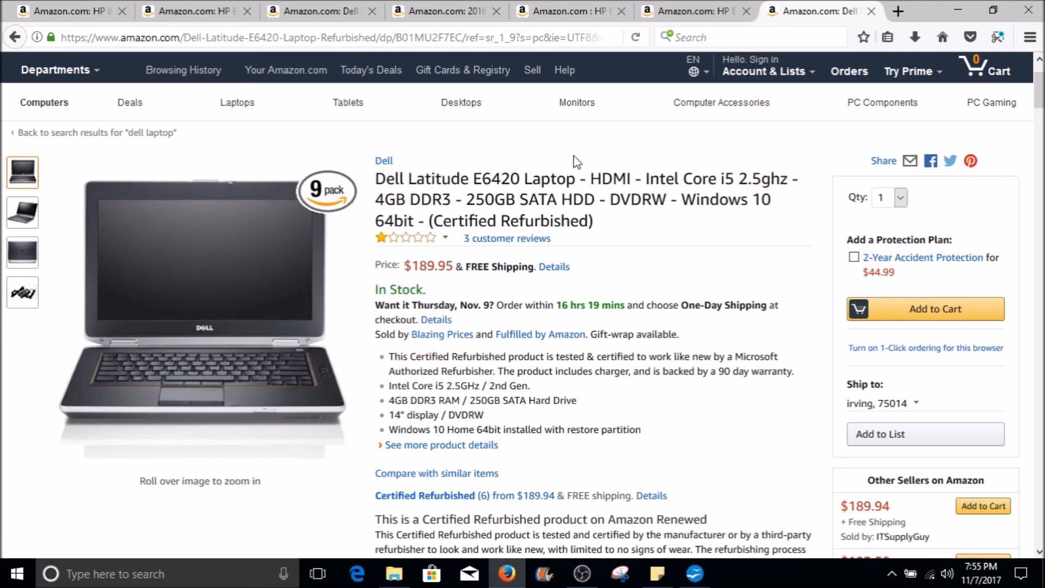
Switch to the HP EliteBook 8470p product page
click(569, 11)
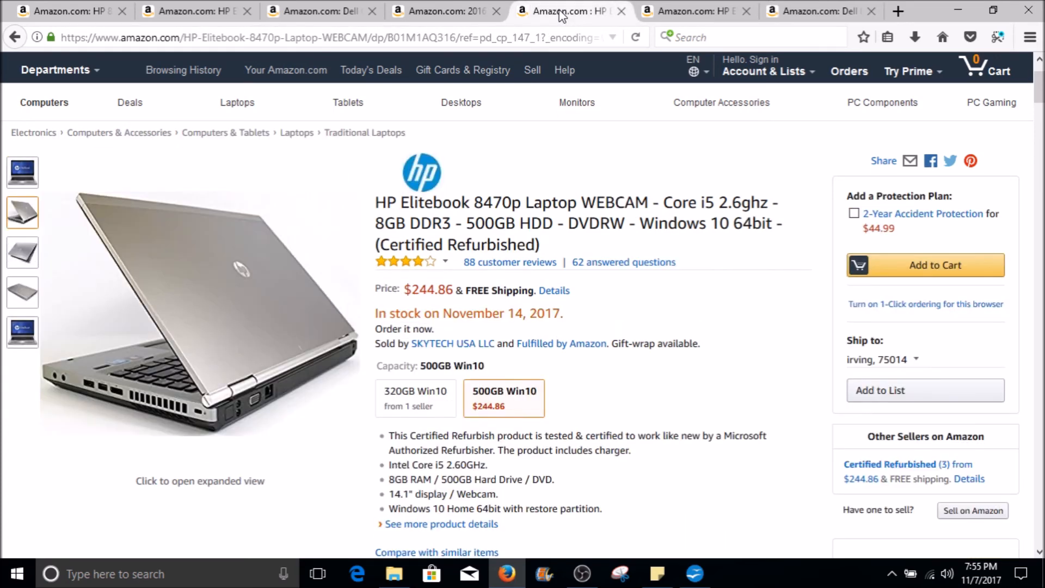
mouse_move(302, 222)
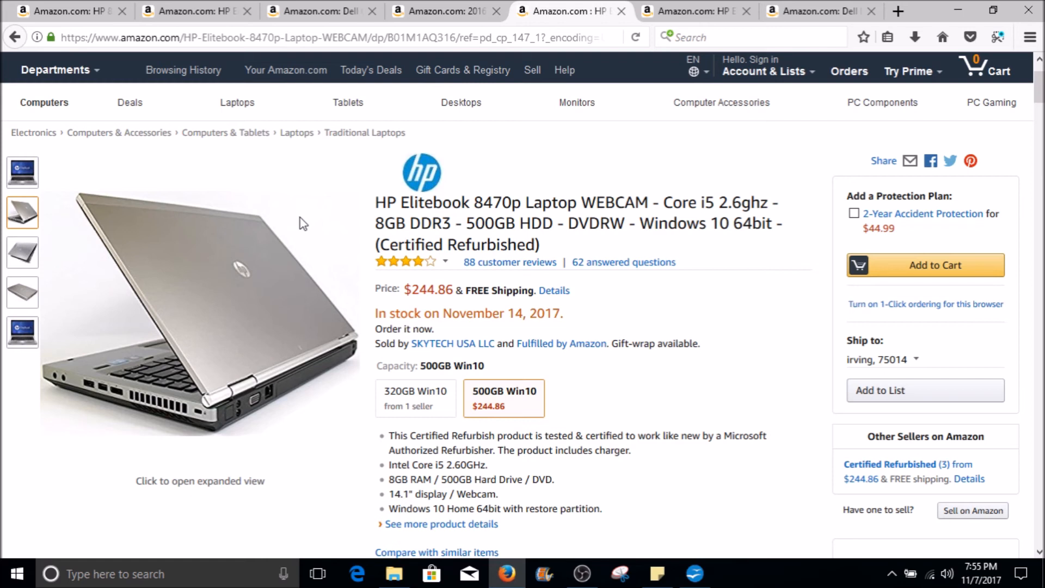
mouse_move(486, 211)
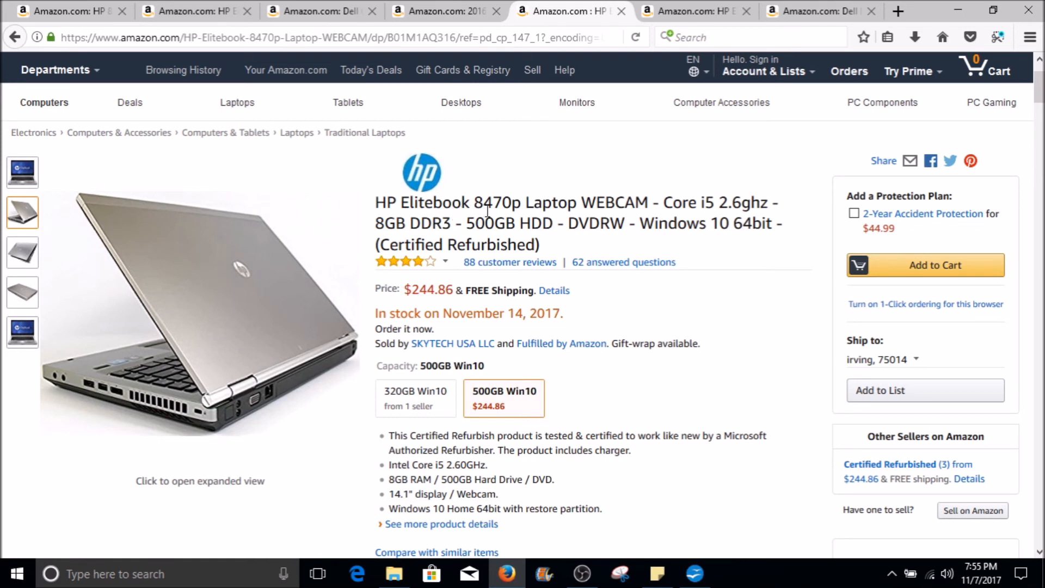
mouse_move(433, 215)
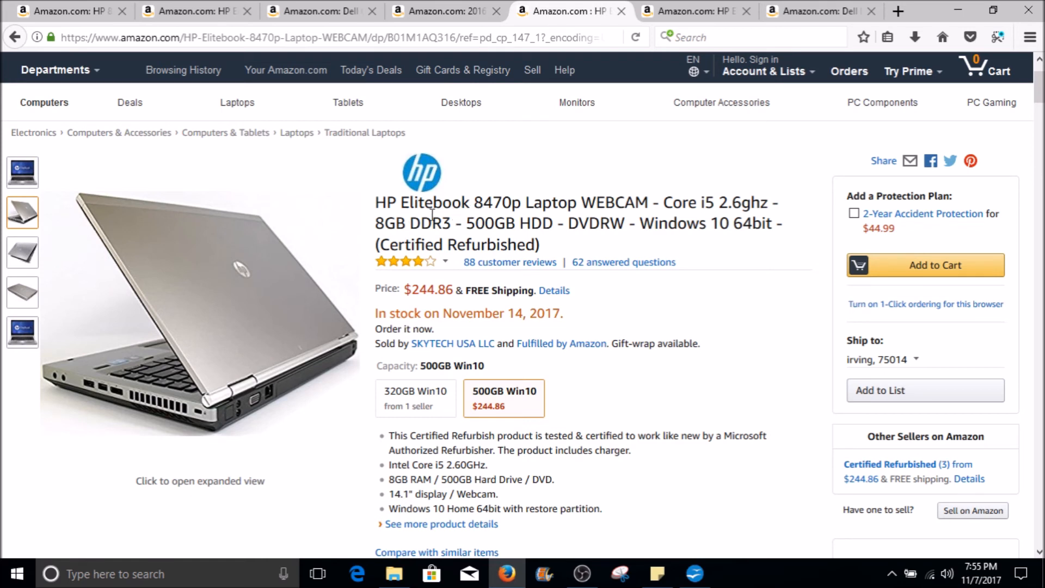
View the EliteBook 8470p's closed-lid photo, then return to the Lenovo ThinkCentre M81 listing
scroll(down, 3)
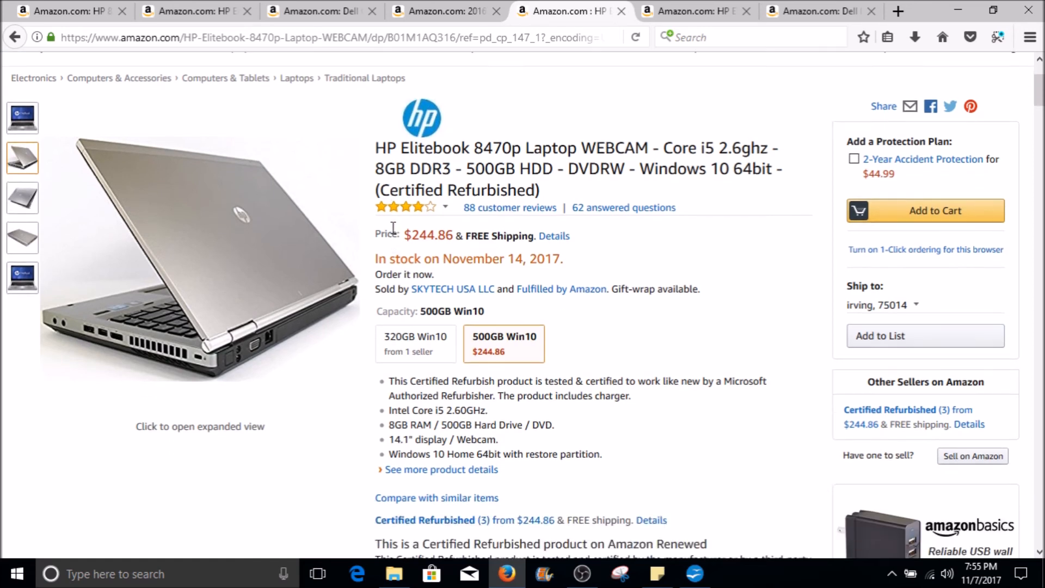
scroll(up, 3)
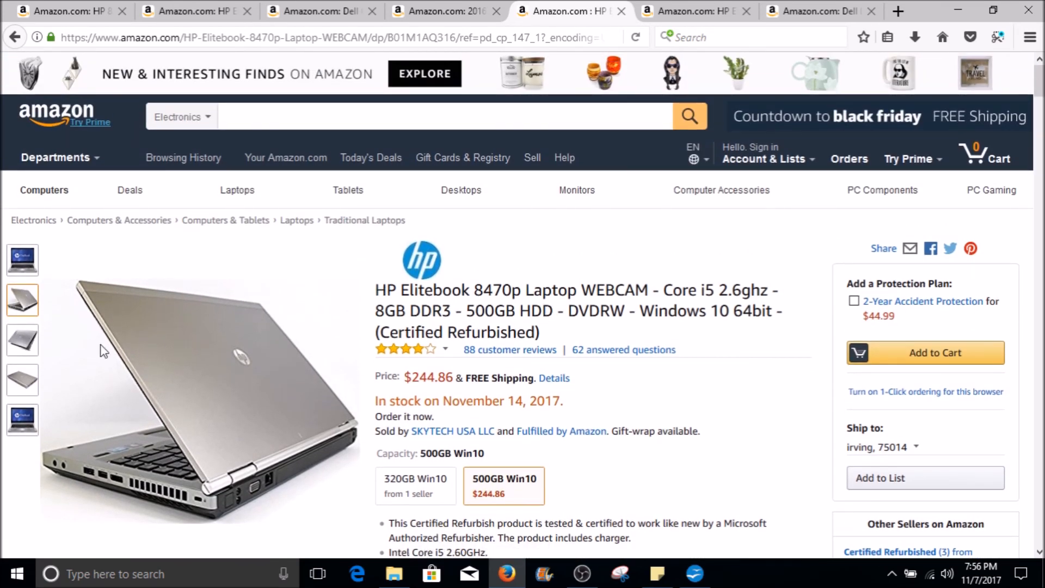
click(21, 340)
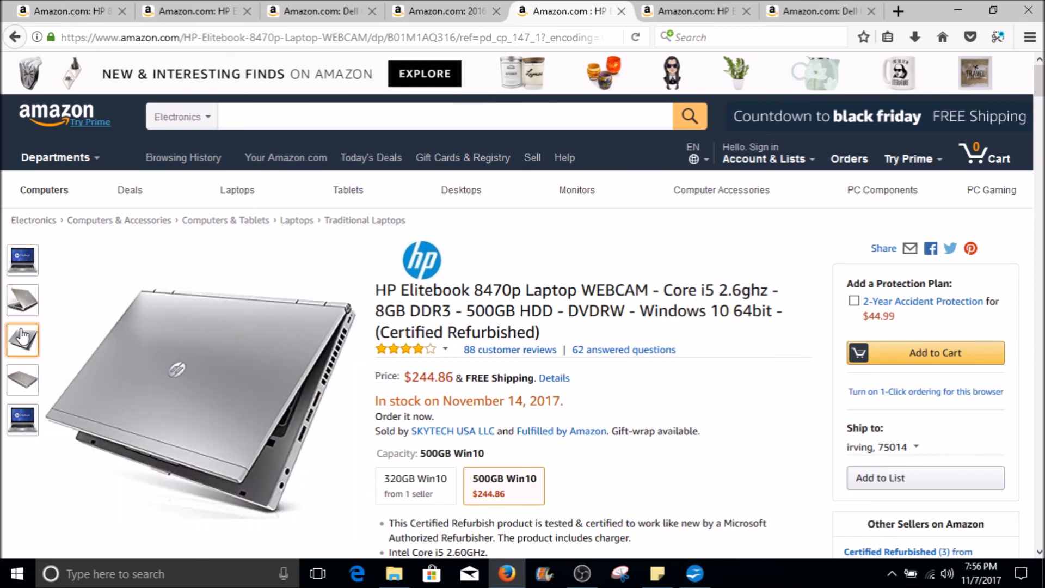
mouse_move(23, 340)
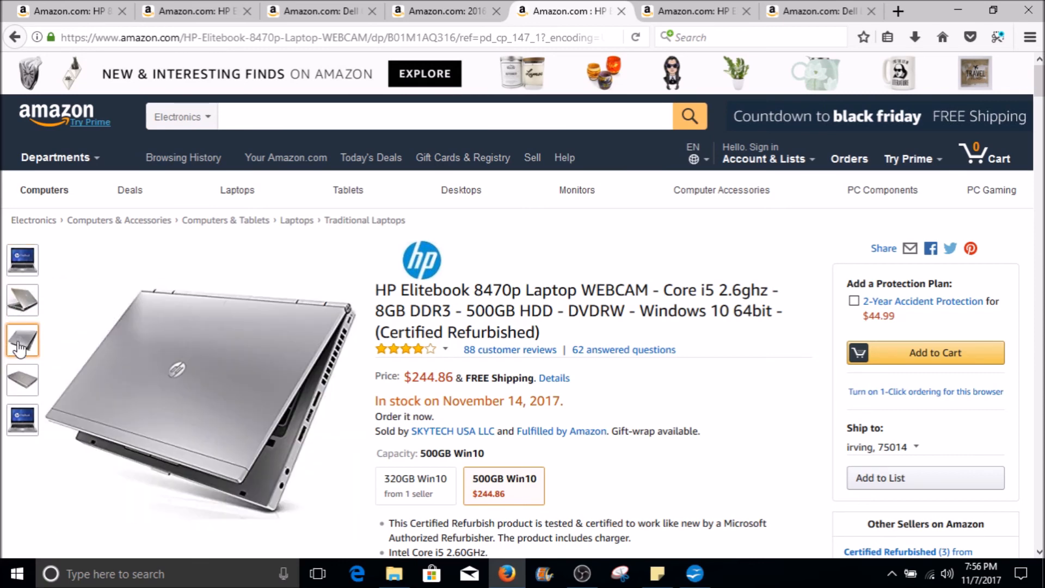
click(444, 11)
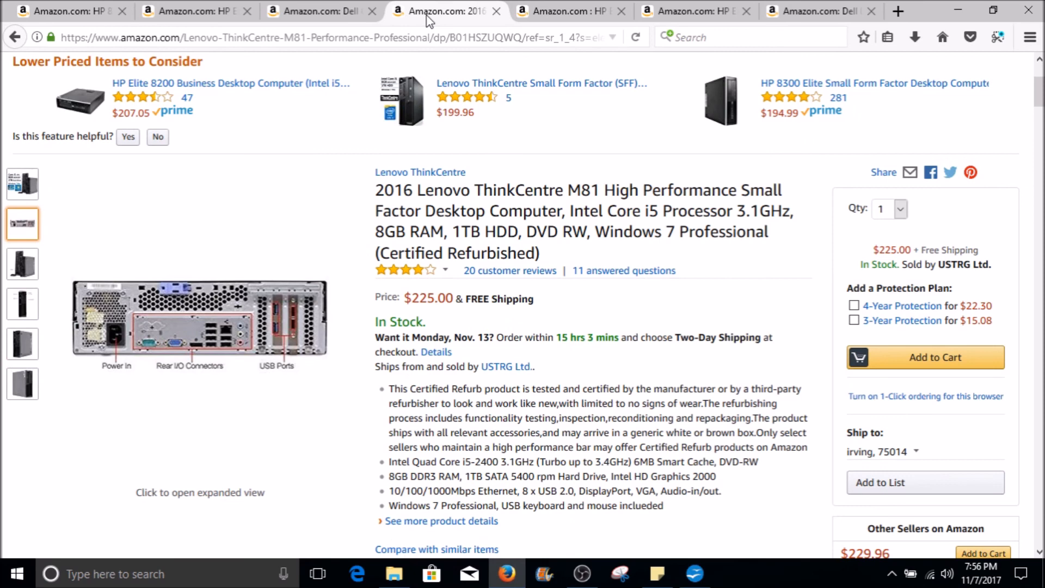
Review the HP 8300 Elite Small Form Factor desktop listing ($194.99) and its description details
click(313, 10)
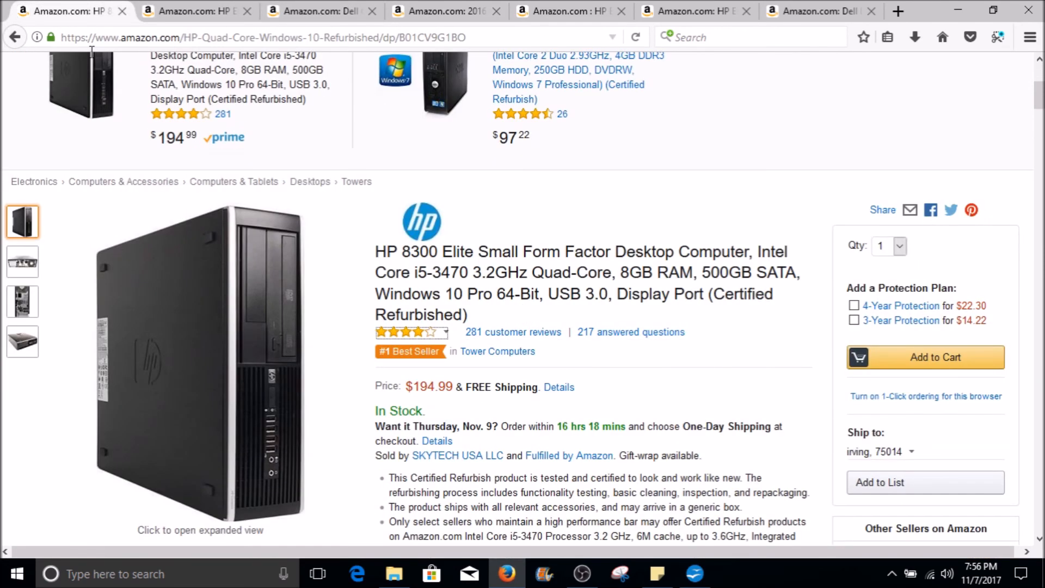
mouse_move(485, 323)
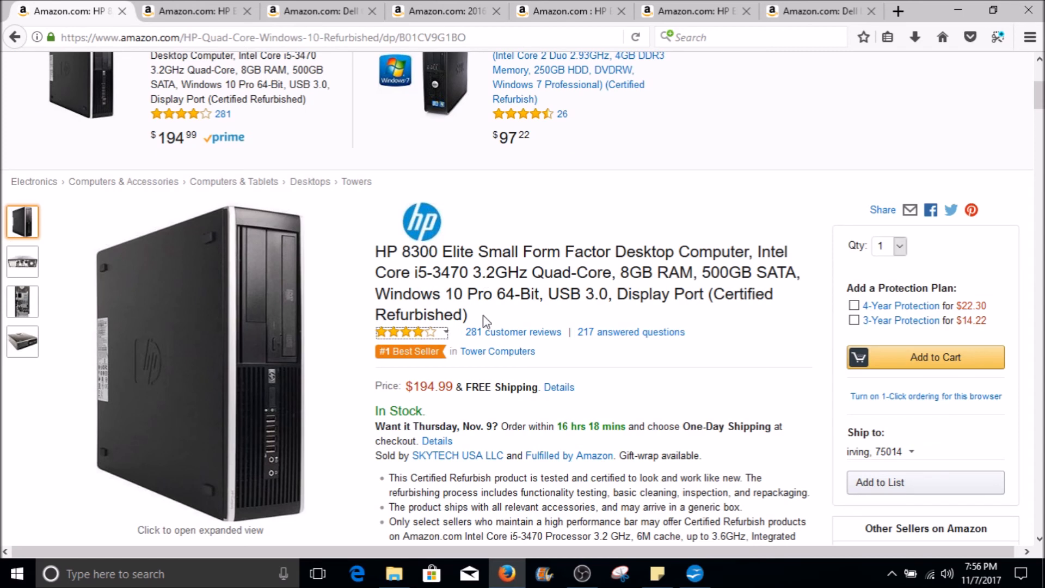
mouse_move(491, 294)
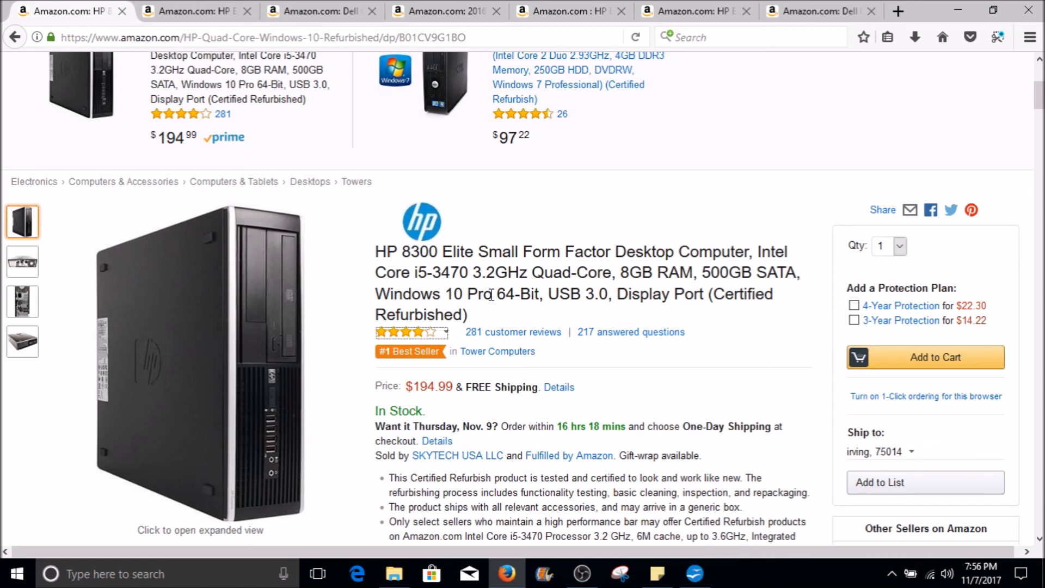
mouse_move(379, 253)
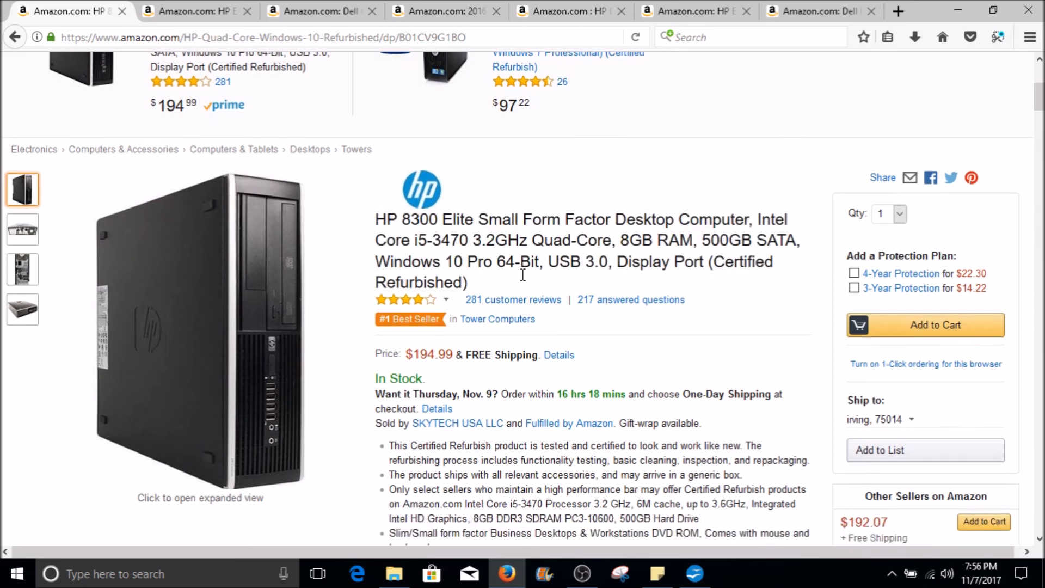
scroll(down, 3)
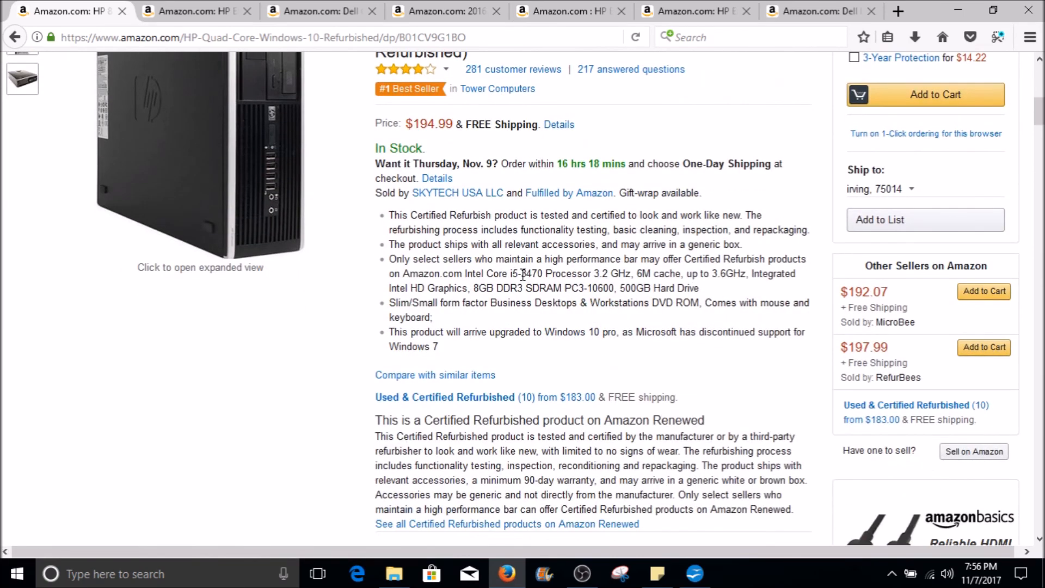
scroll(up, 3)
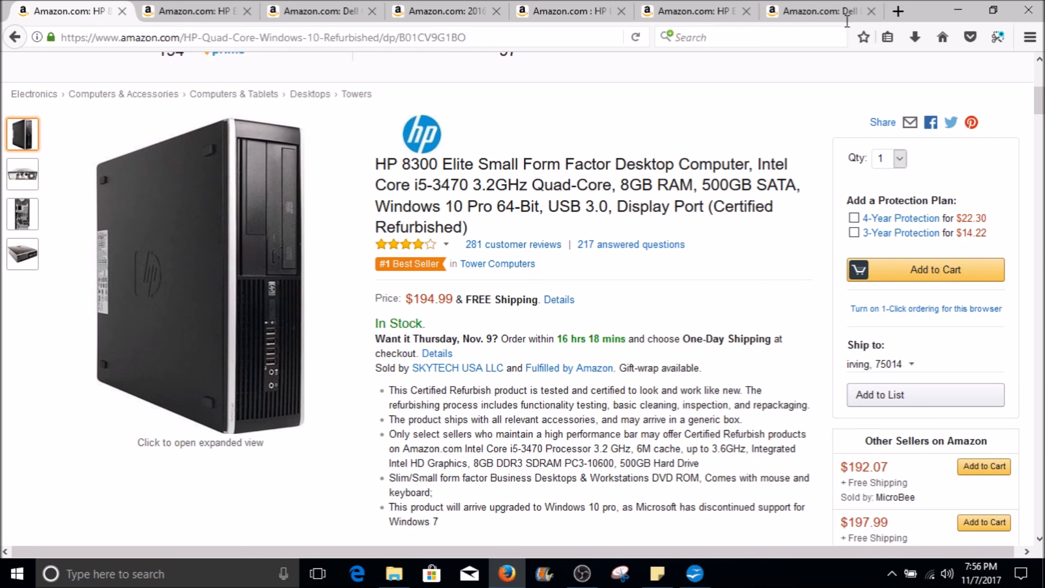
mouse_move(957, 11)
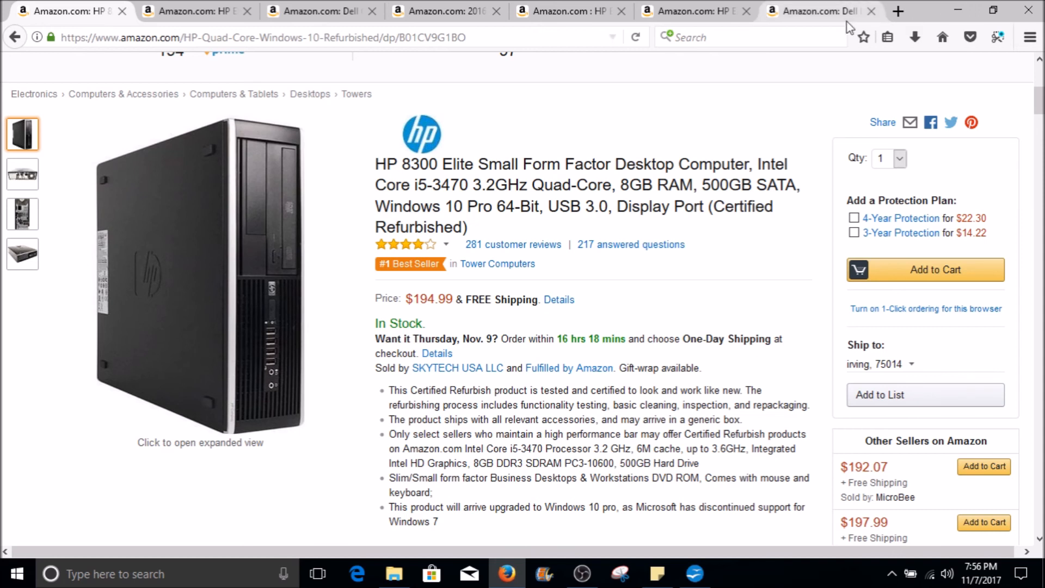
mouse_move(821, 11)
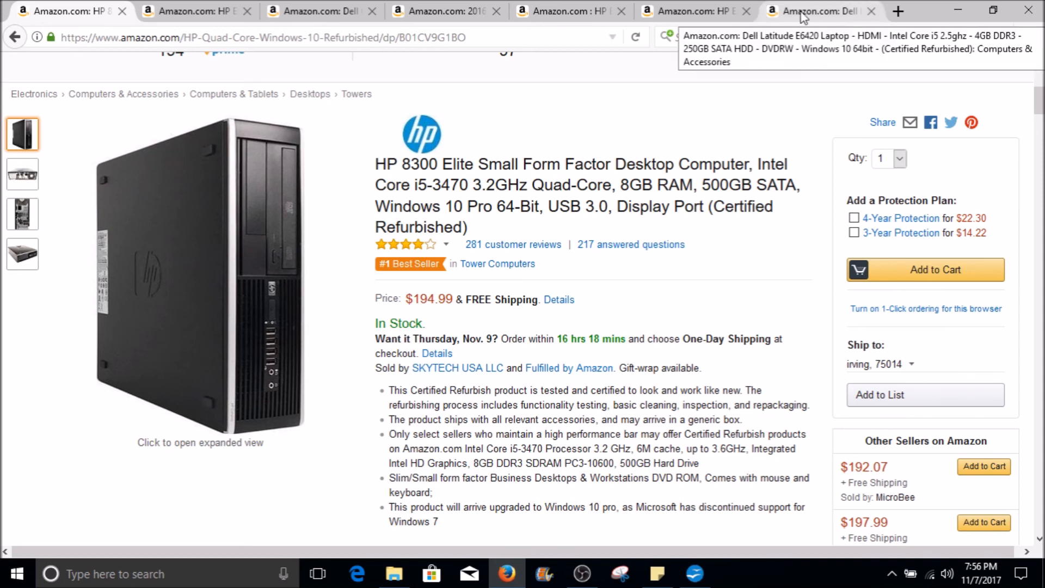
mouse_move(482, 233)
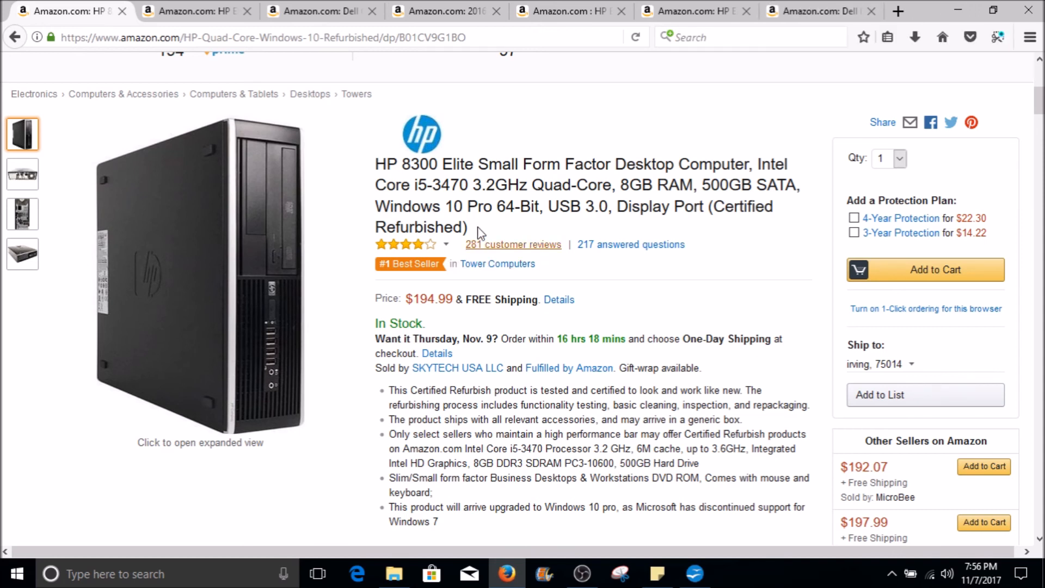
mouse_move(473, 231)
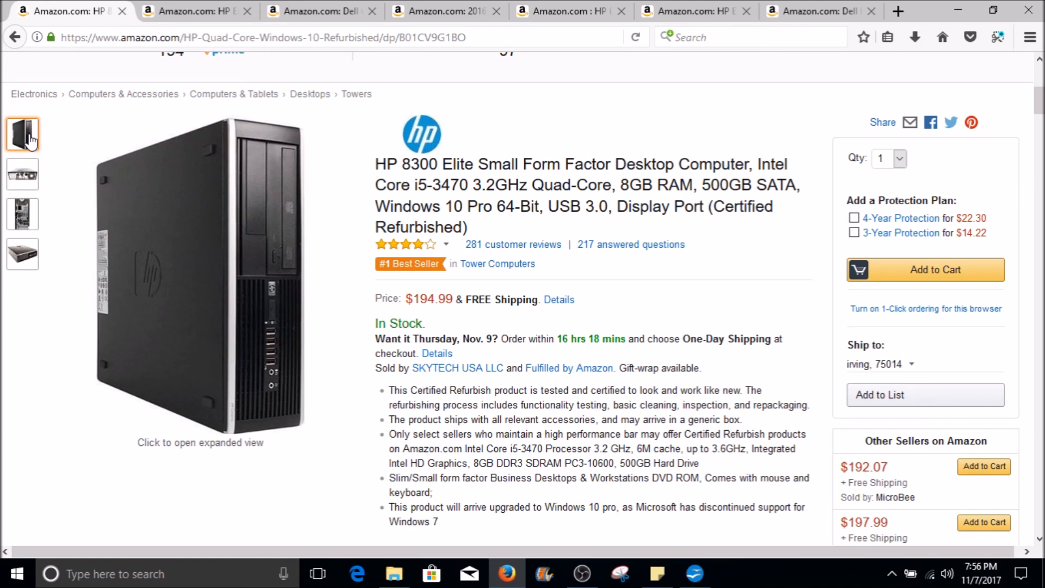
mouse_move(61, 141)
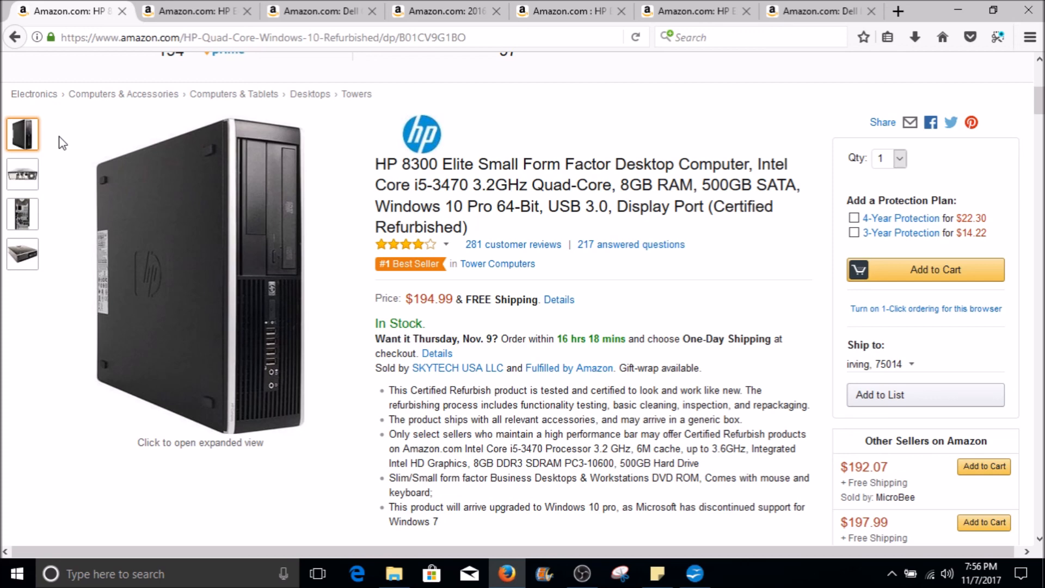
mouse_move(122, 124)
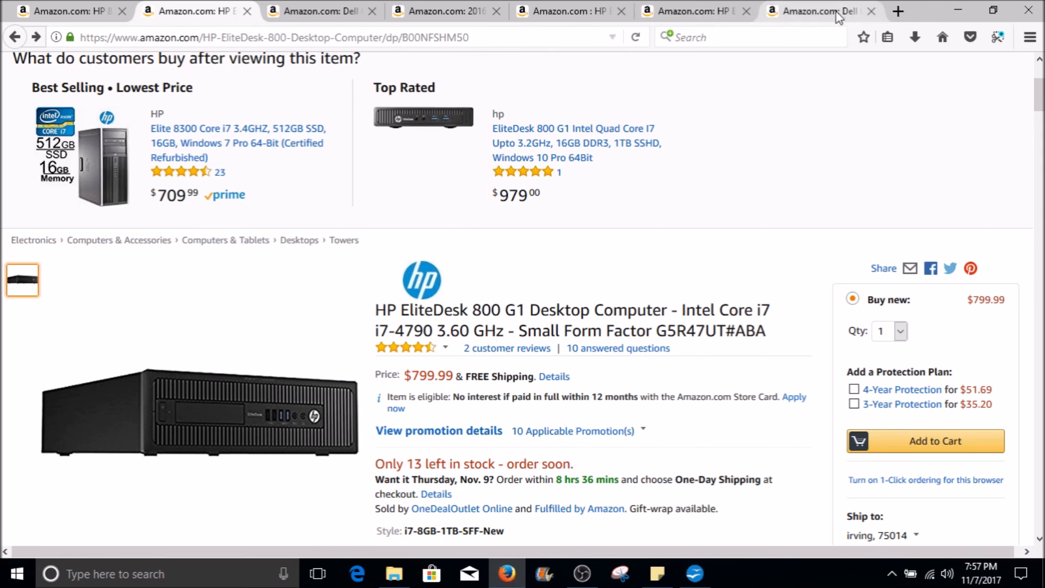
mouse_move(678, 280)
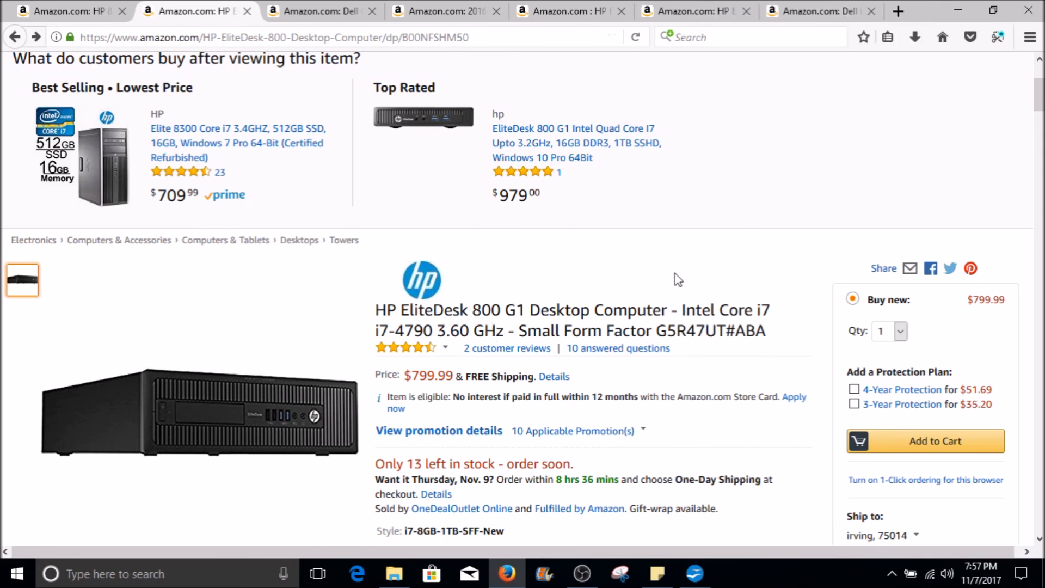
mouse_move(603, 182)
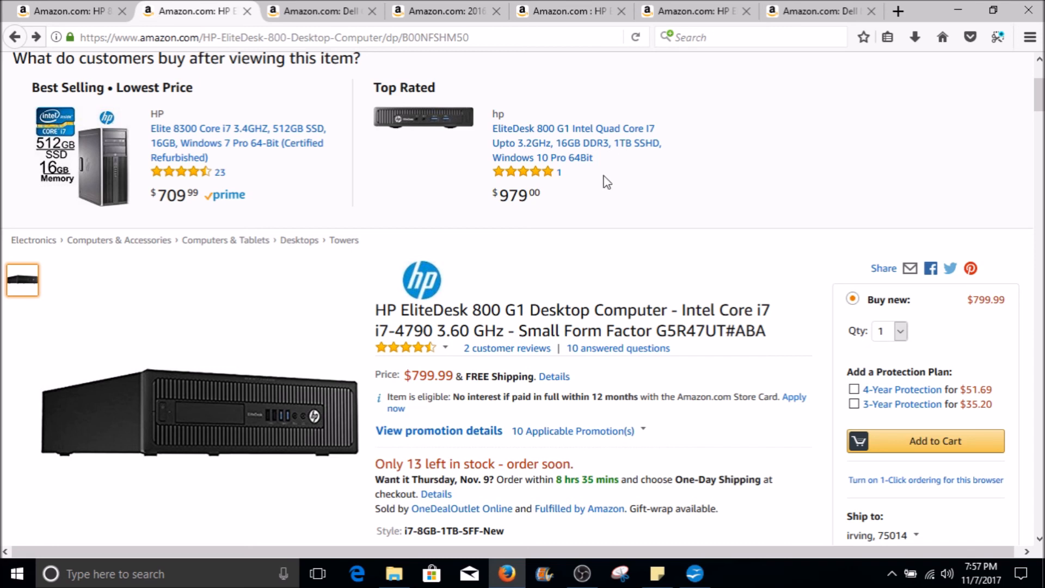
mouse_move(575, 142)
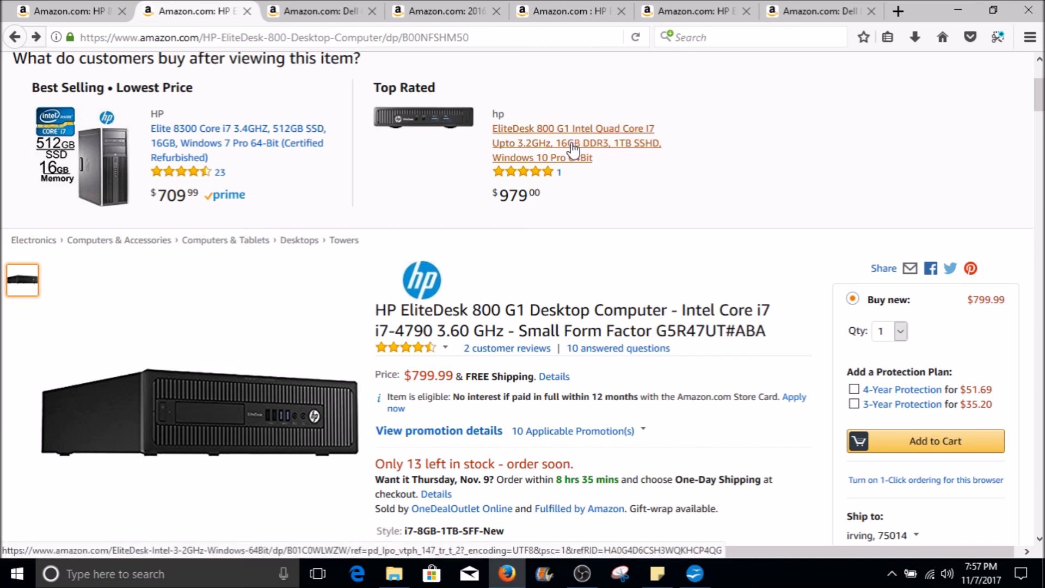
Open the top-rated HP EliteDesk 800 G1 Quad Core i7 listing ($979.00) and skim its page
click(571, 143)
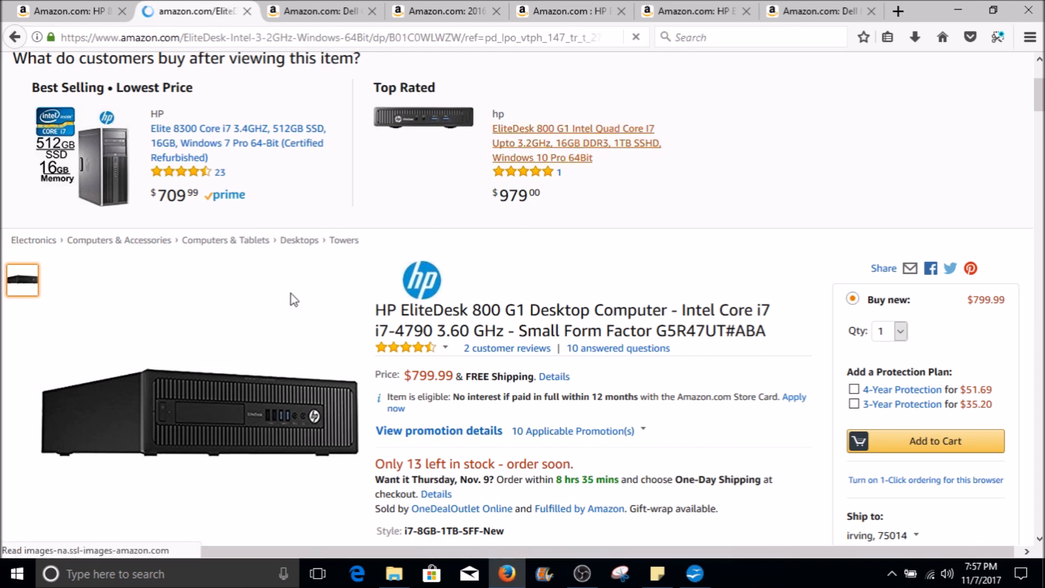
click(571, 144)
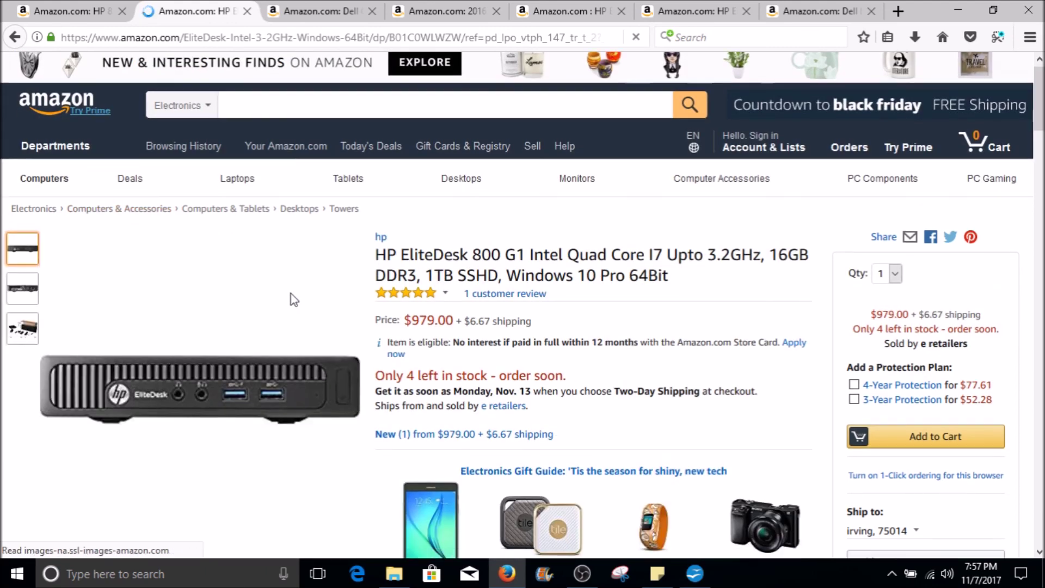
scroll(down, 3)
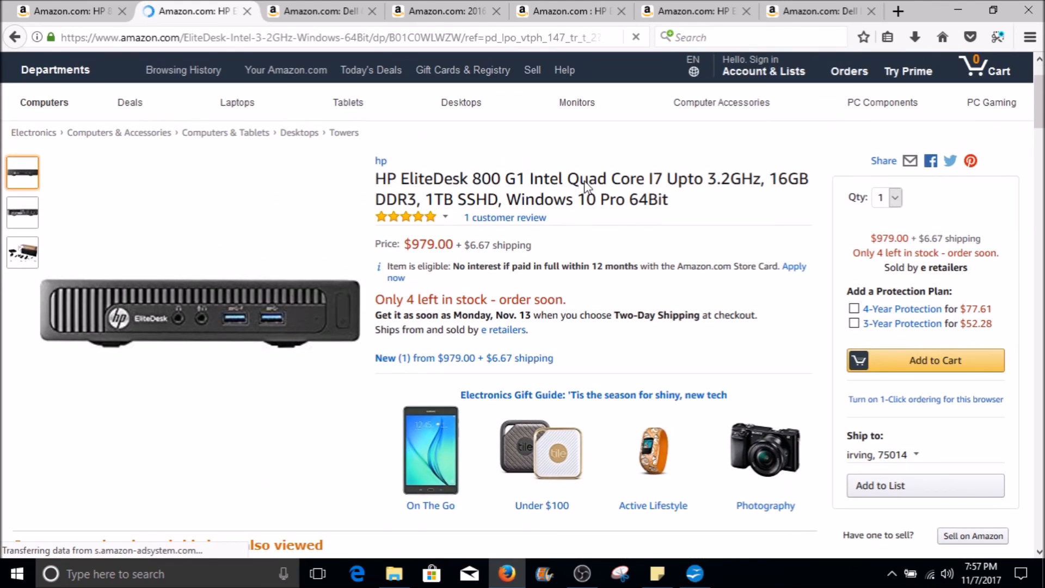
scroll(down, 3)
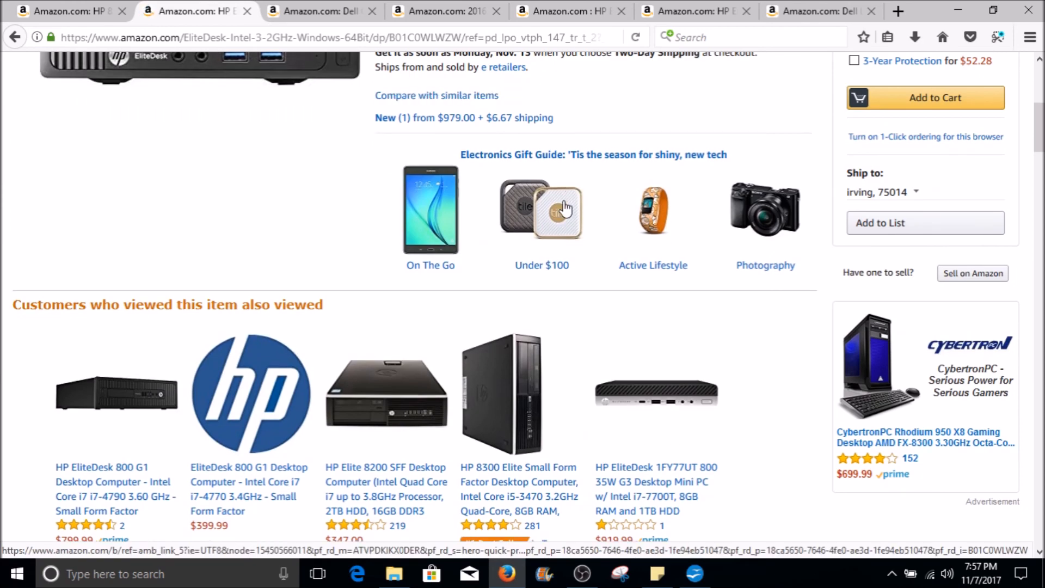
scroll(up, 3)
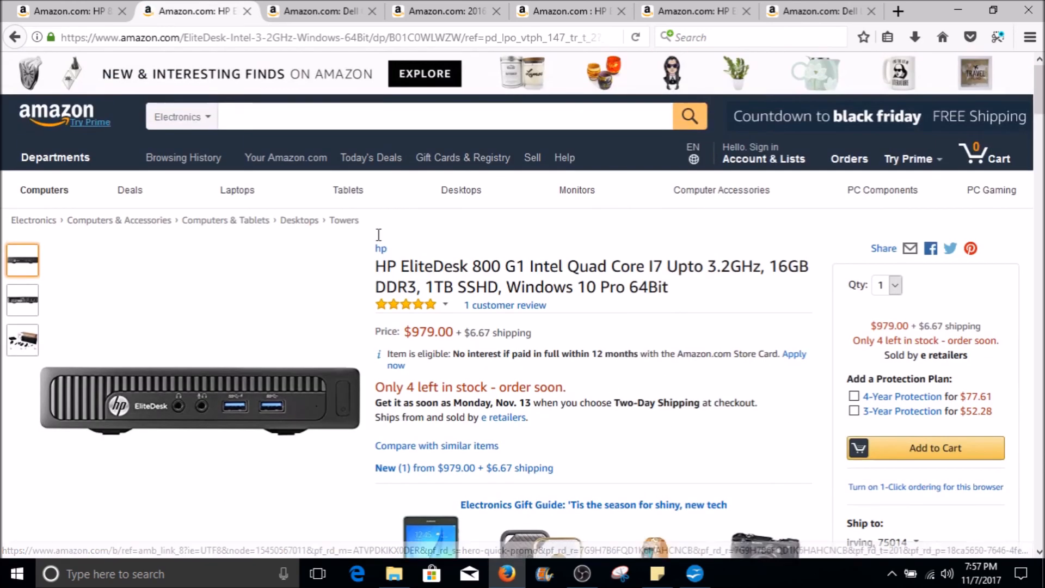